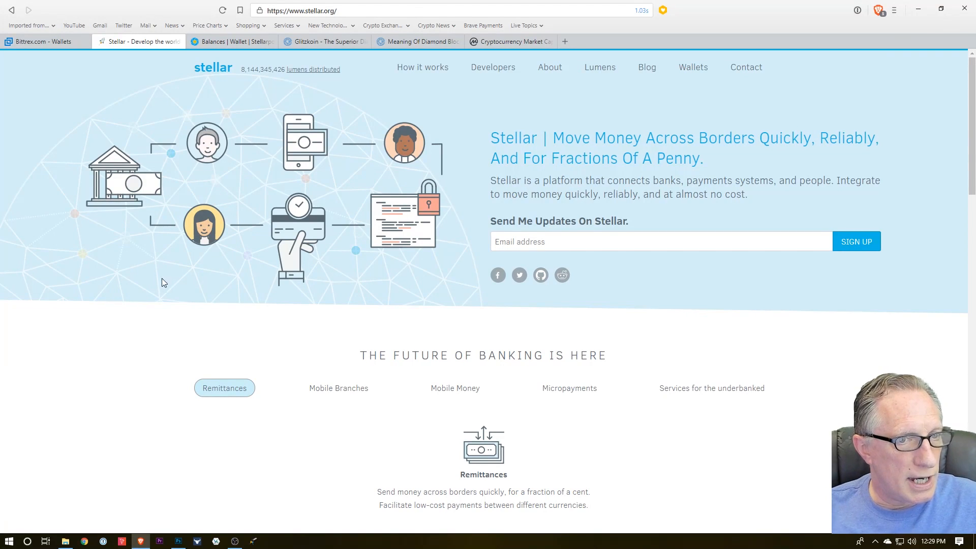
mouse_move(168, 293)
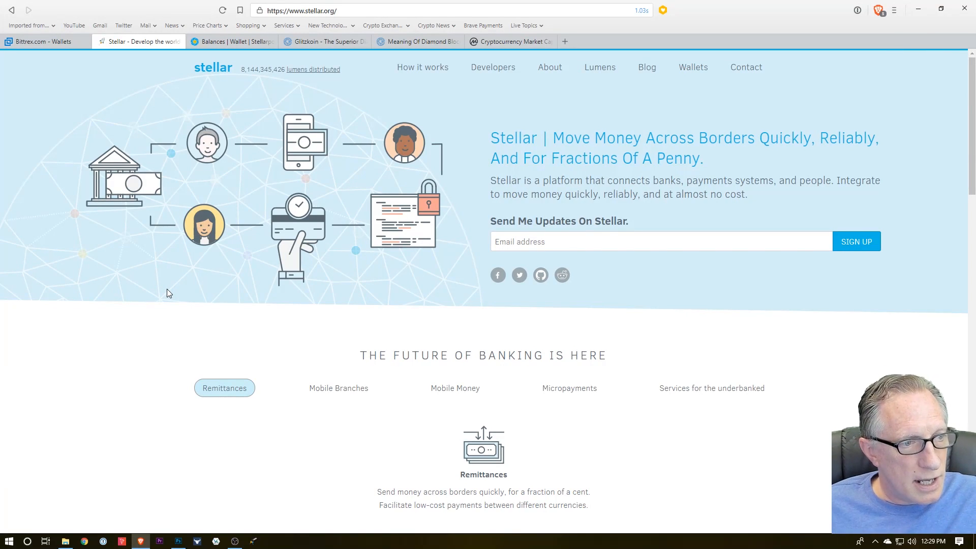
mouse_move(161, 296)
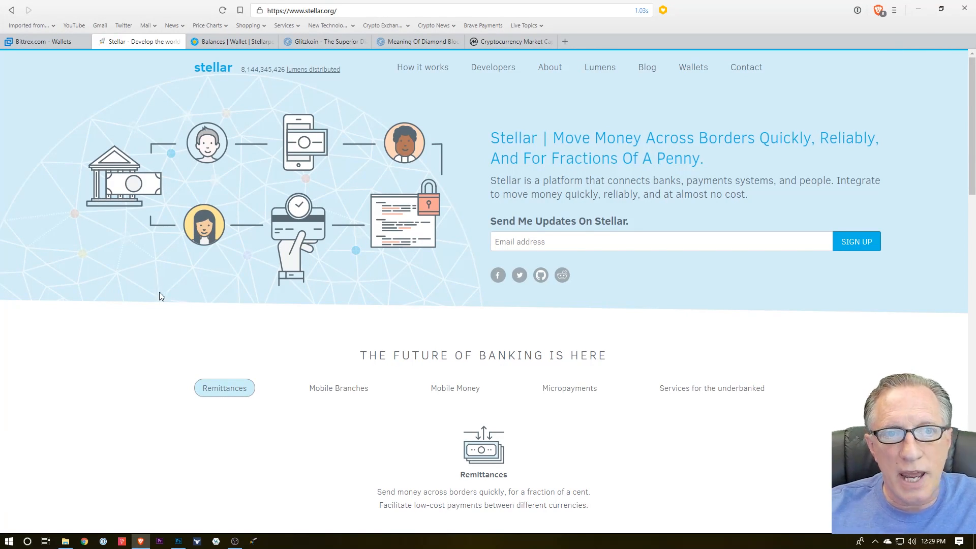
mouse_move(401, 123)
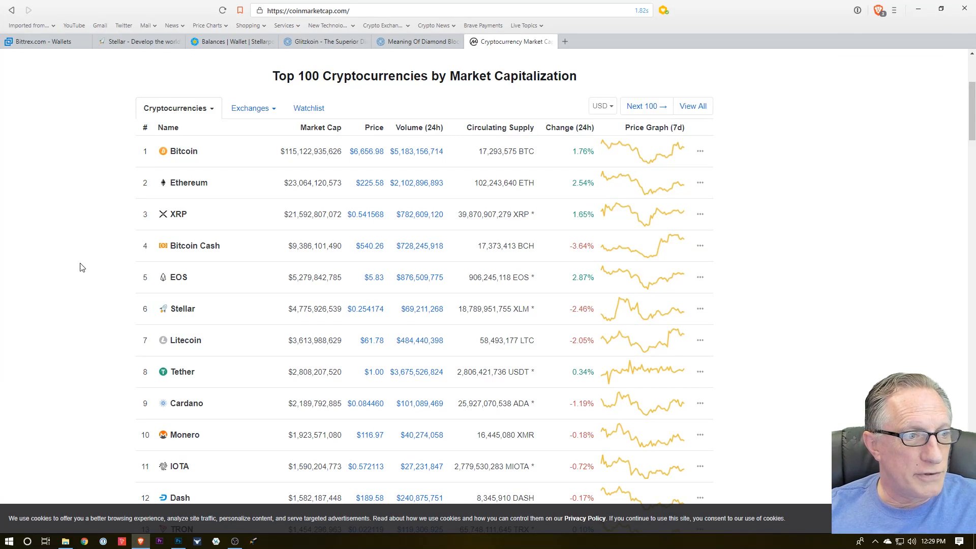
mouse_move(91, 286)
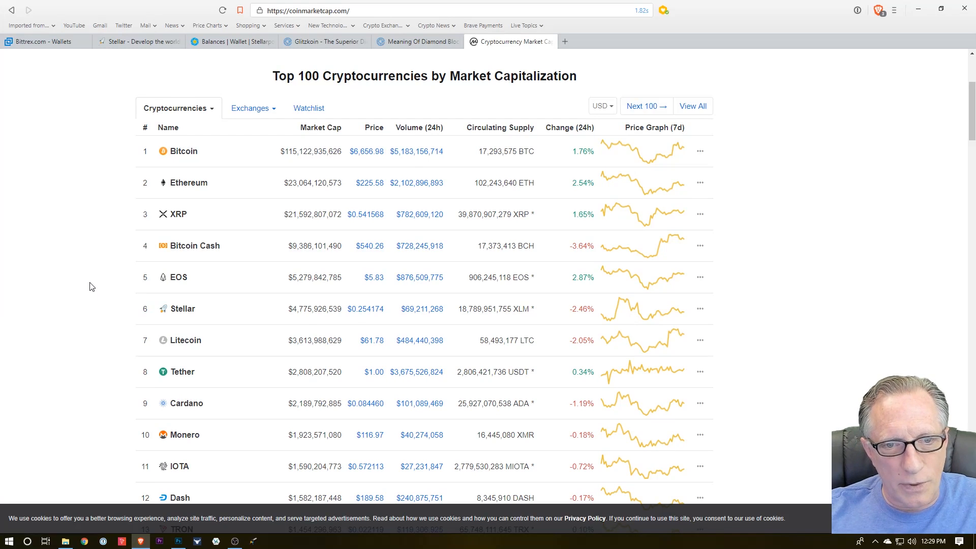
mouse_move(104, 295)
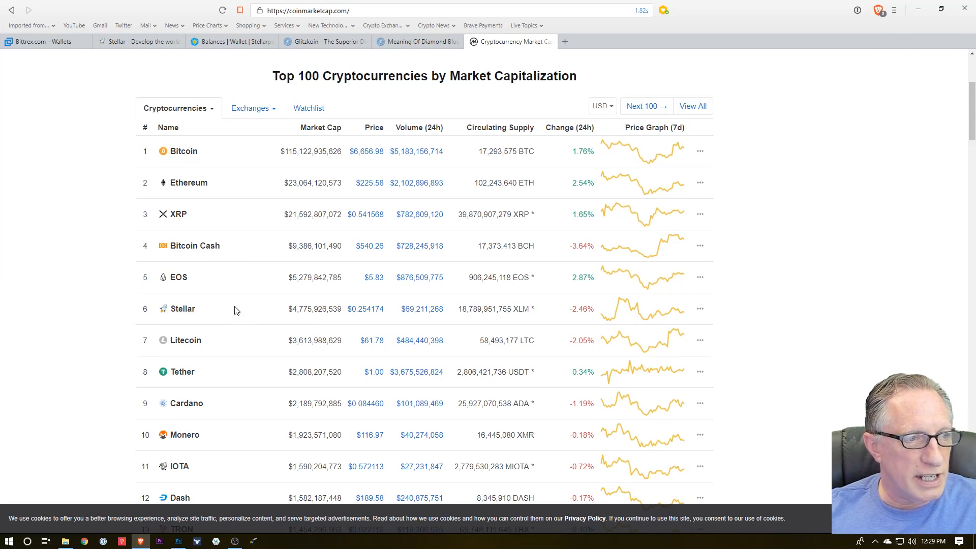
mouse_move(225, 307)
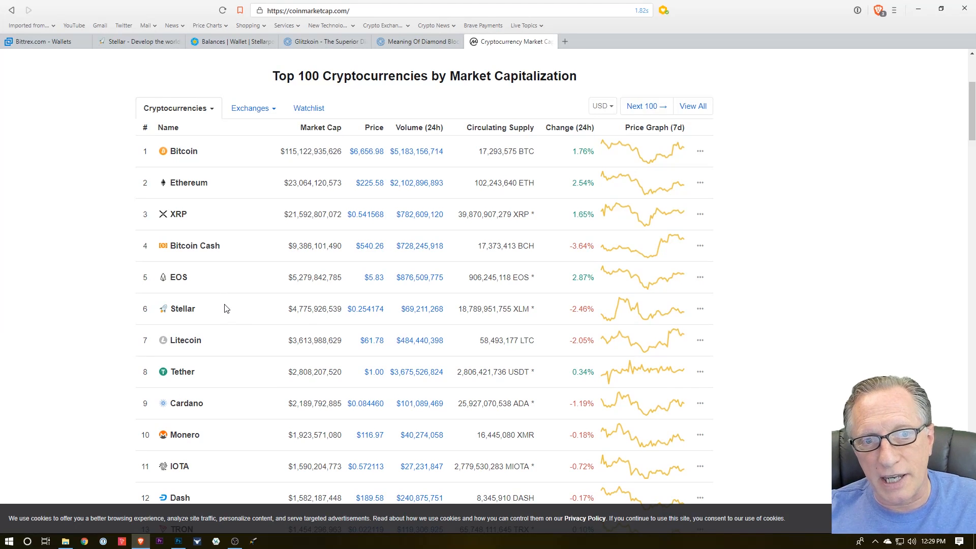
mouse_move(289, 285)
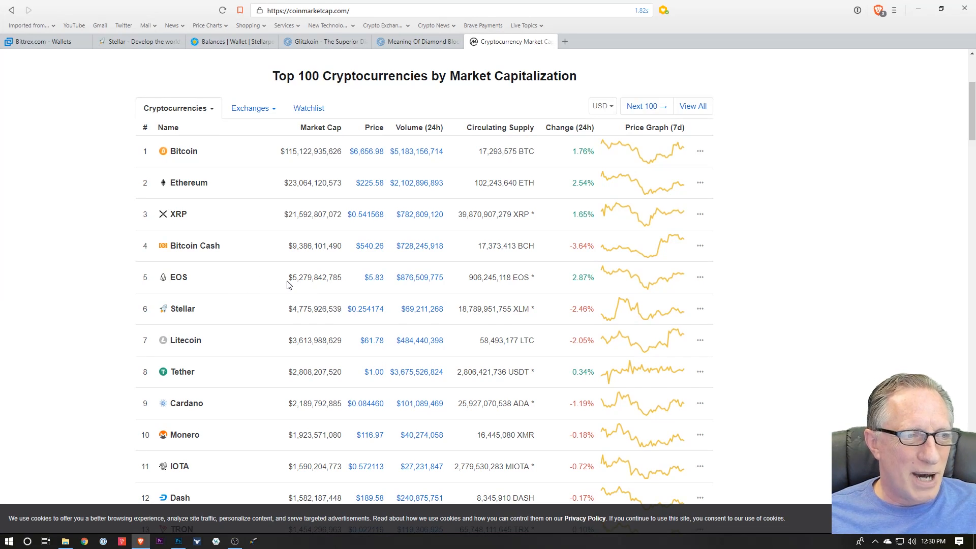
mouse_move(199, 311)
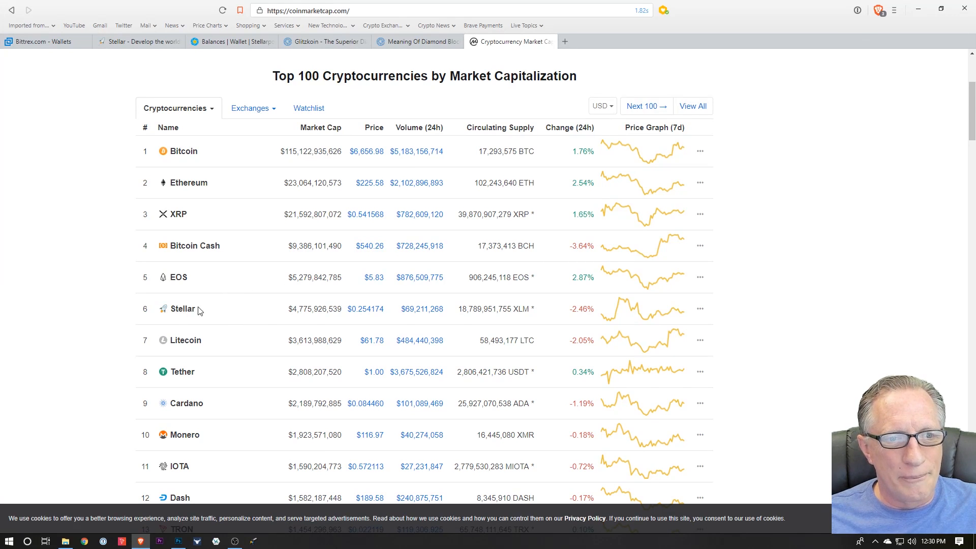
mouse_move(146, 177)
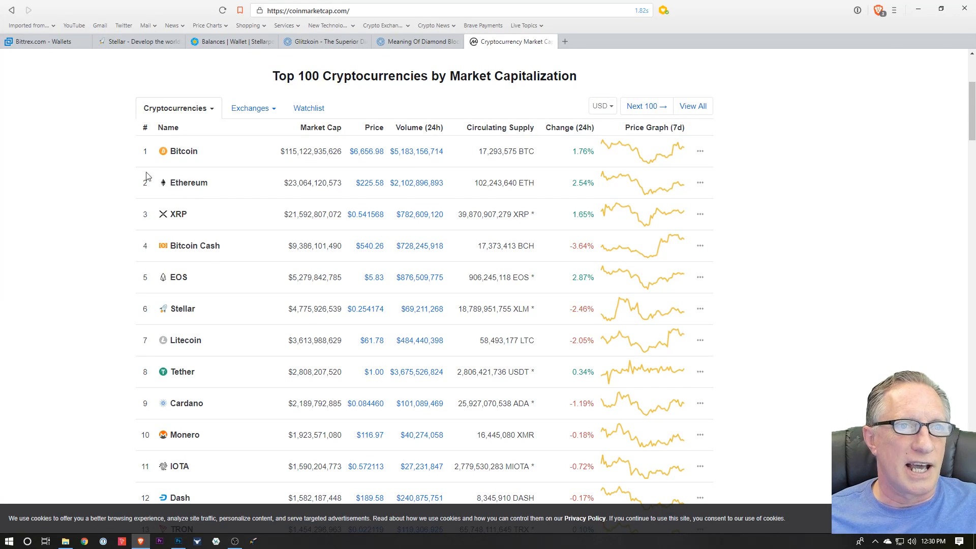
Step: Switch back to the Stellar.org homepage browser tab
click(134, 41)
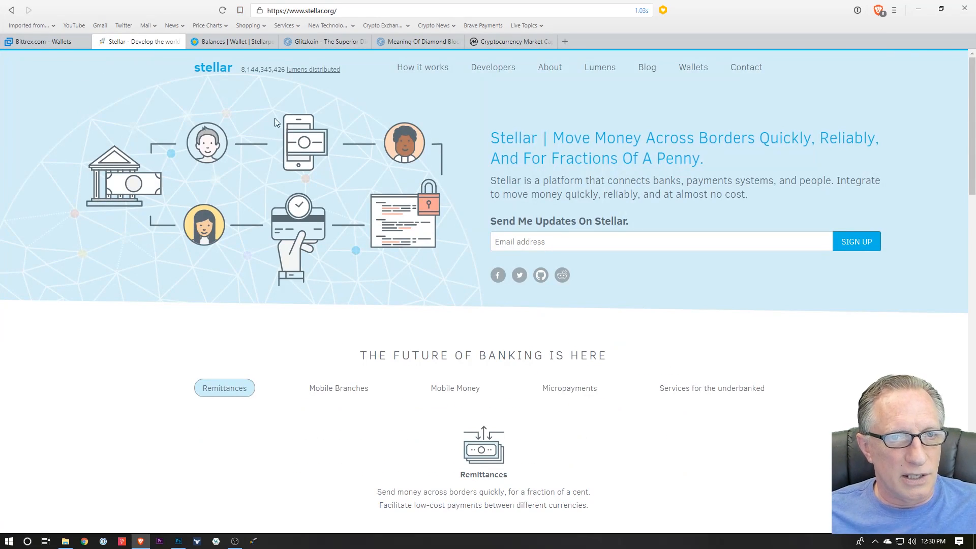
mouse_move(343, 138)
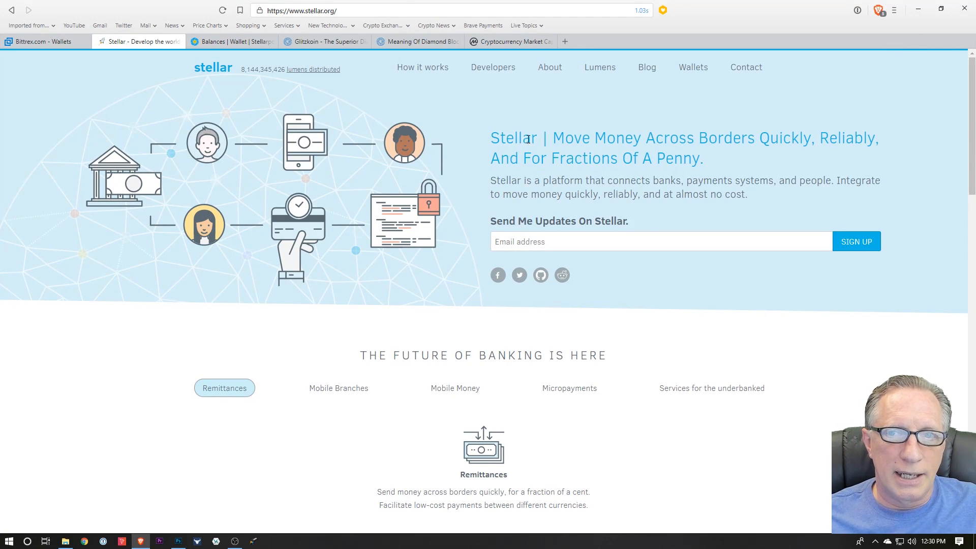
mouse_move(610, 124)
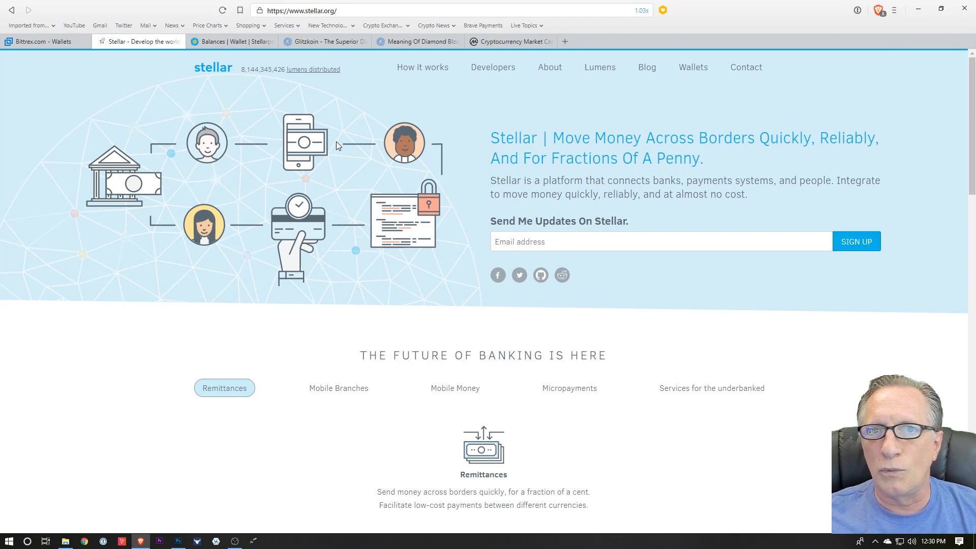
mouse_move(23, 108)
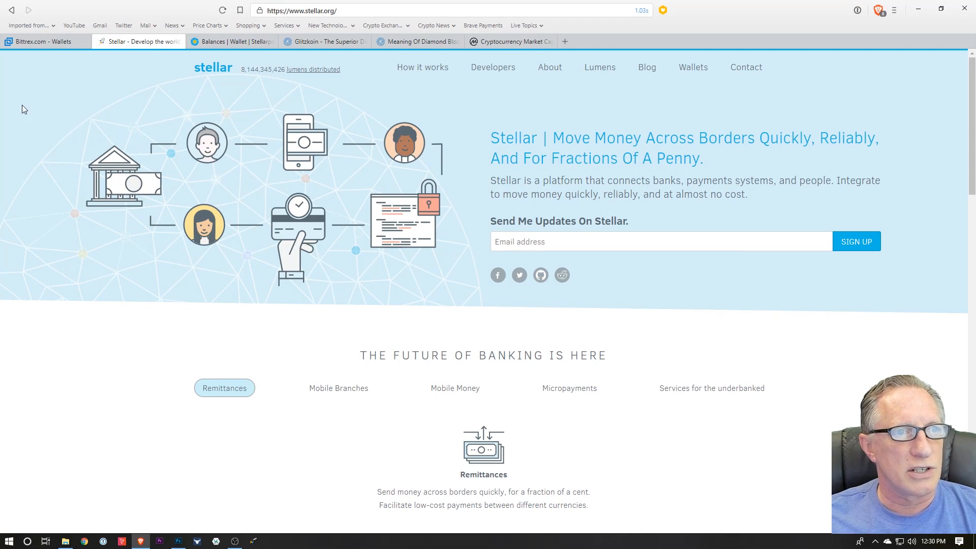
Step: Switch to the Bittrex wallets tab showing about 8.55 XLM available
click(38, 41)
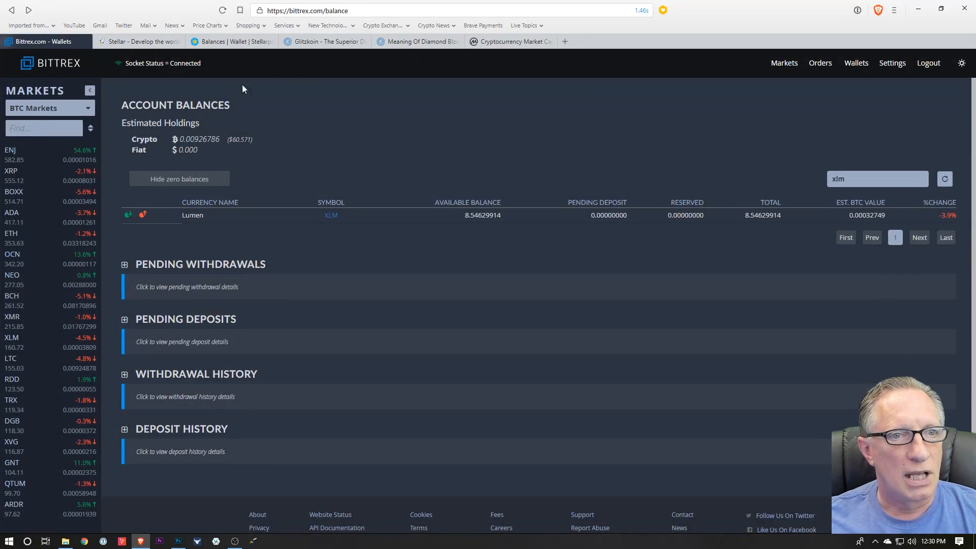
mouse_move(332, 111)
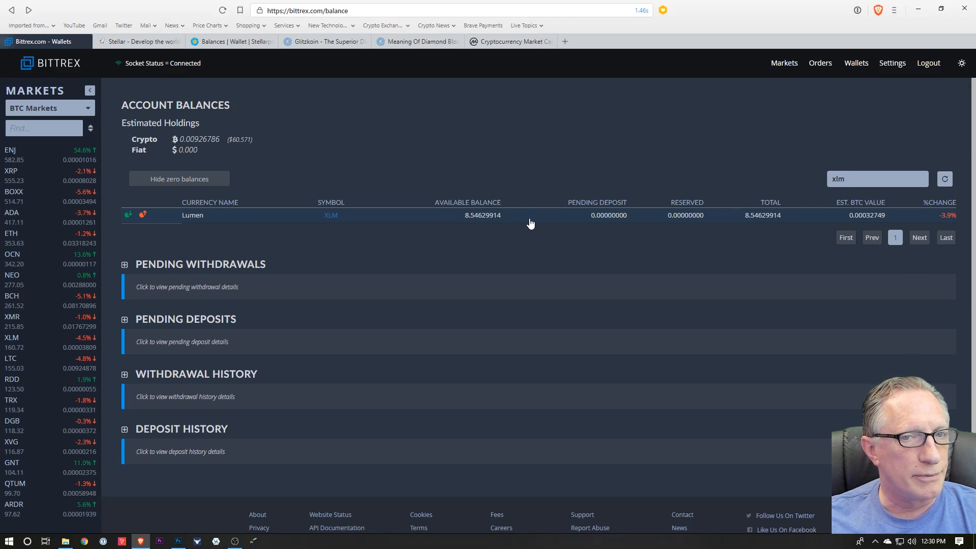
mouse_move(498, 113)
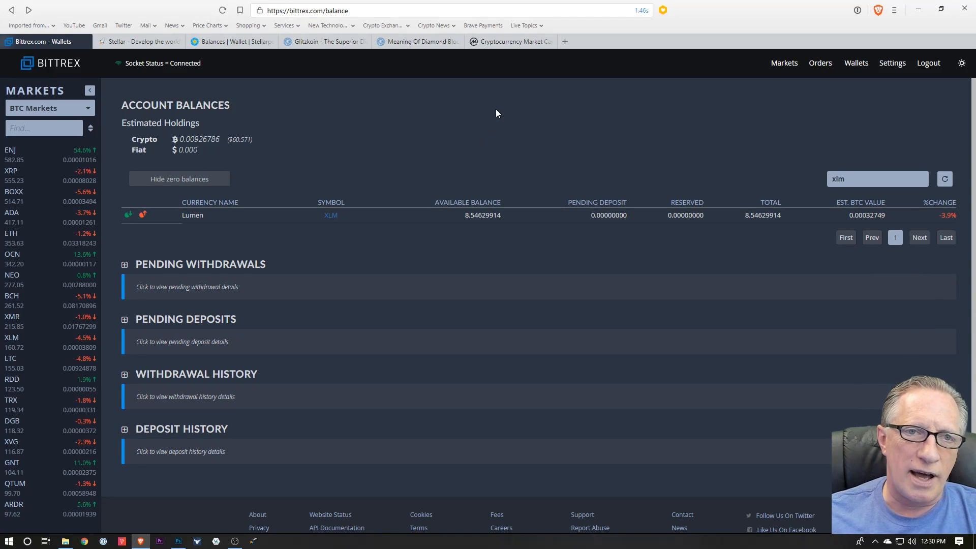
mouse_move(451, 130)
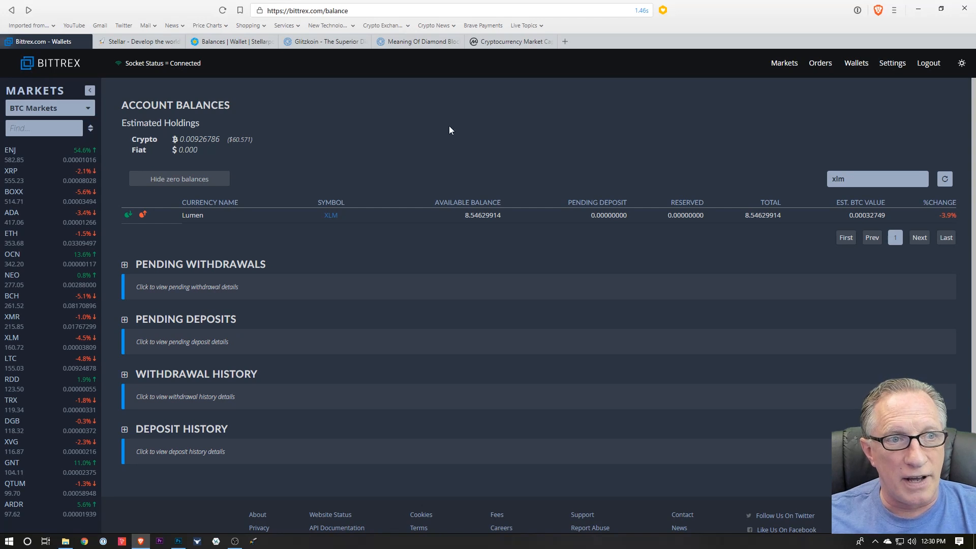
mouse_move(563, 141)
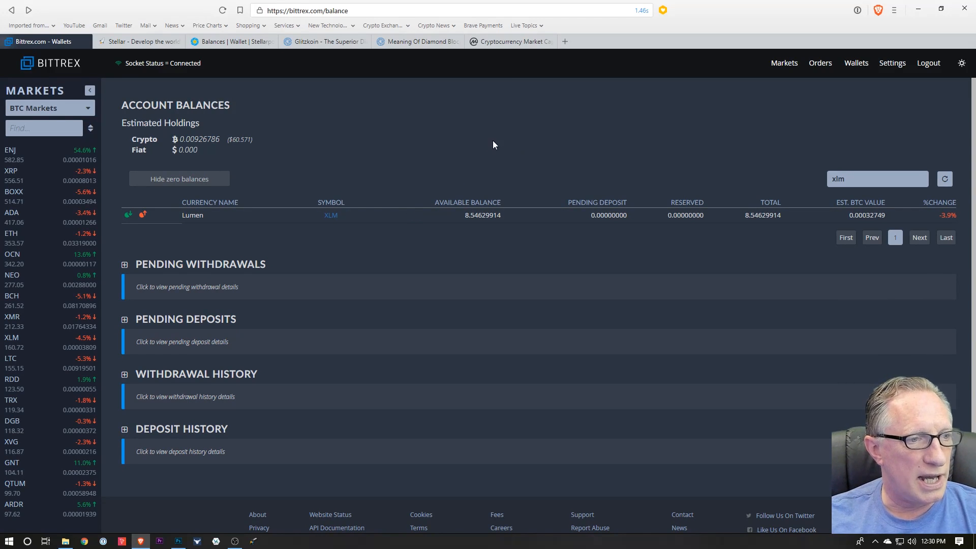
mouse_move(486, 121)
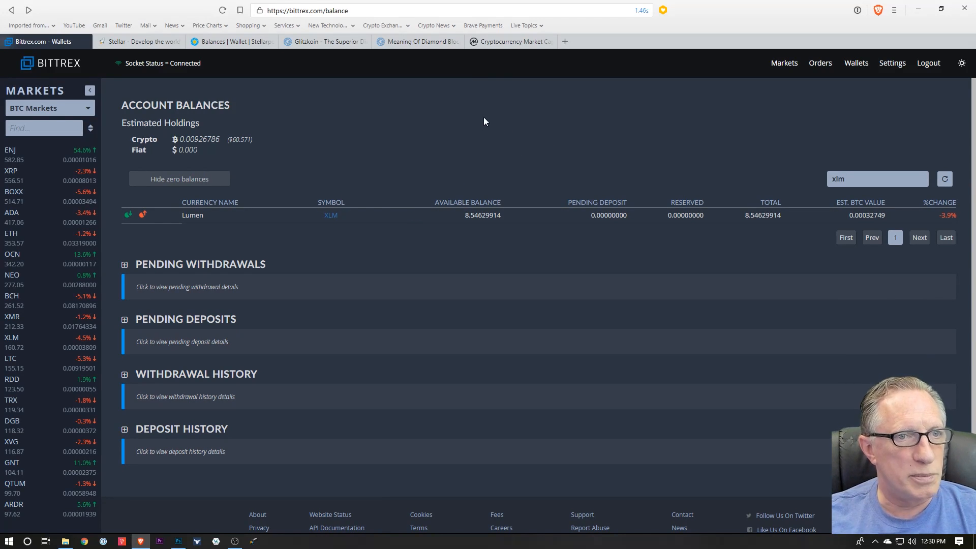
mouse_move(398, 131)
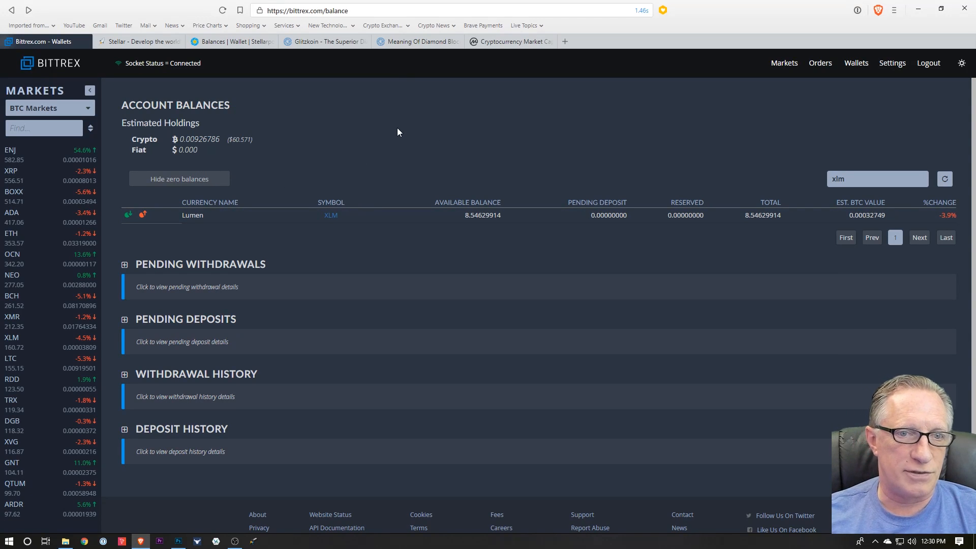
mouse_move(504, 128)
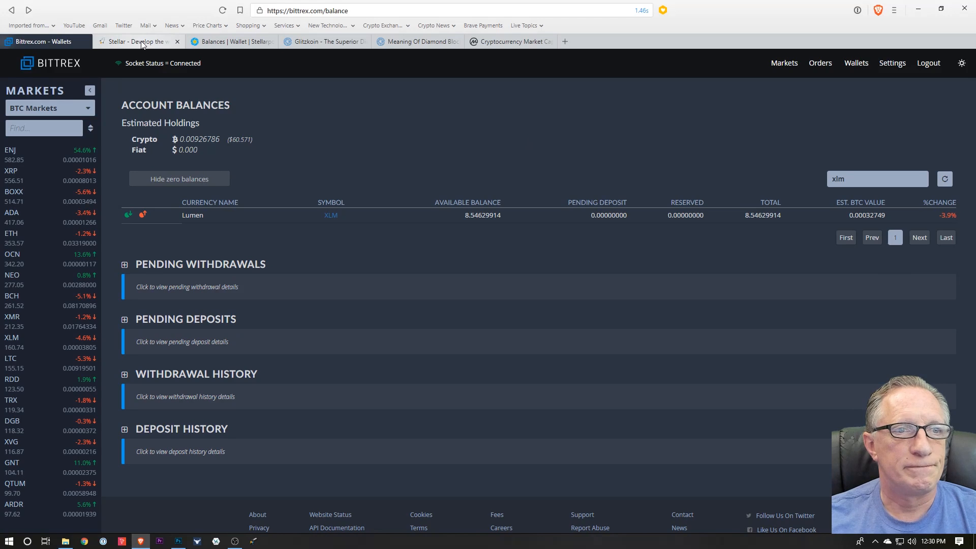
Step: Go to Stellar.org's Lumen wallets page and scroll to the wallet tiles list
click(140, 41)
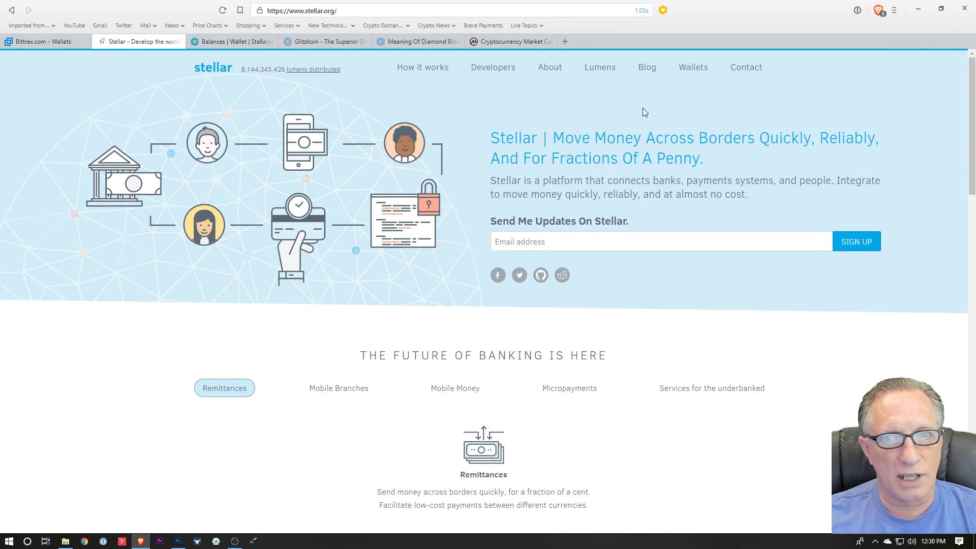
click(692, 67)
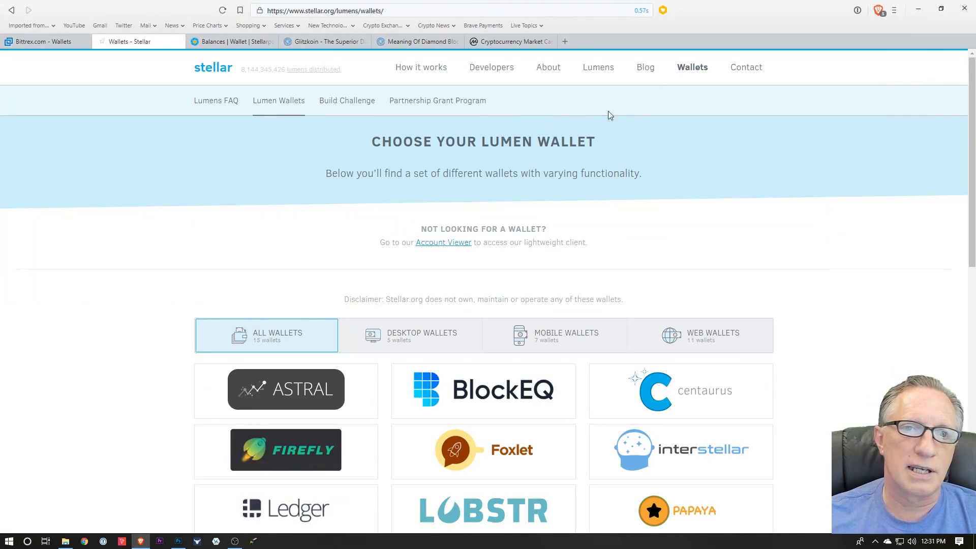
scroll(down, 3)
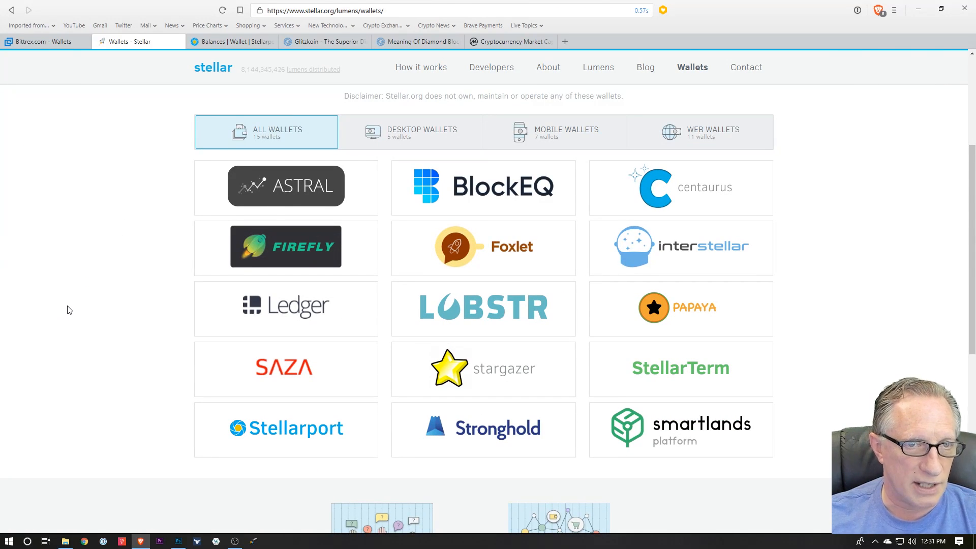
mouse_move(61, 303)
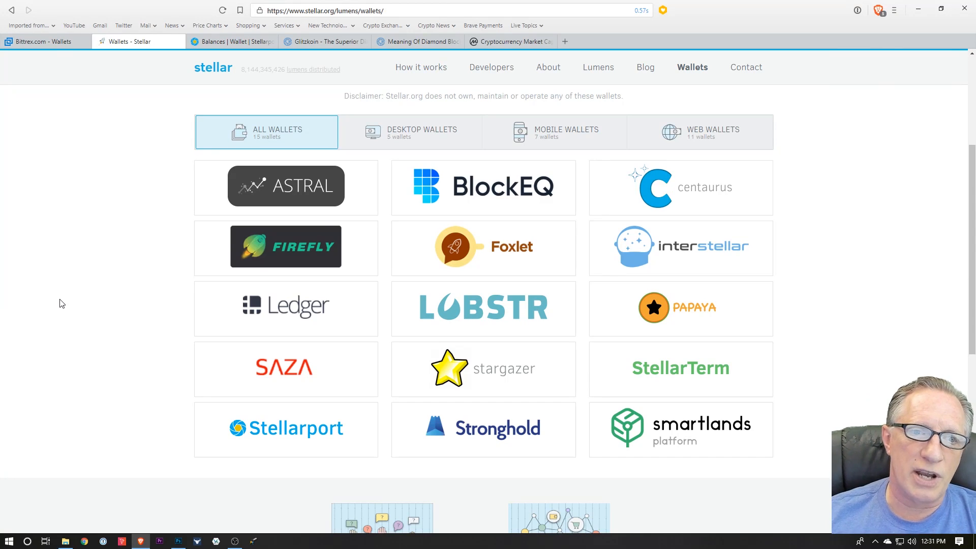
mouse_move(81, 316)
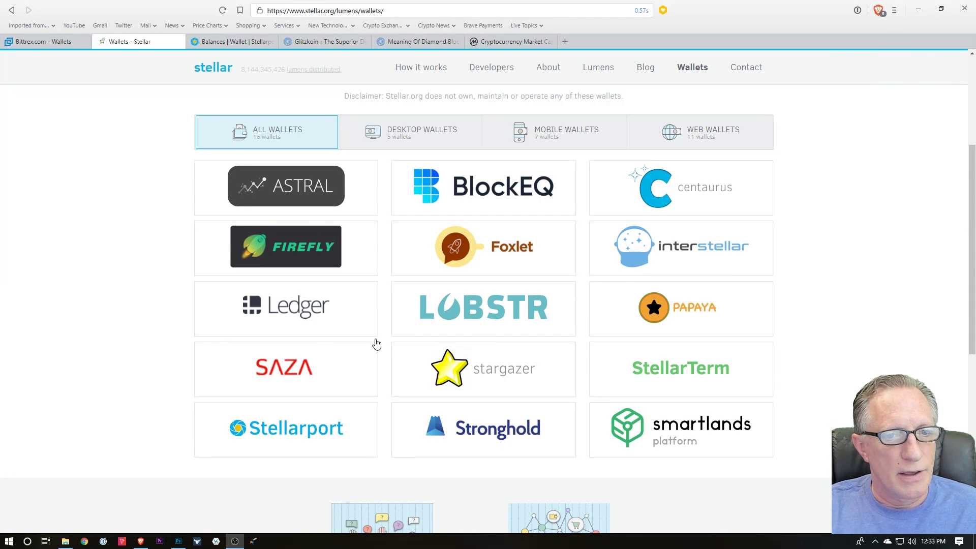
mouse_move(292, 311)
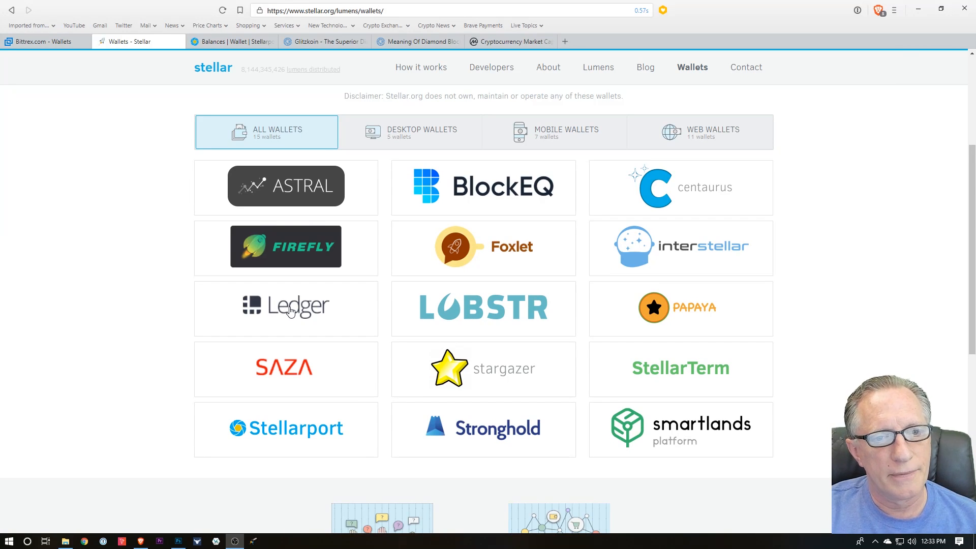
Step: Choose the Ledger wallet and sign in to the Stellar Account Viewer with the default account
click(286, 305)
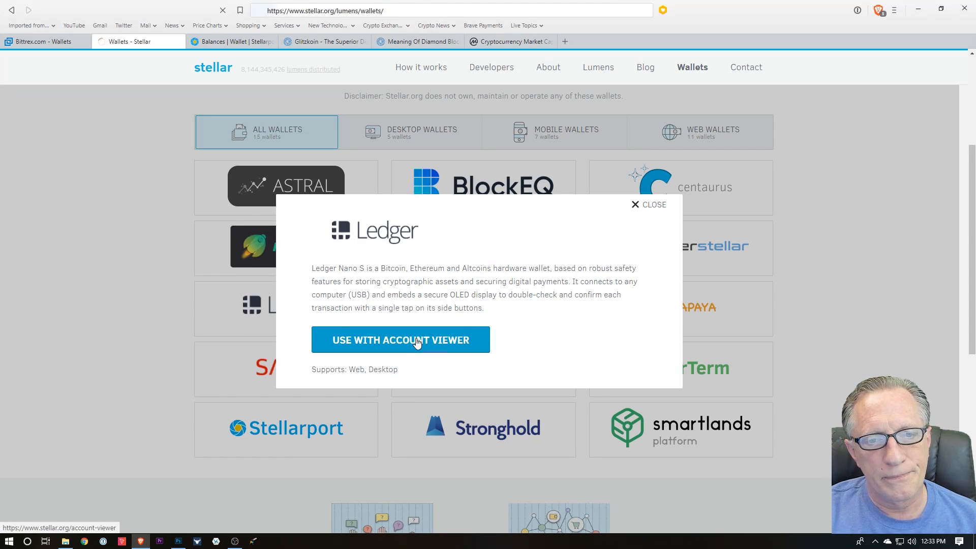
click(400, 340)
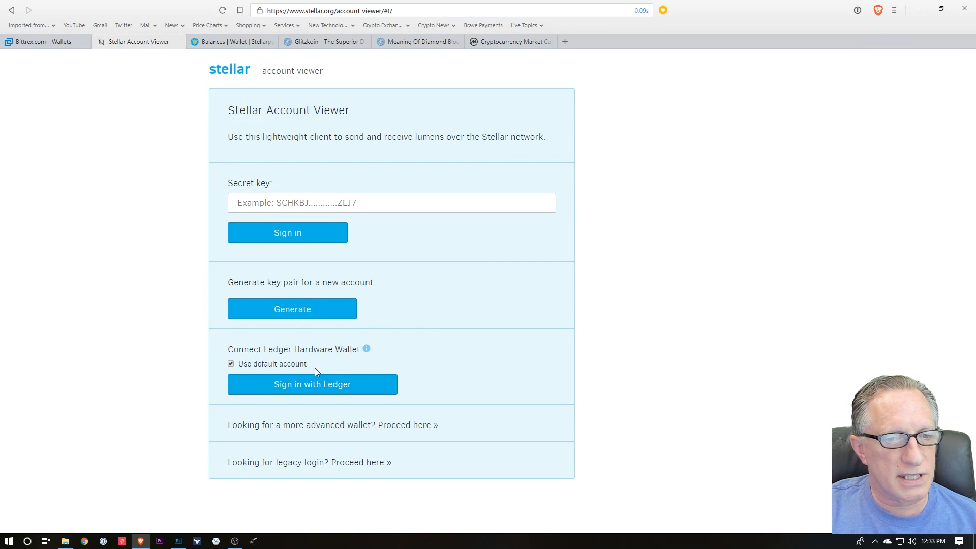
mouse_move(323, 385)
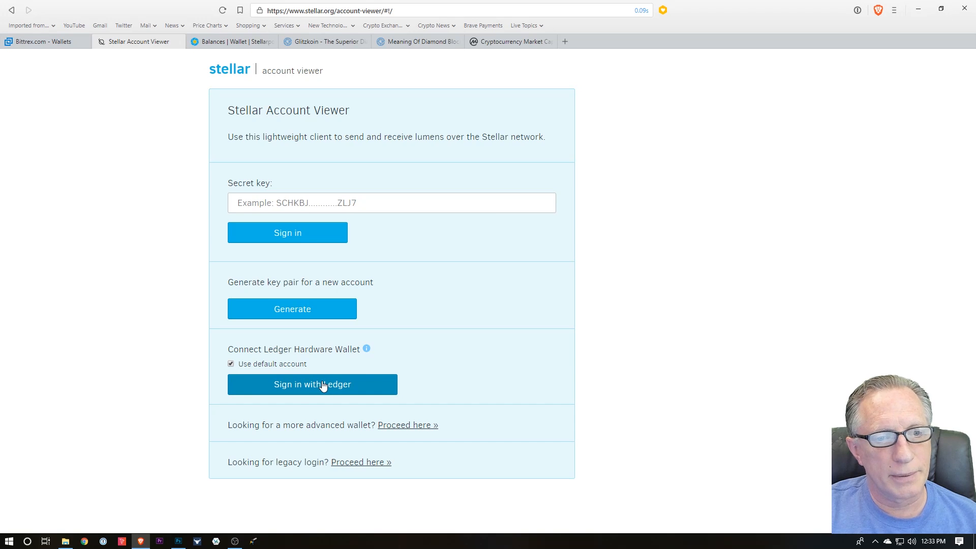
click(313, 384)
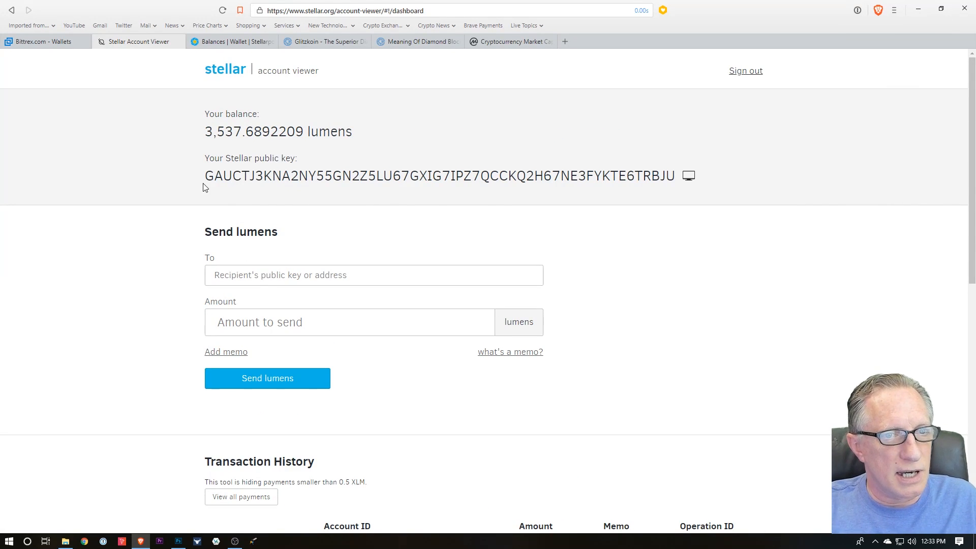
mouse_move(582, 216)
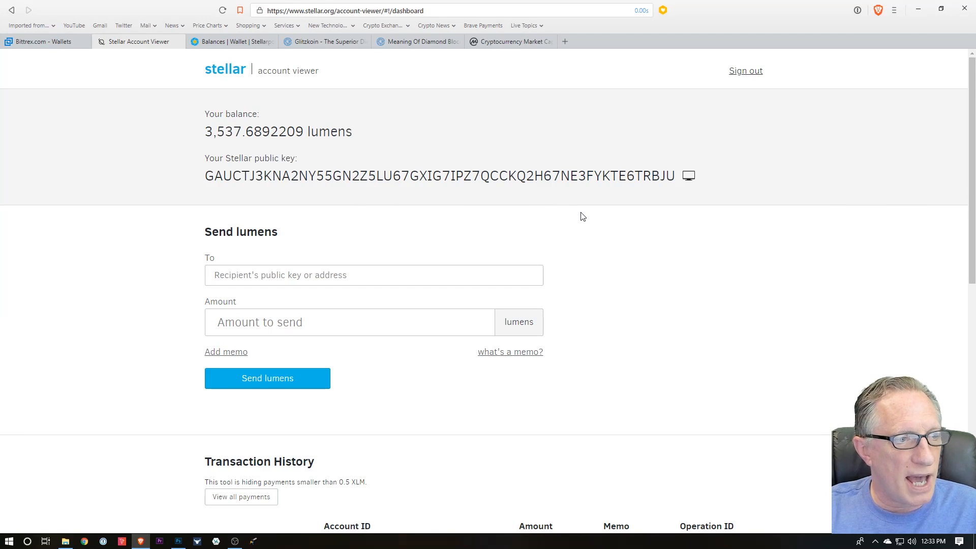
mouse_move(426, 231)
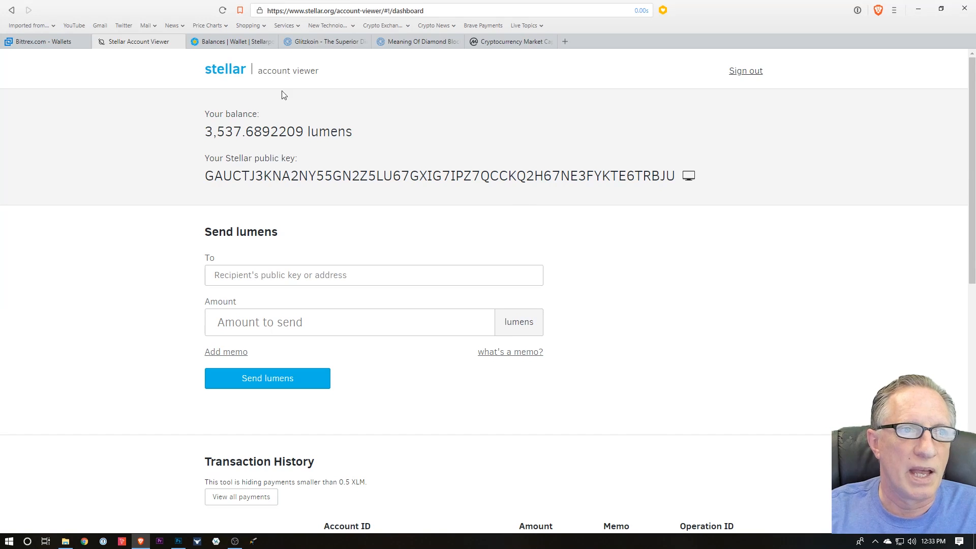
Step: Start a Bittrex XLM withdrawal to the copied Stellar public key with quantity 8
click(38, 40)
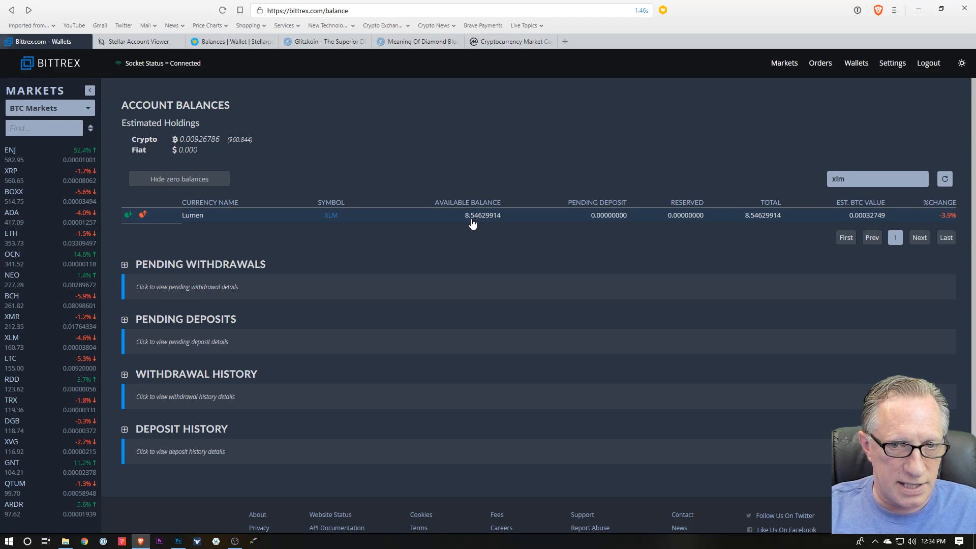
mouse_move(162, 232)
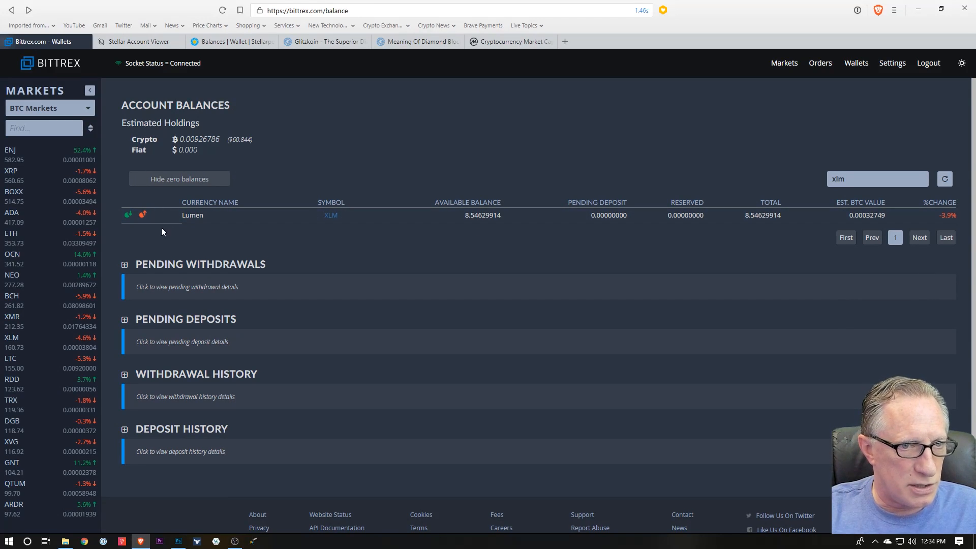
click(142, 214)
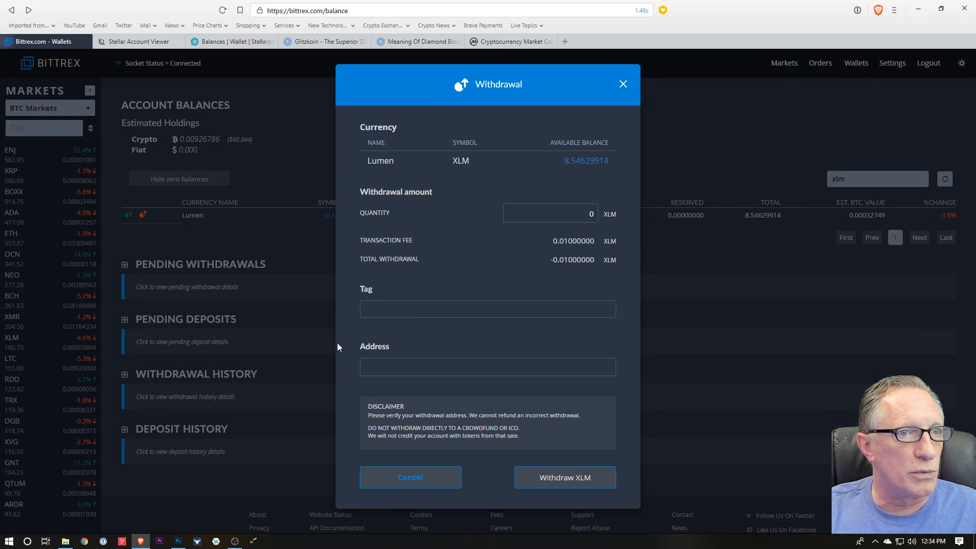
click(138, 40)
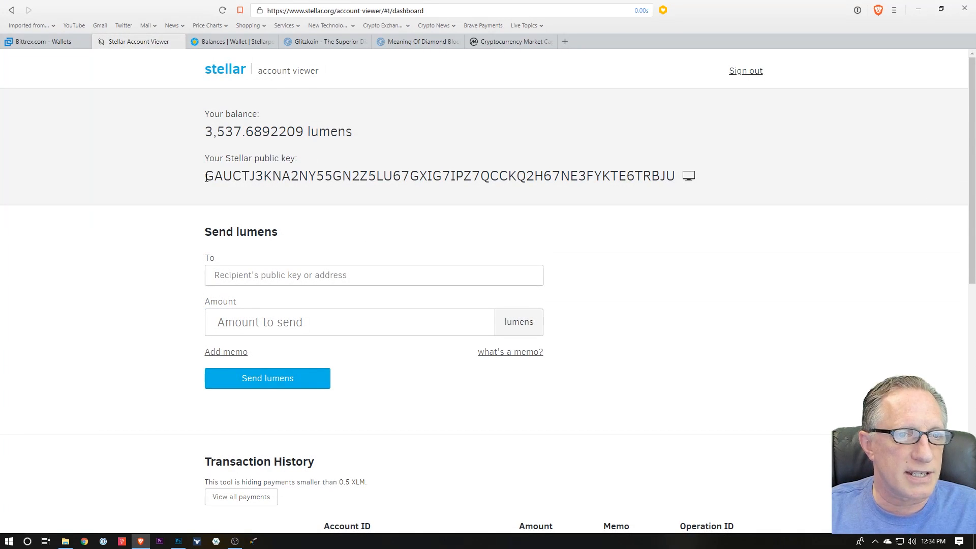
right_click(439, 179)
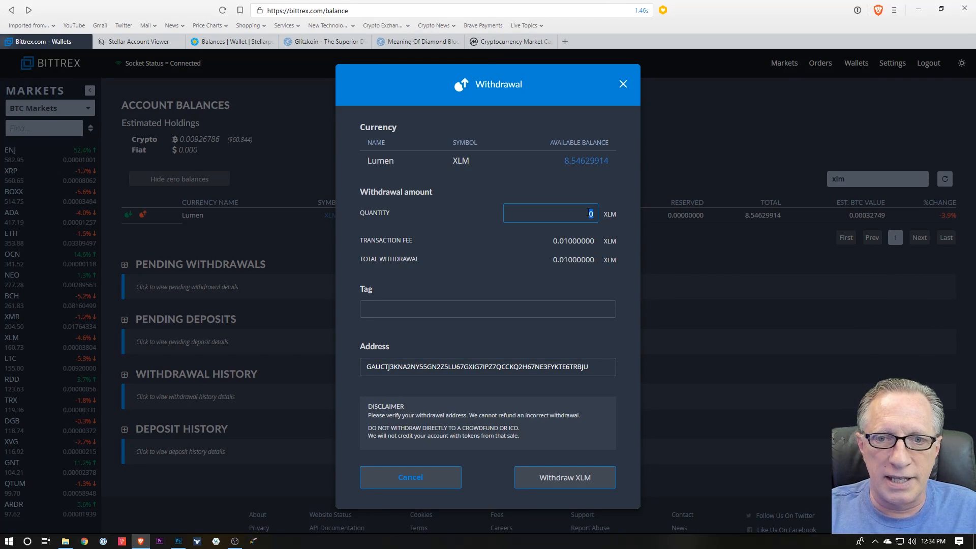
text(8)
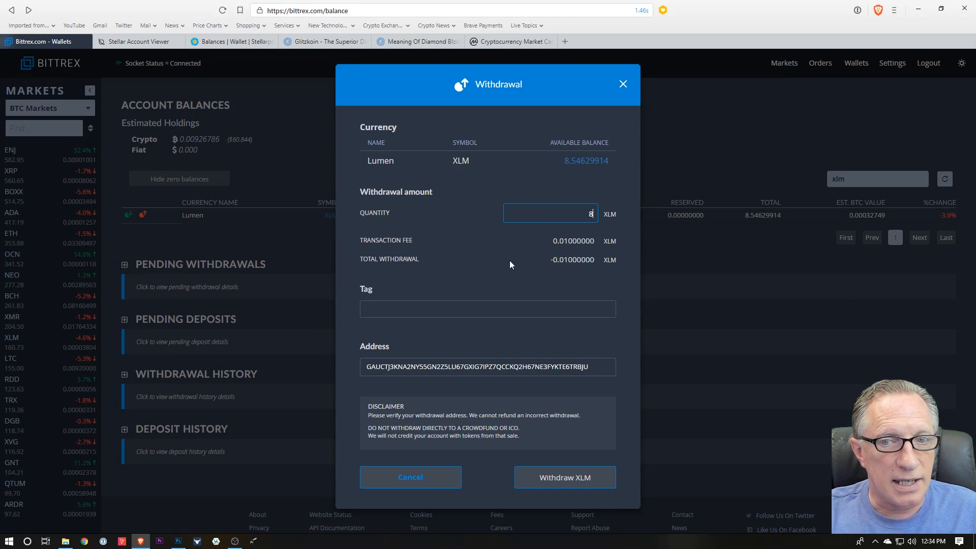
mouse_move(508, 252)
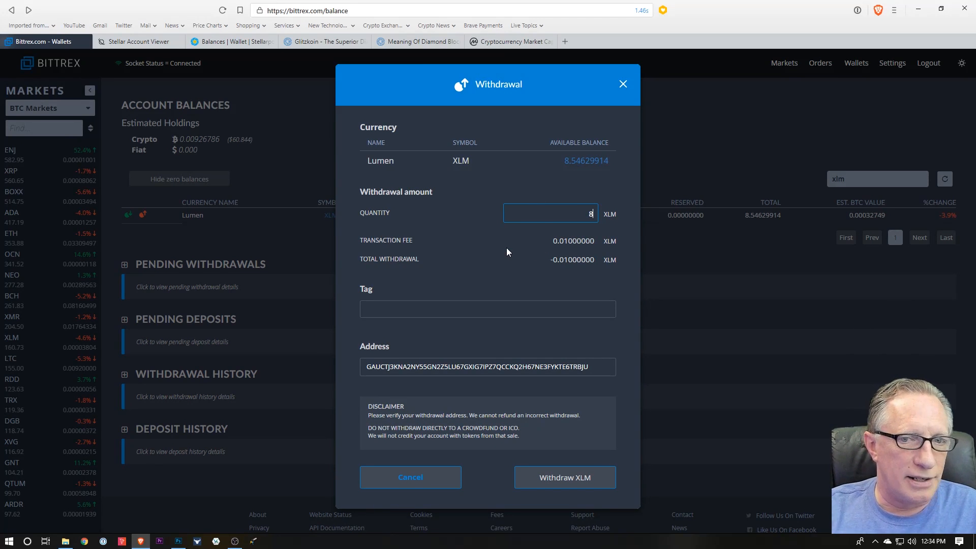
mouse_move(540, 250)
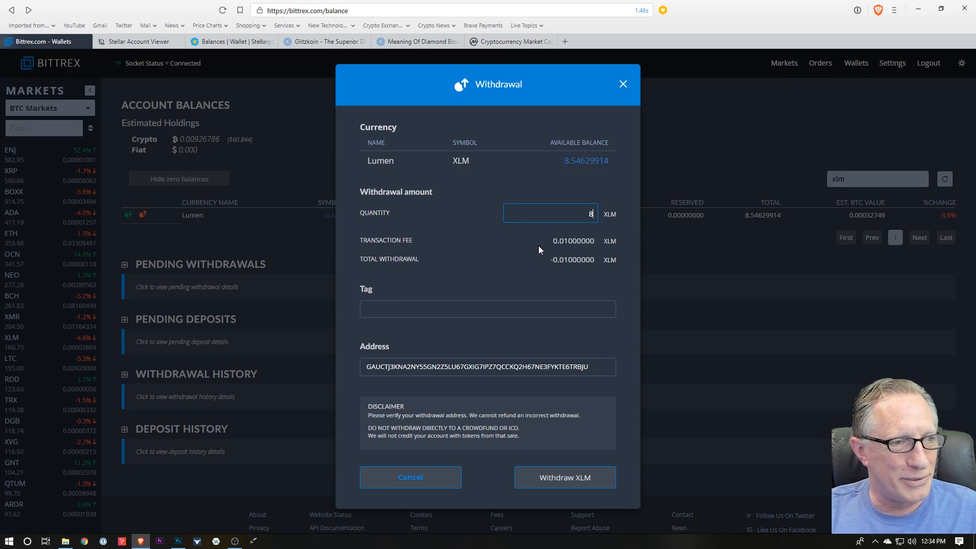
mouse_move(502, 249)
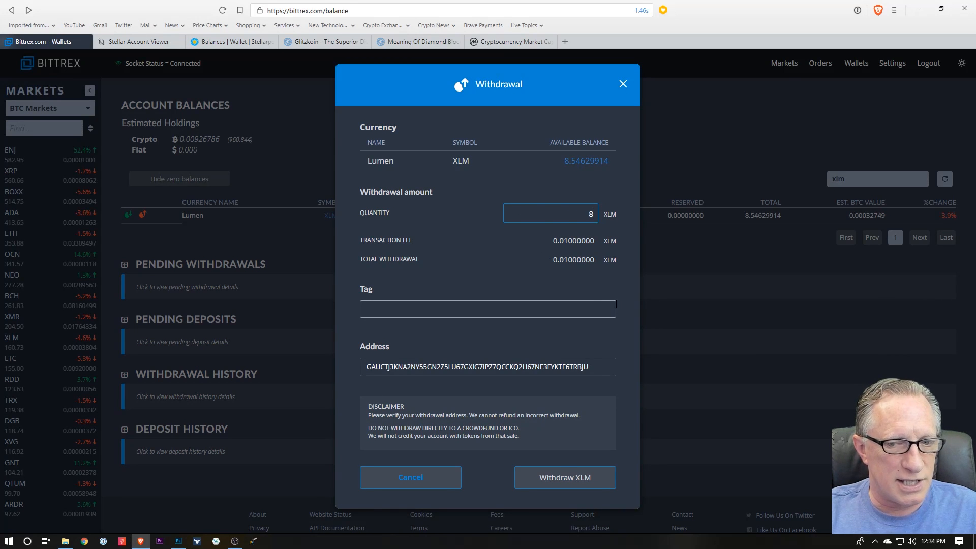
mouse_move(565, 490)
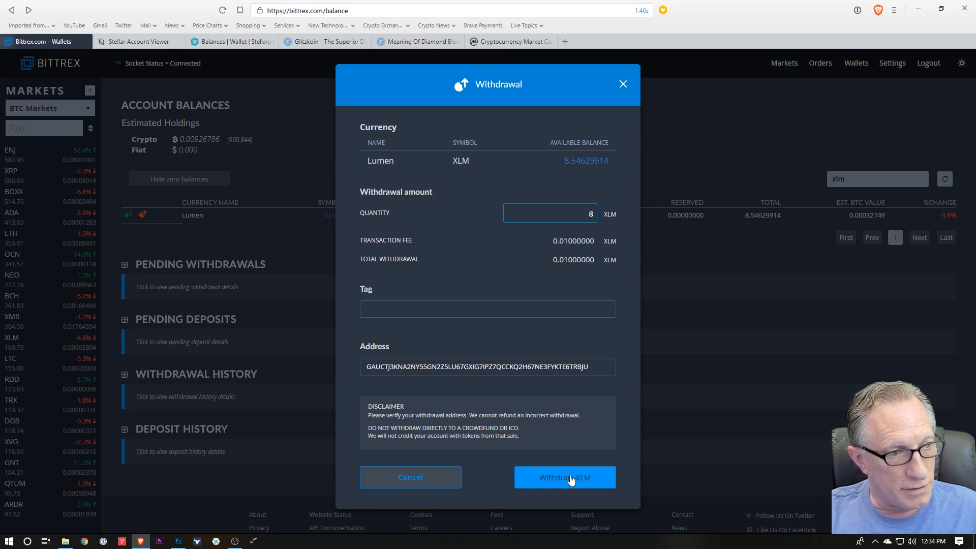
mouse_move(622, 86)
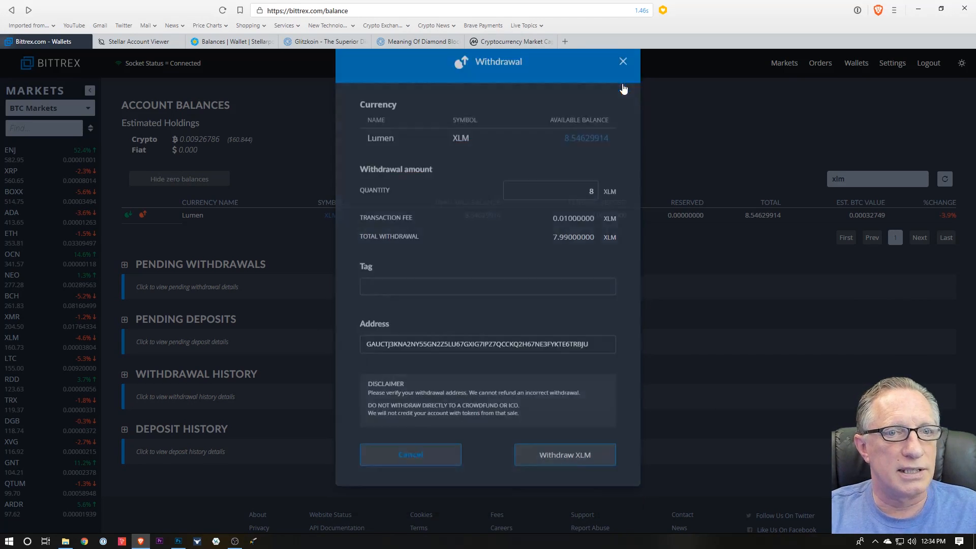
Step: Switch to the Stellar Account Viewer tab showing about 3,537.69 lumens
click(138, 40)
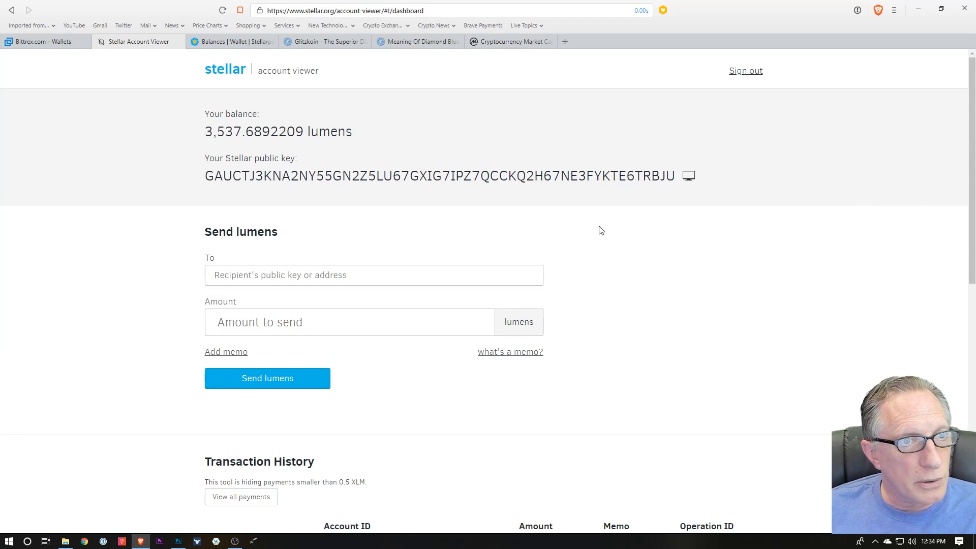
mouse_move(549, 208)
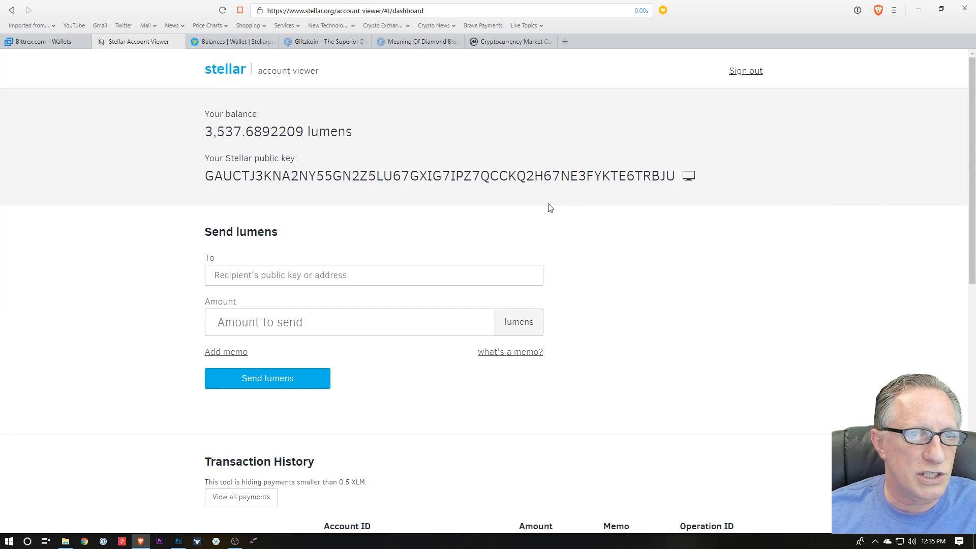
Step: Switch to the Glitzkoin homepage tab and scroll to its diamond blockchain updates
click(325, 41)
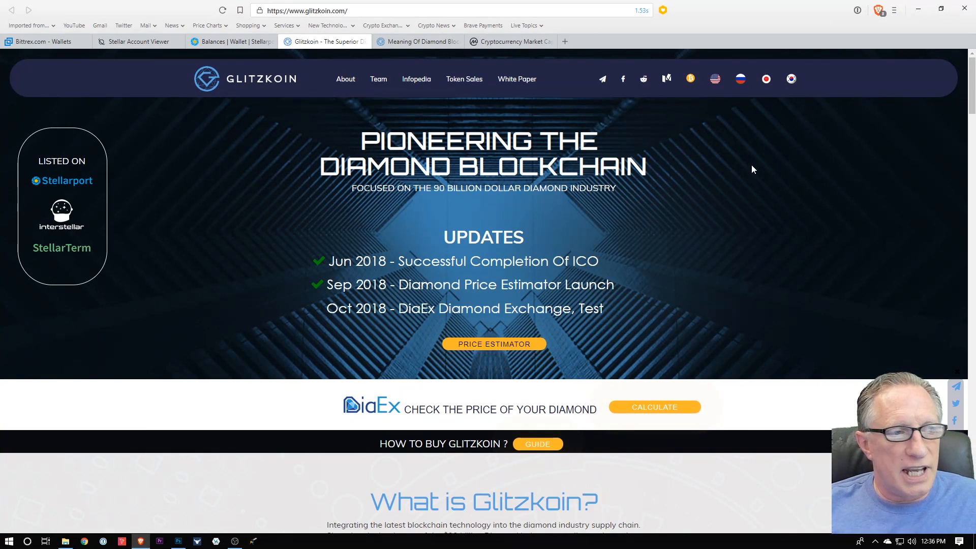
mouse_move(767, 202)
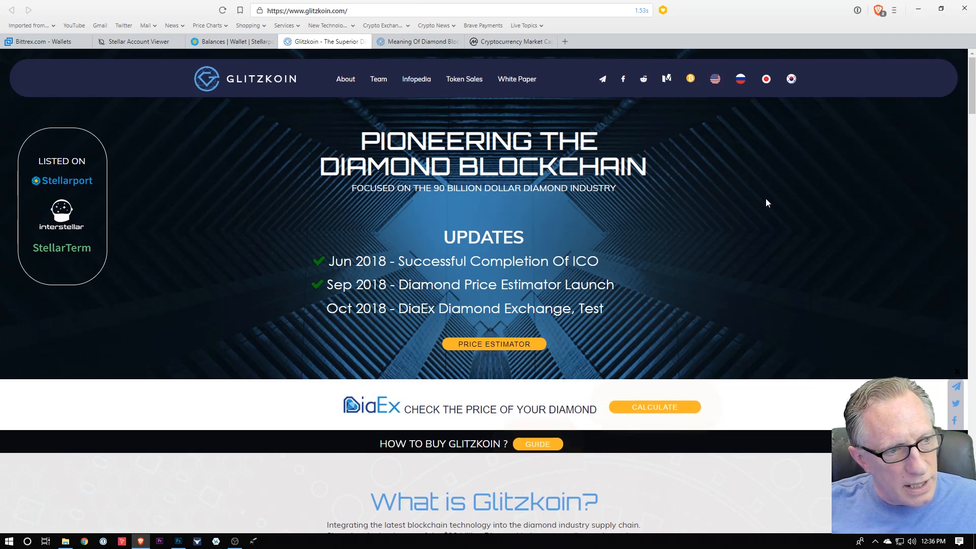
mouse_move(765, 197)
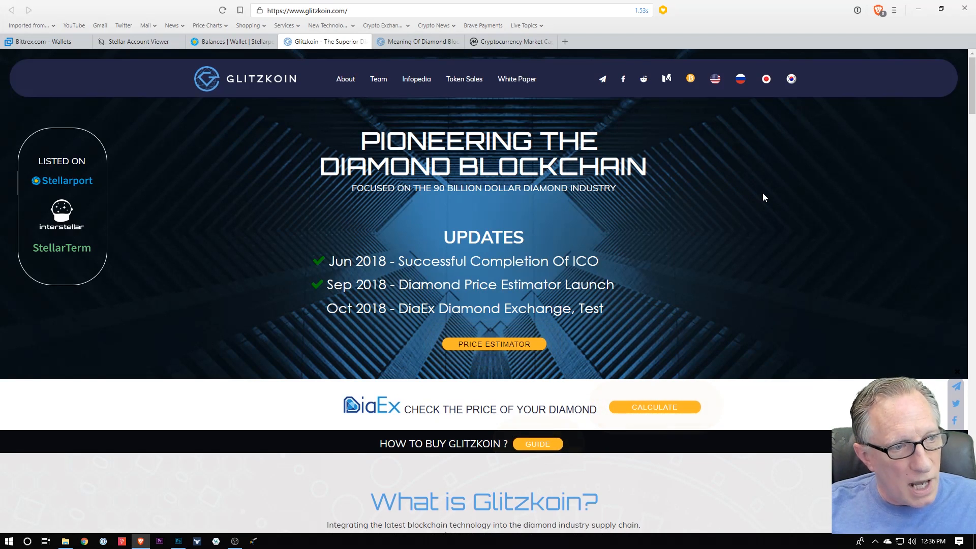
mouse_move(246, 152)
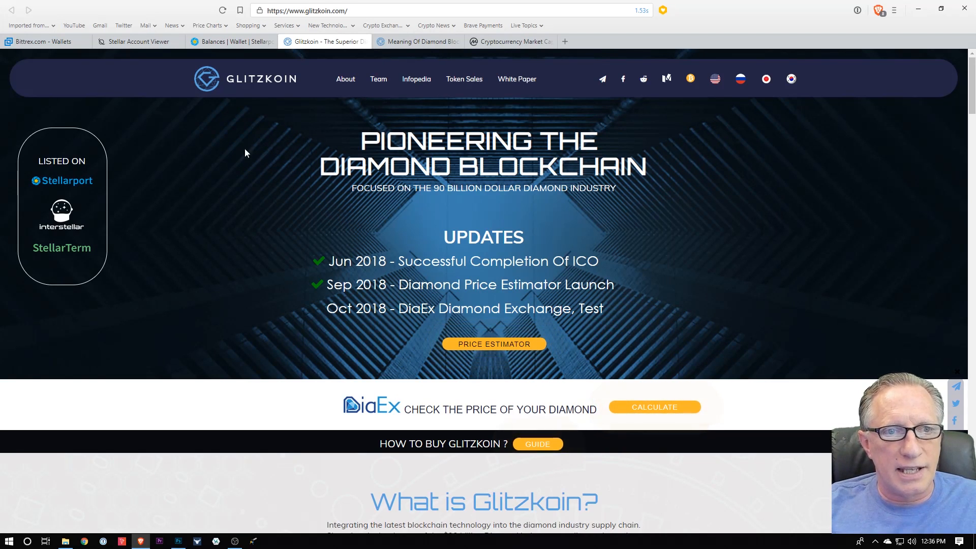
mouse_move(260, 277)
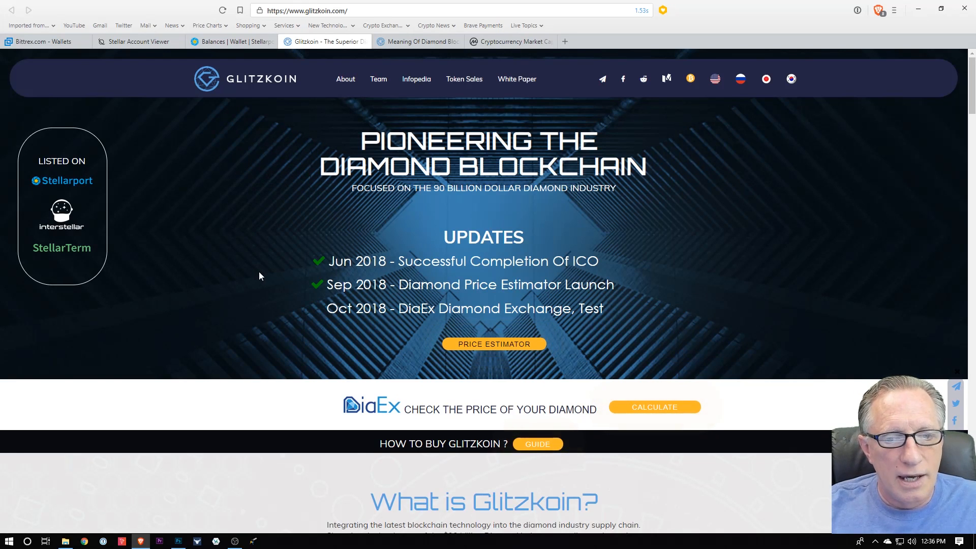
scroll(down, 3)
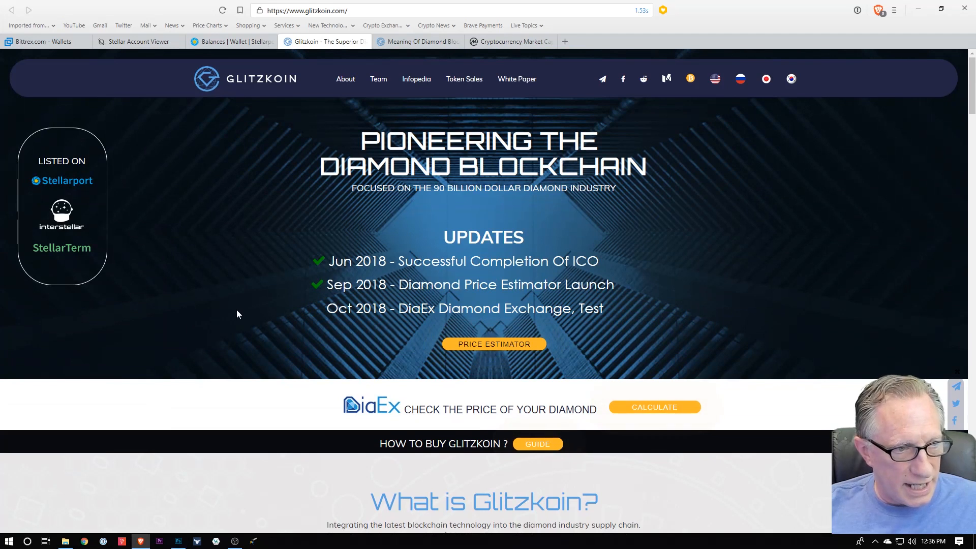
mouse_move(231, 288)
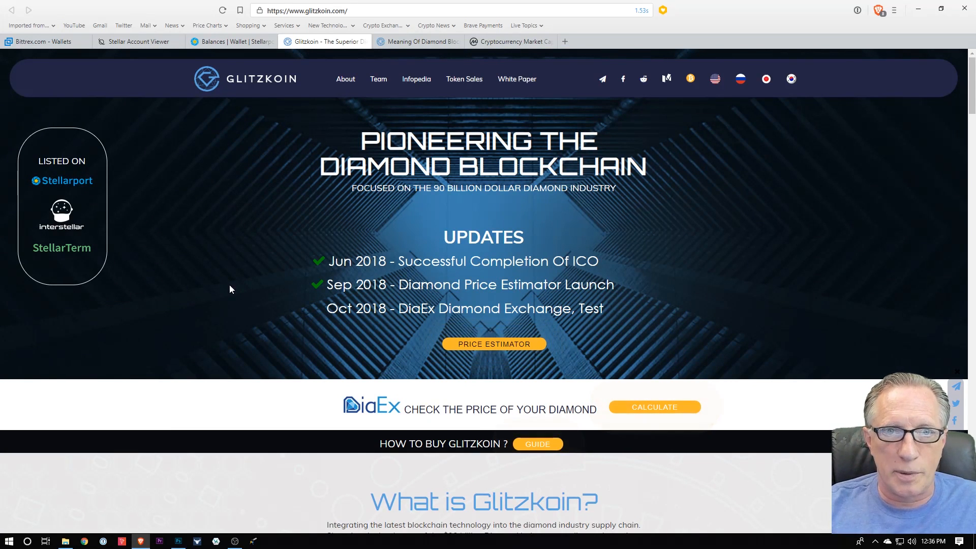
Step: Switch to the 'Meaning Of Diamond Blockchain' article tab
click(417, 40)
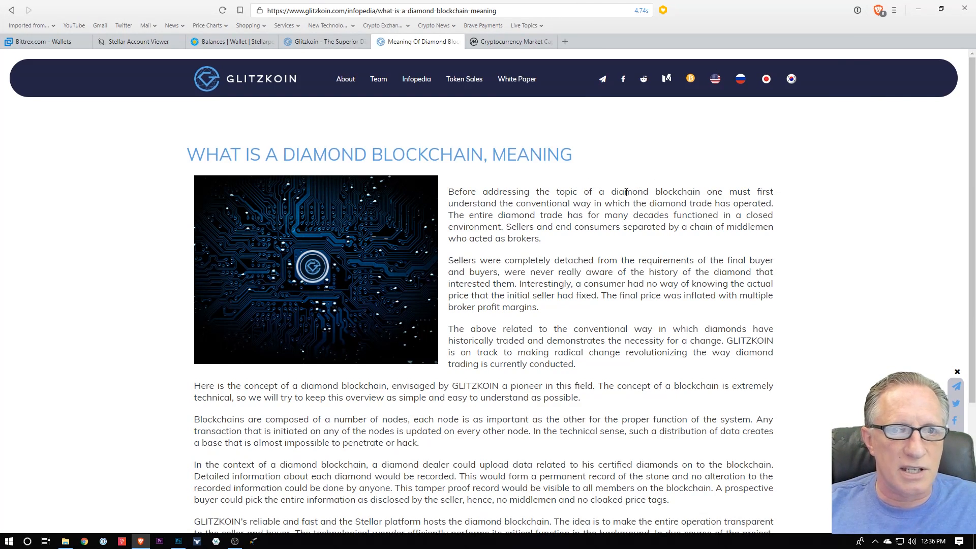
mouse_move(677, 194)
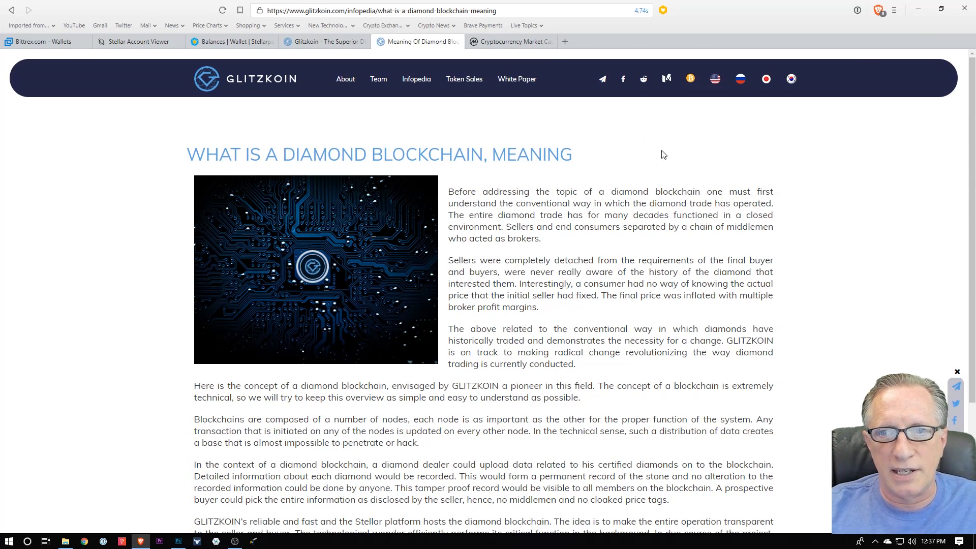
mouse_move(708, 146)
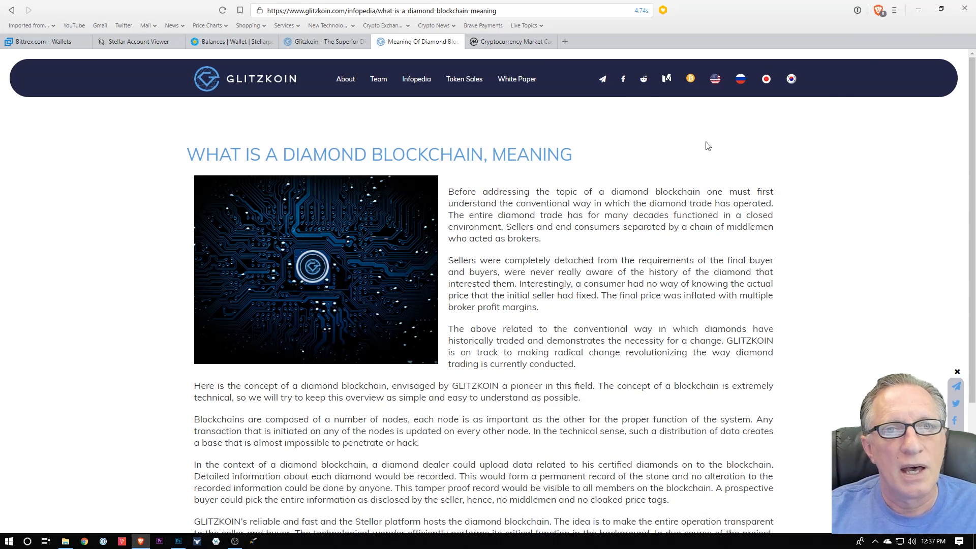
mouse_move(643, 181)
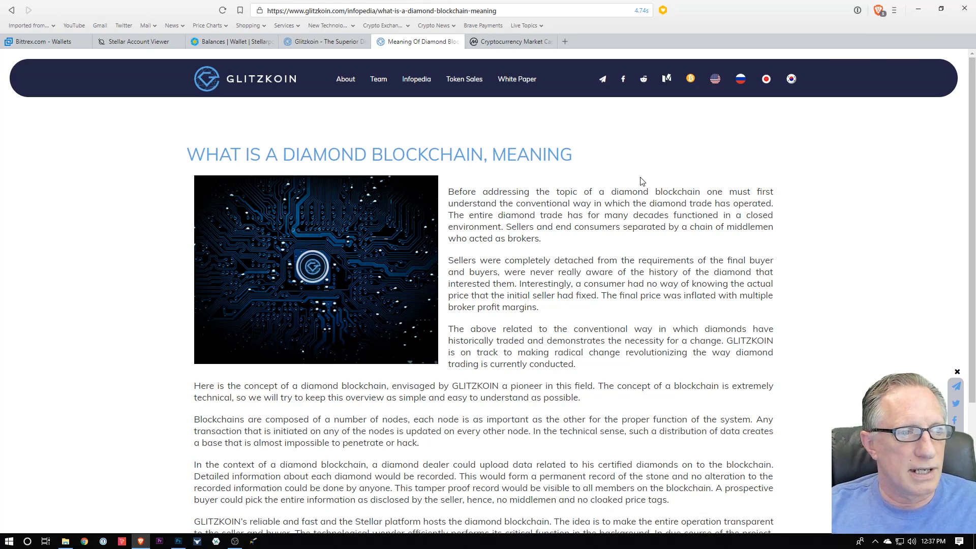
mouse_move(554, 132)
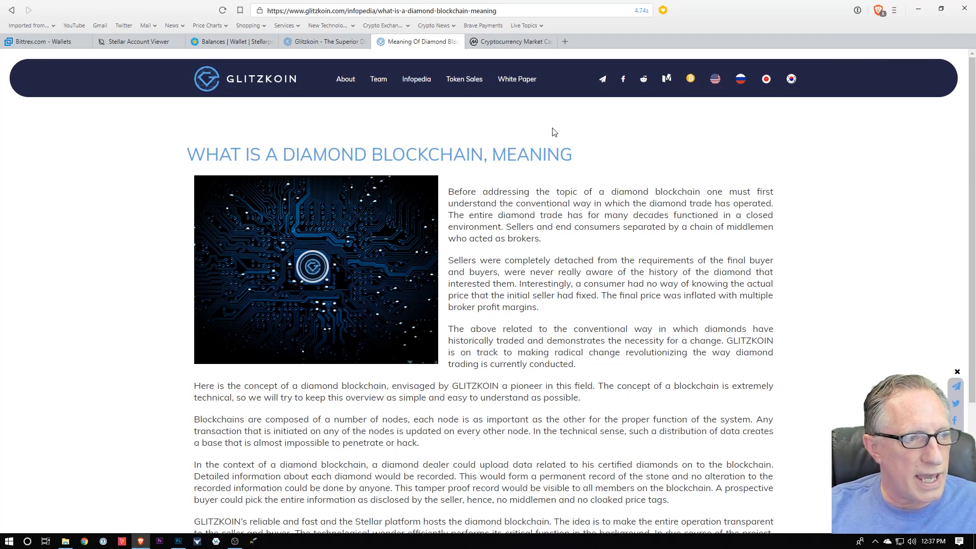
mouse_move(520, 136)
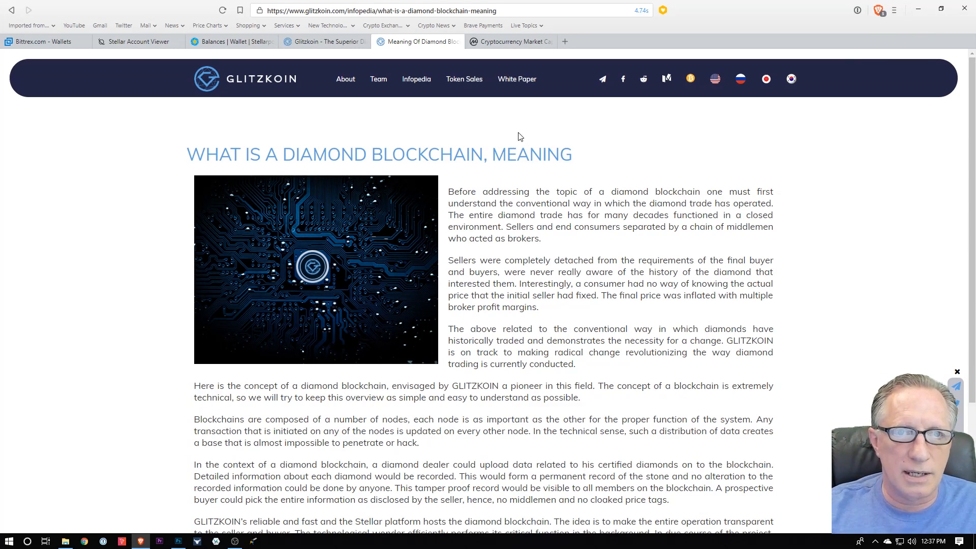
mouse_move(558, 128)
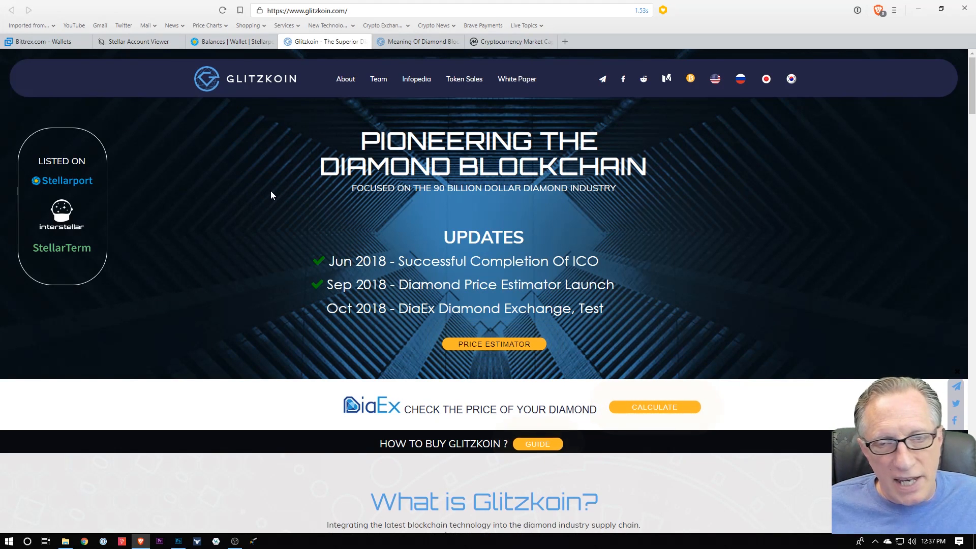
mouse_move(287, 183)
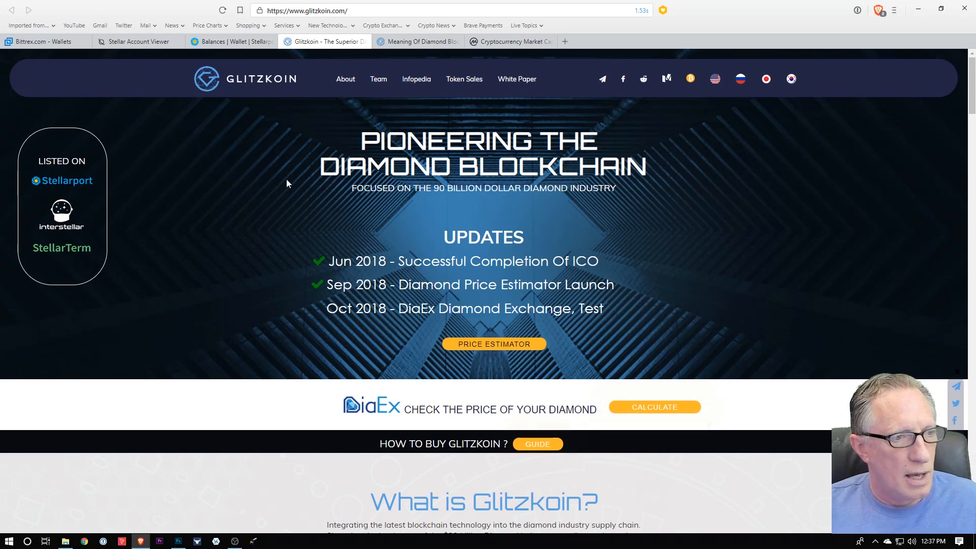
mouse_move(292, 220)
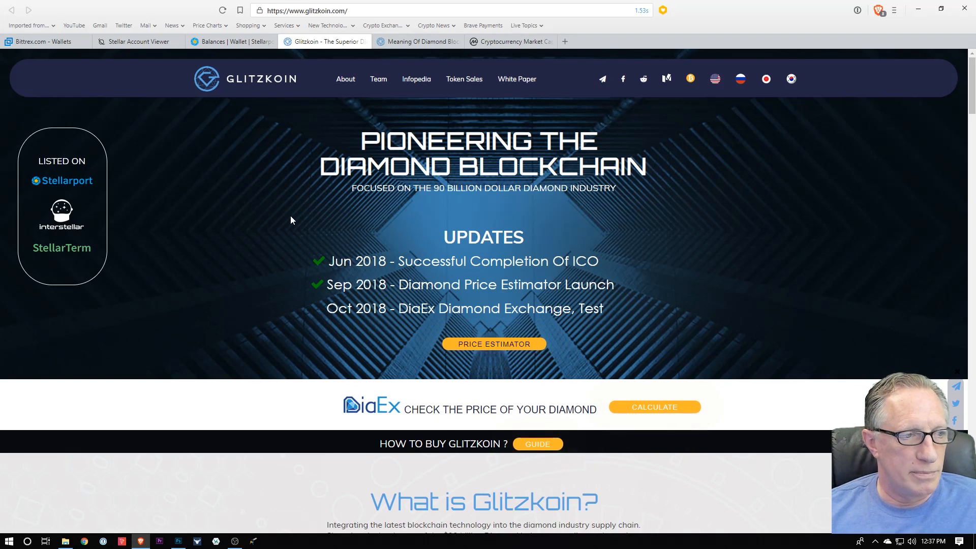
mouse_move(252, 181)
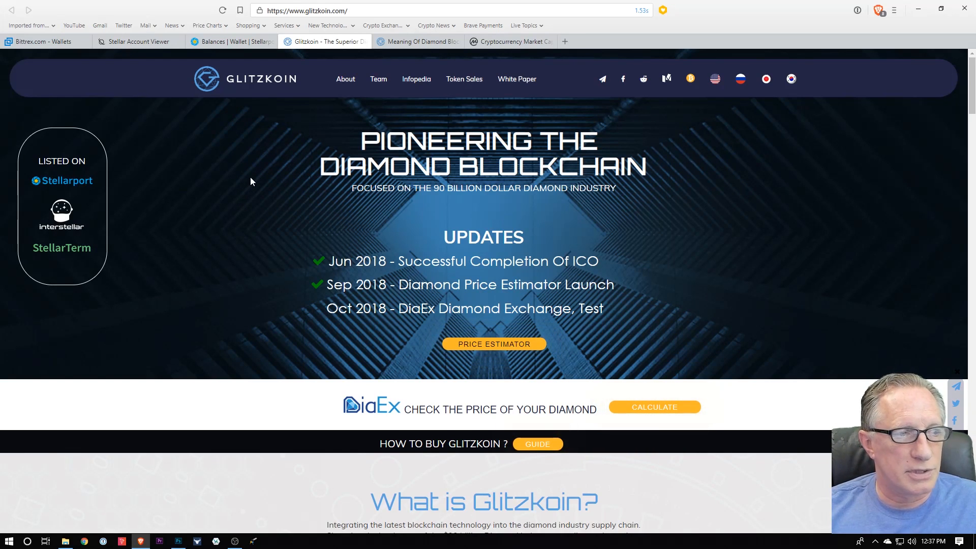
mouse_move(233, 198)
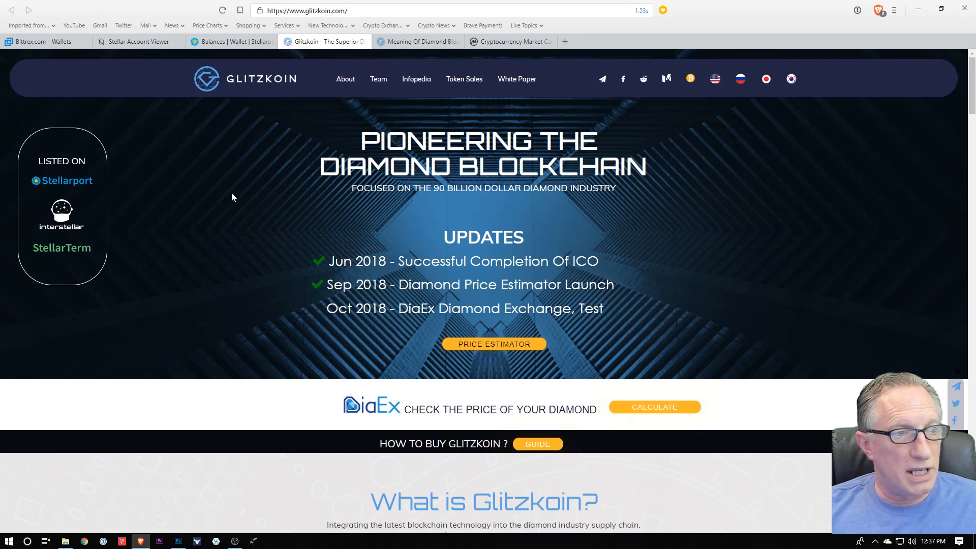
mouse_move(213, 183)
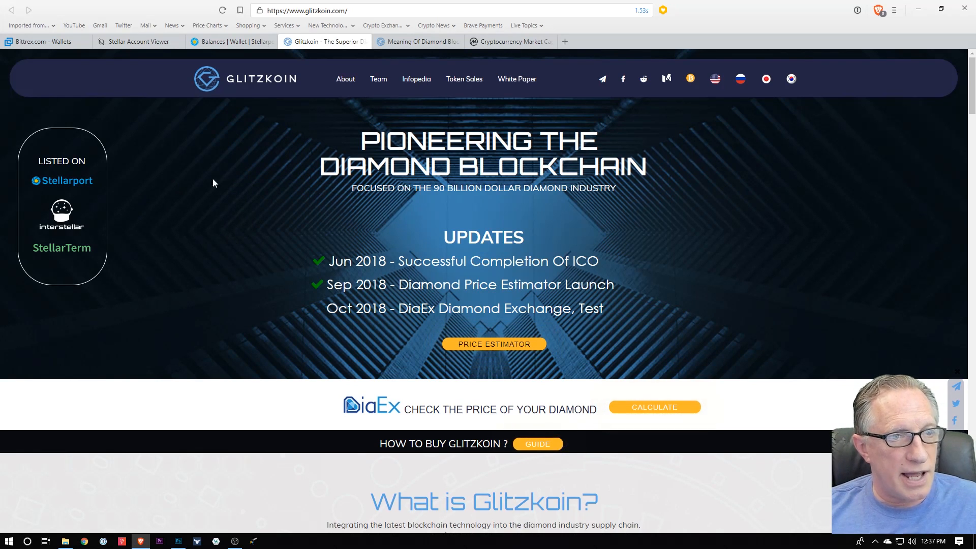
mouse_move(78, 181)
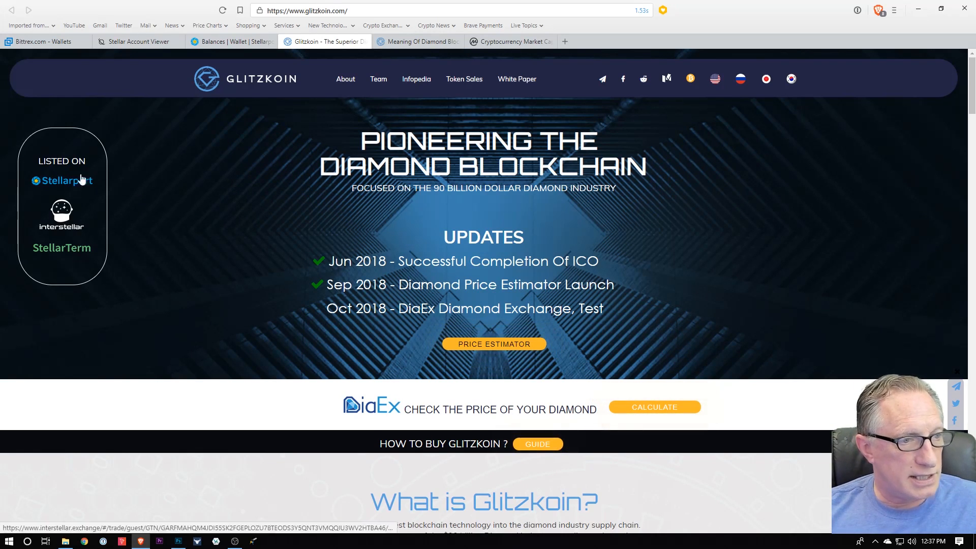
mouse_move(130, 232)
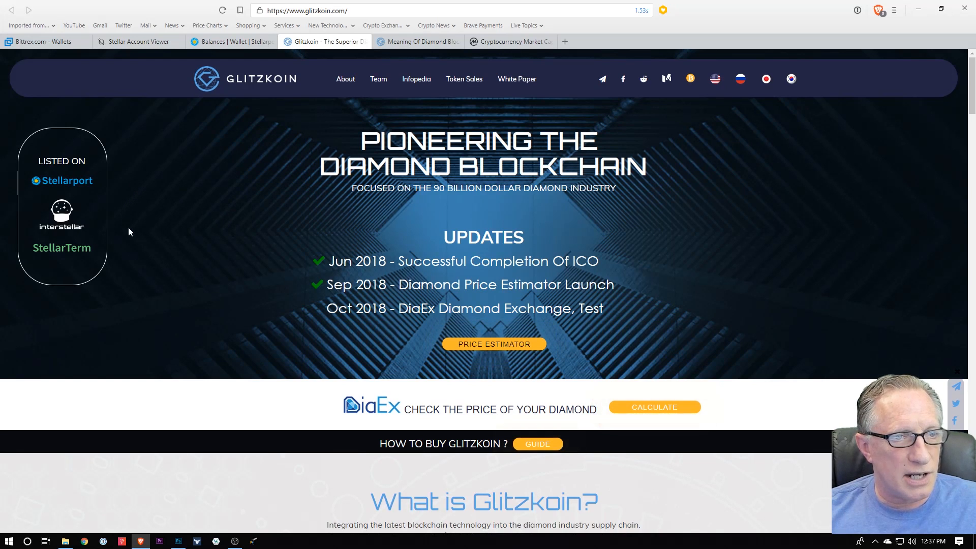
mouse_move(57, 187)
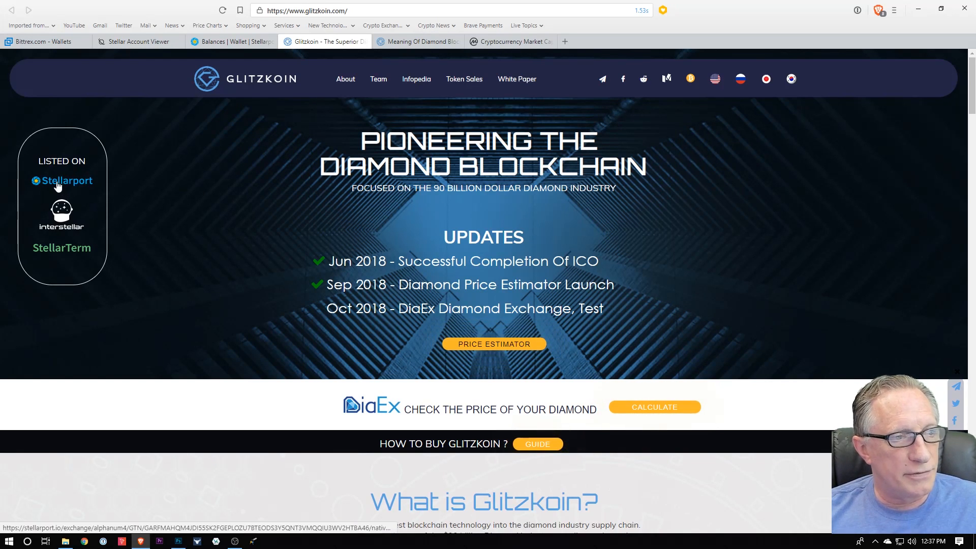
mouse_move(179, 219)
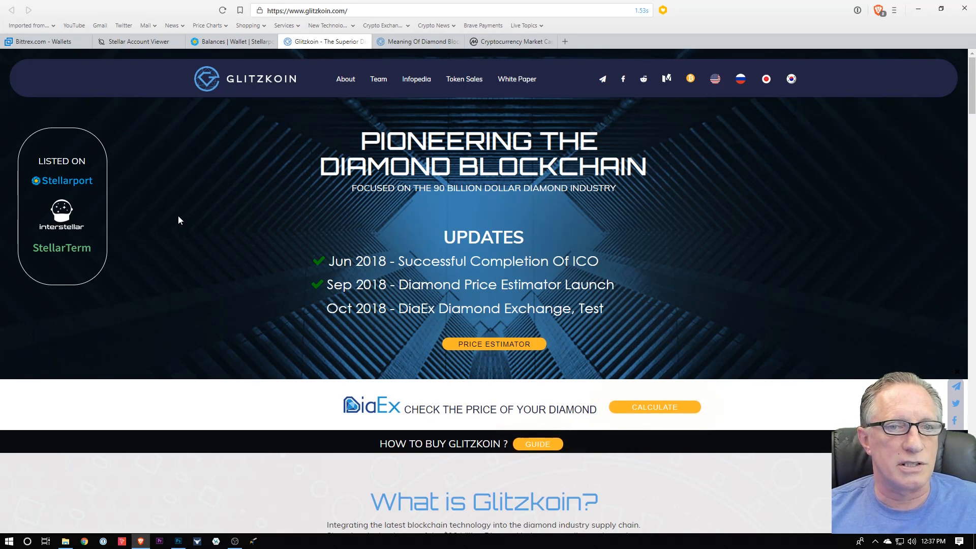
mouse_move(195, 215)
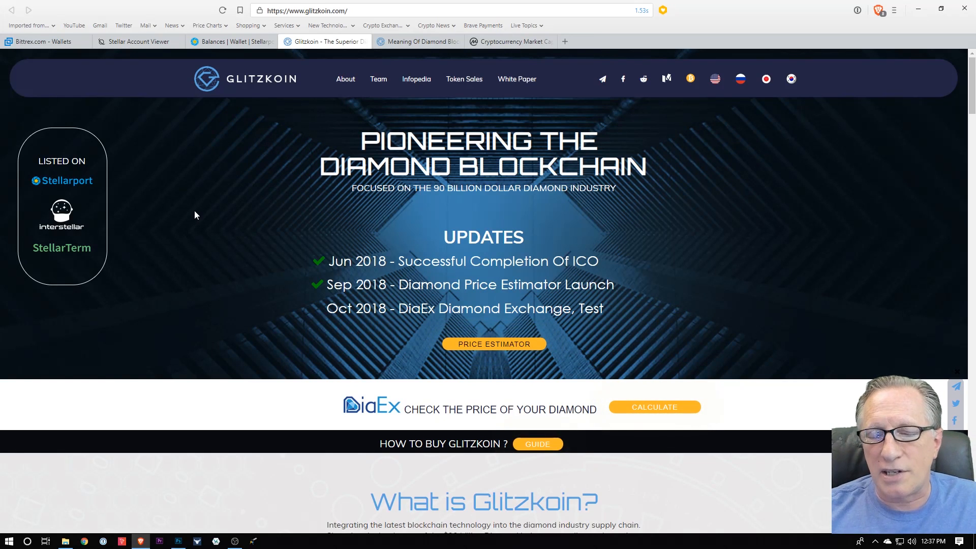
mouse_move(306, 208)
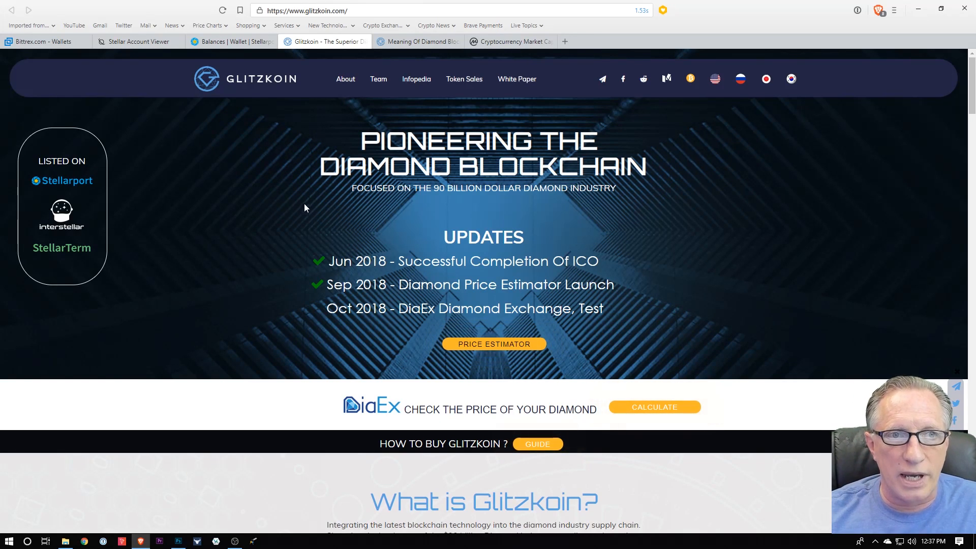
mouse_move(248, 227)
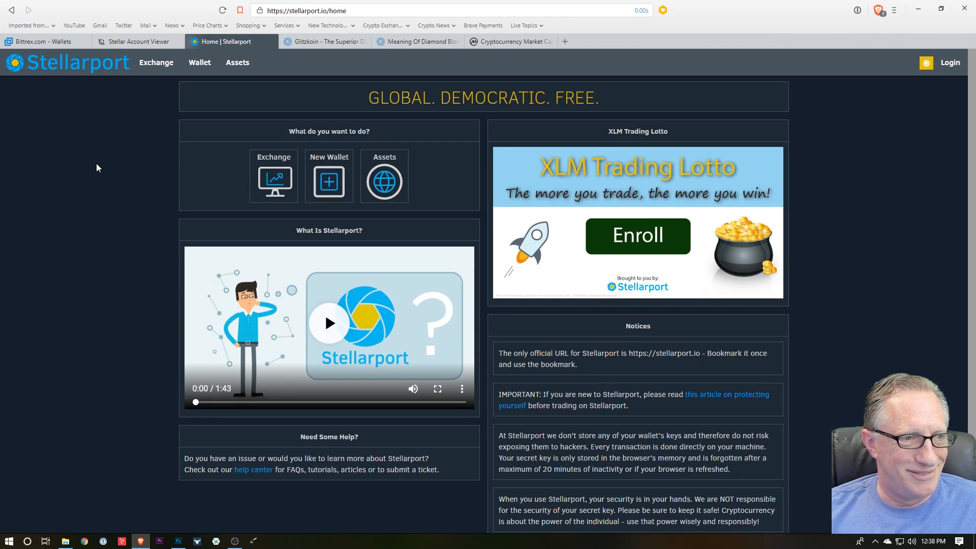
mouse_move(97, 77)
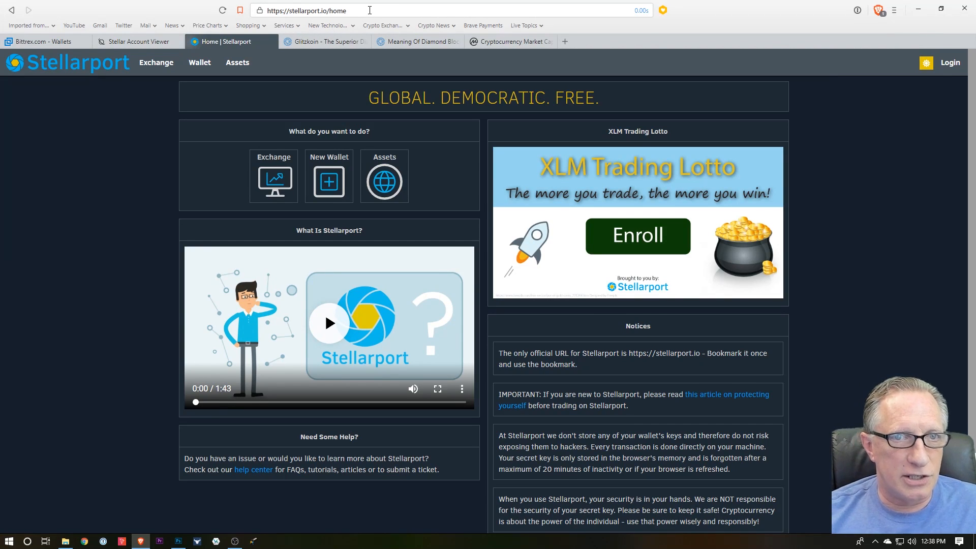
mouse_move(128, 197)
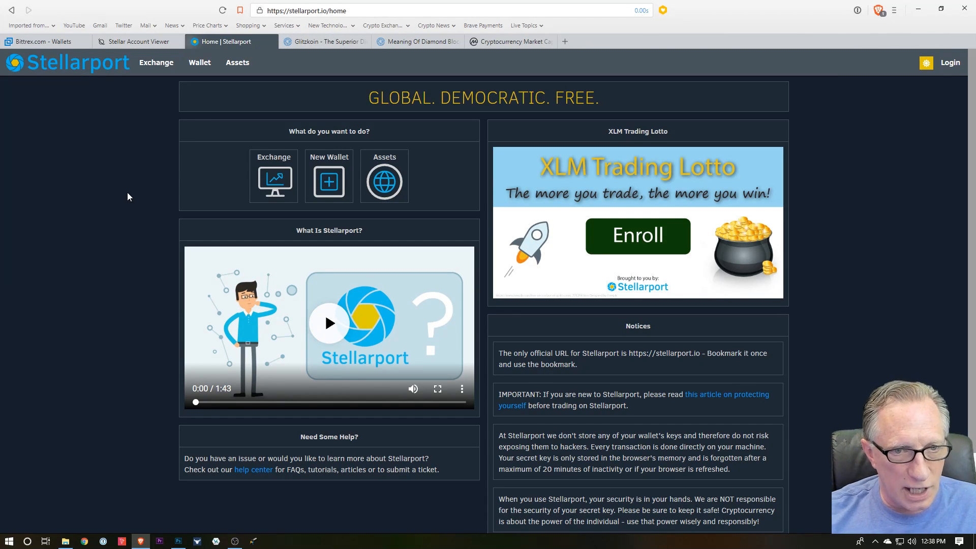
mouse_move(97, 205)
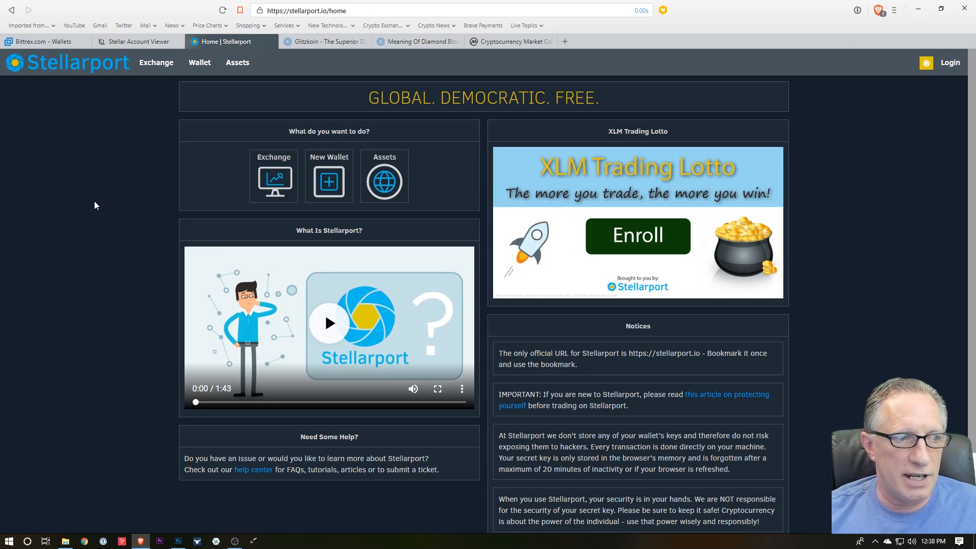
mouse_move(83, 77)
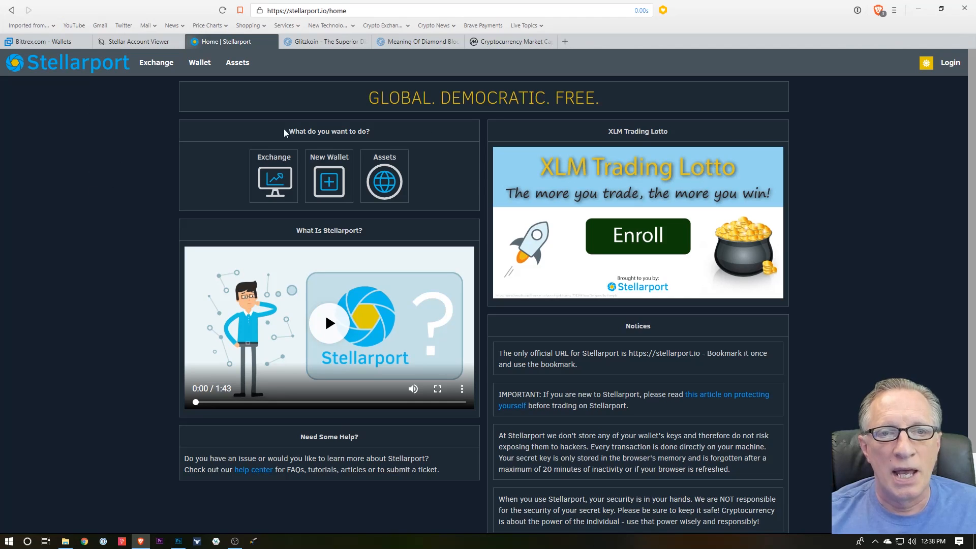
mouse_move(893, 184)
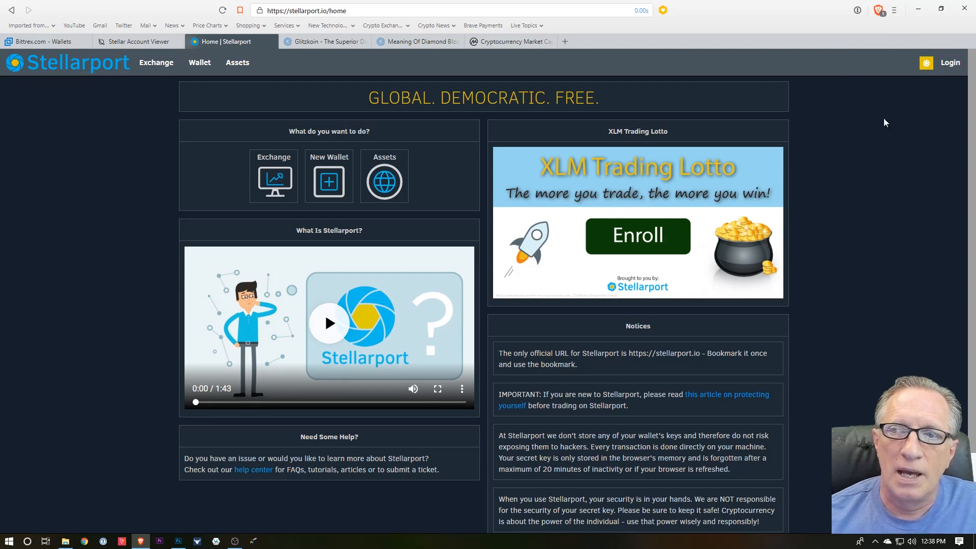
Step: Go to Stellarport login and choose Ledger HW Wallet as the login method
click(950, 63)
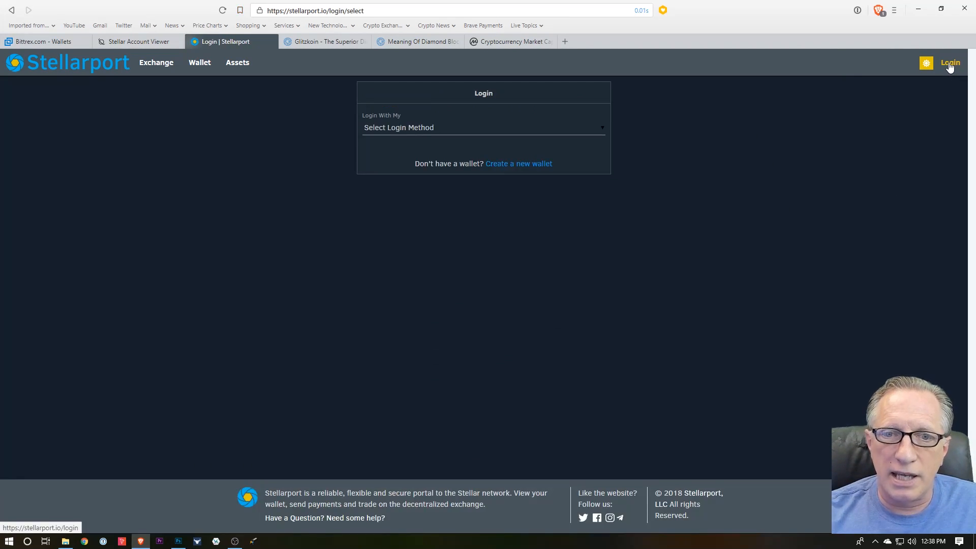
mouse_move(519, 167)
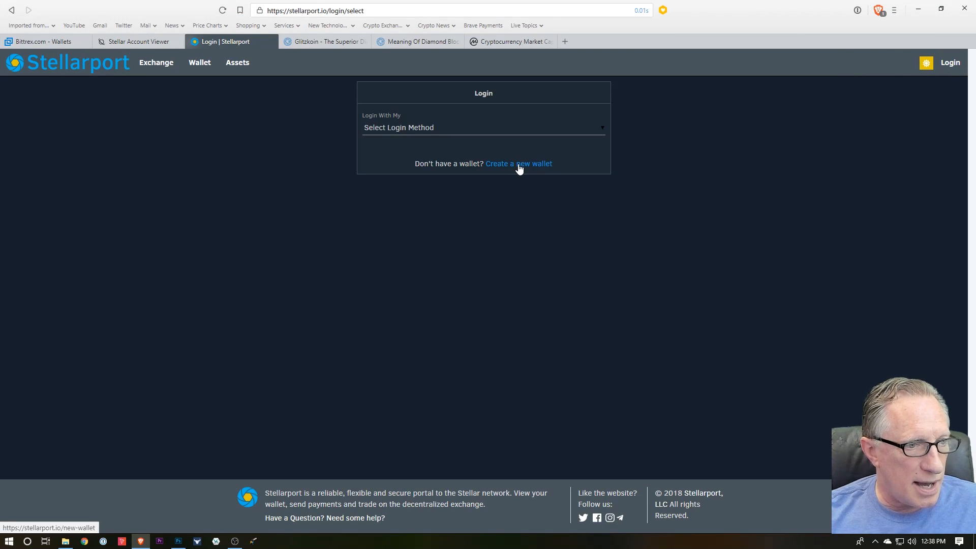
mouse_move(527, 171)
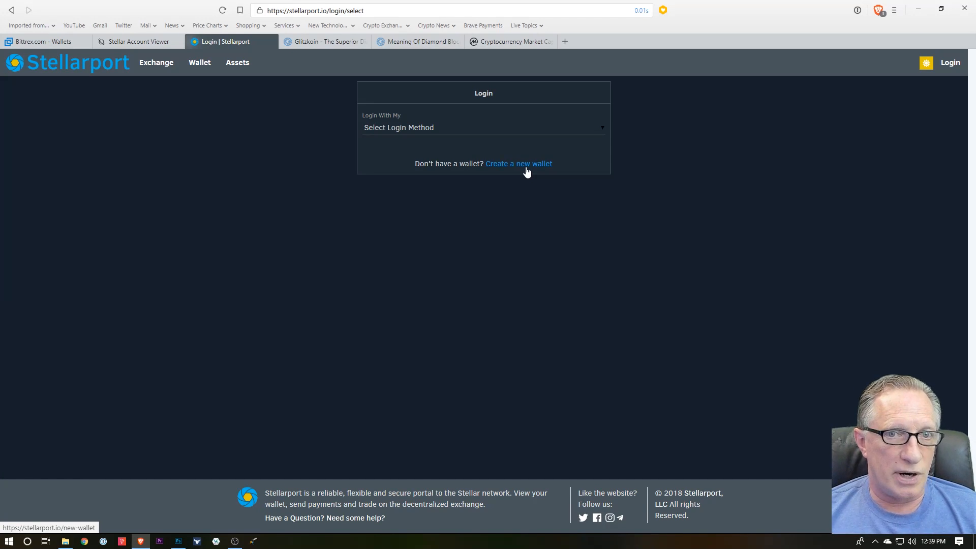
mouse_move(494, 132)
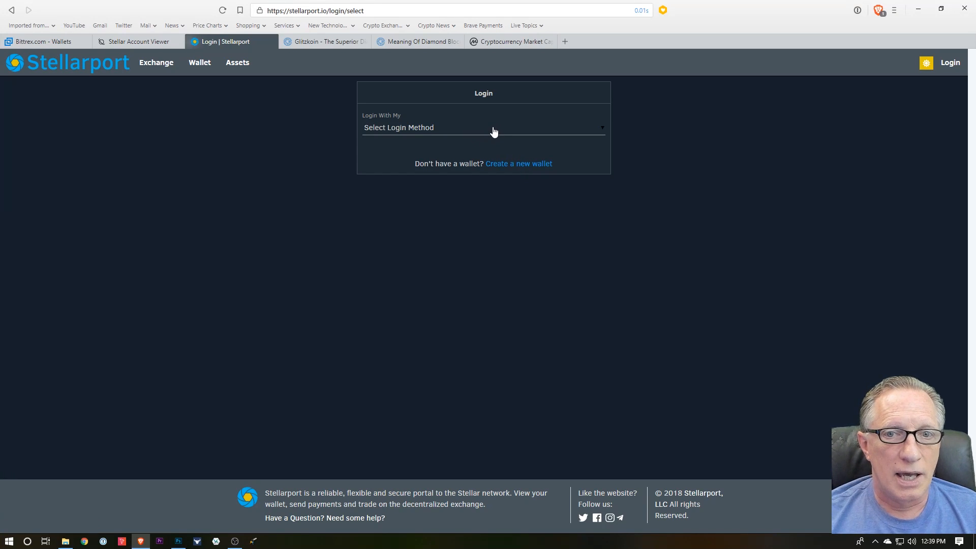
click(493, 128)
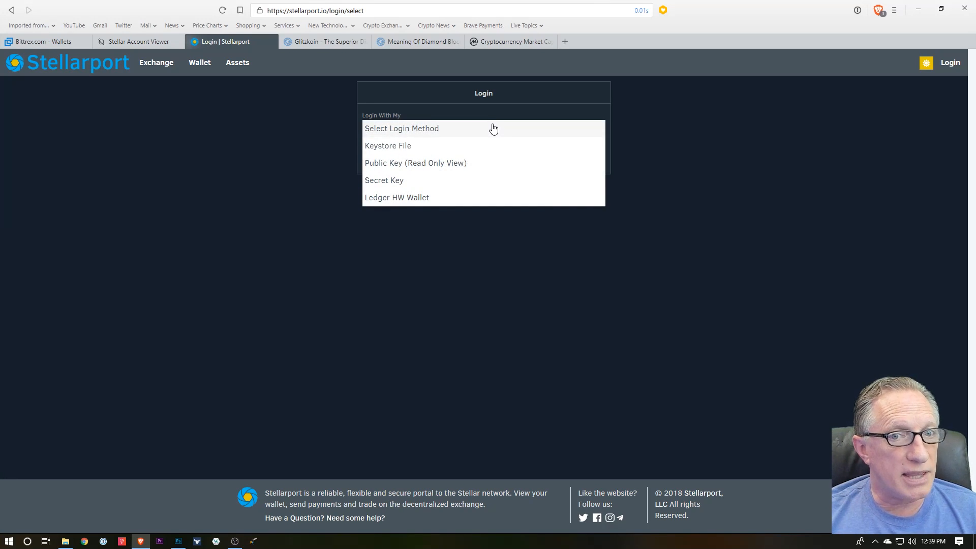
mouse_move(428, 157)
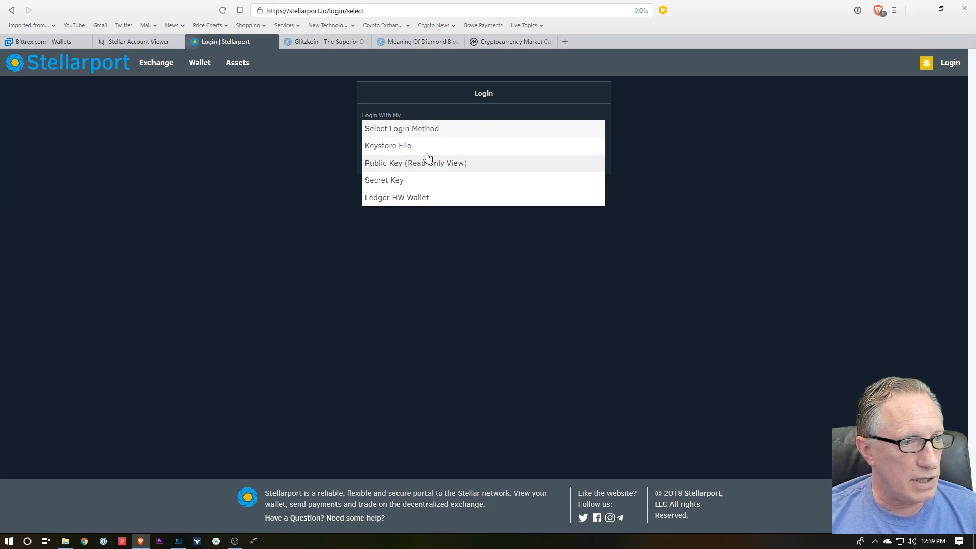
mouse_move(446, 151)
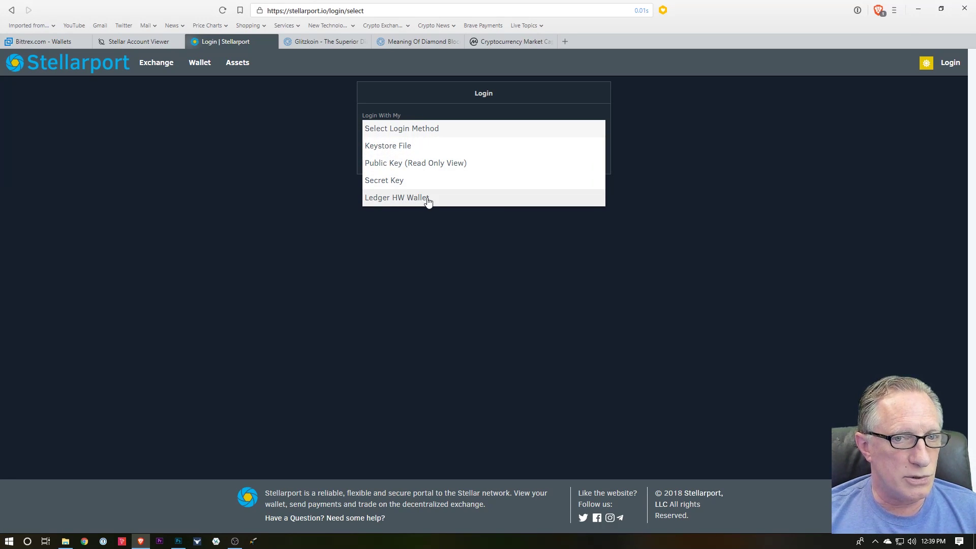
click(396, 197)
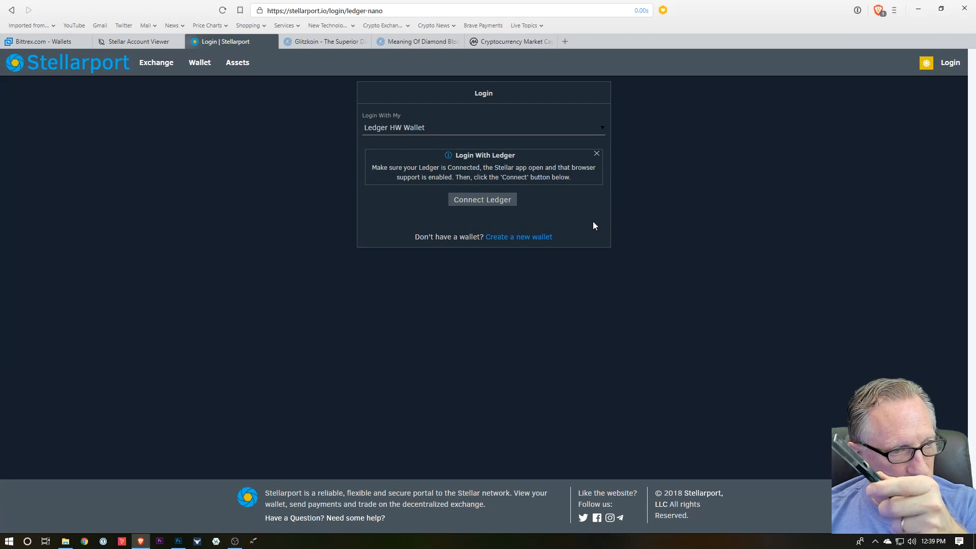
mouse_move(558, 189)
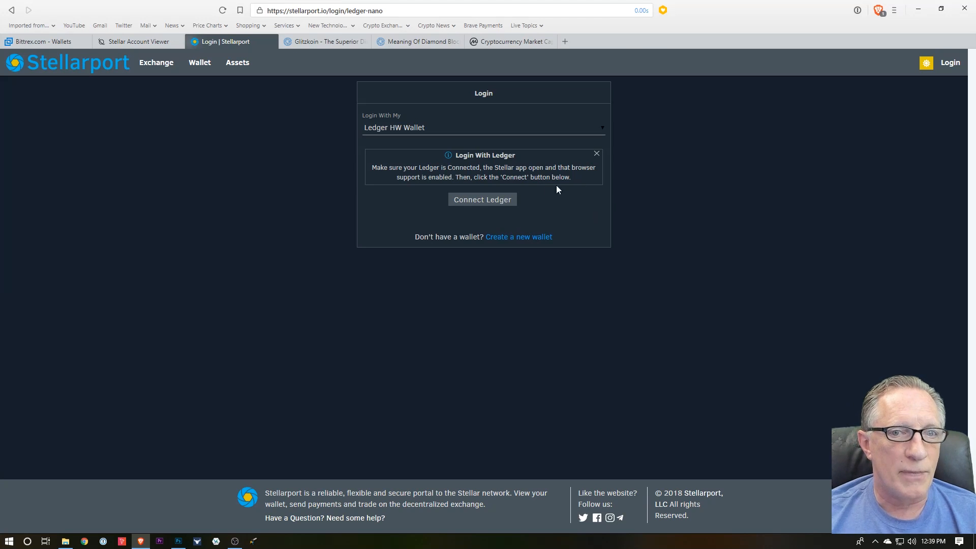
Step: Connect the Ledger on default path 44'/148'/0' and log in to Stellarport
click(482, 199)
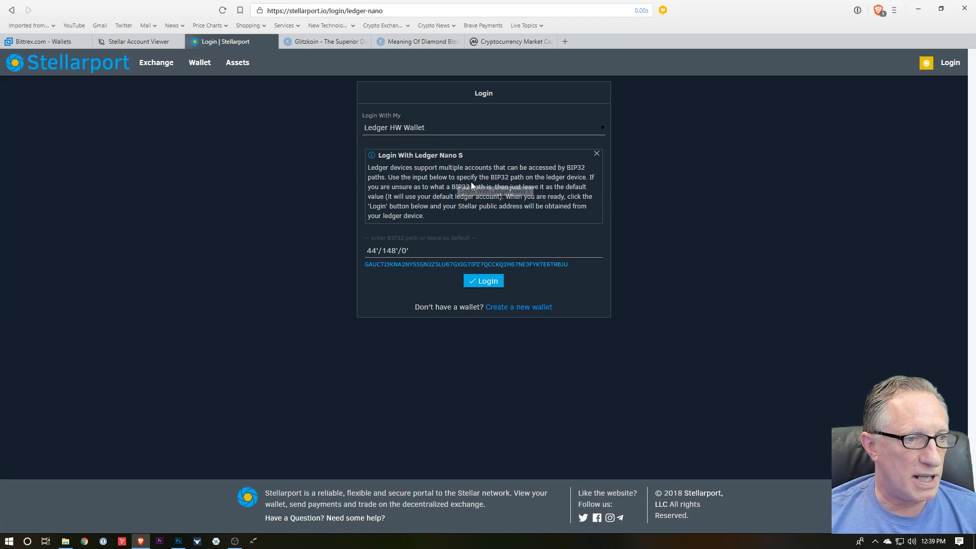
mouse_move(519, 223)
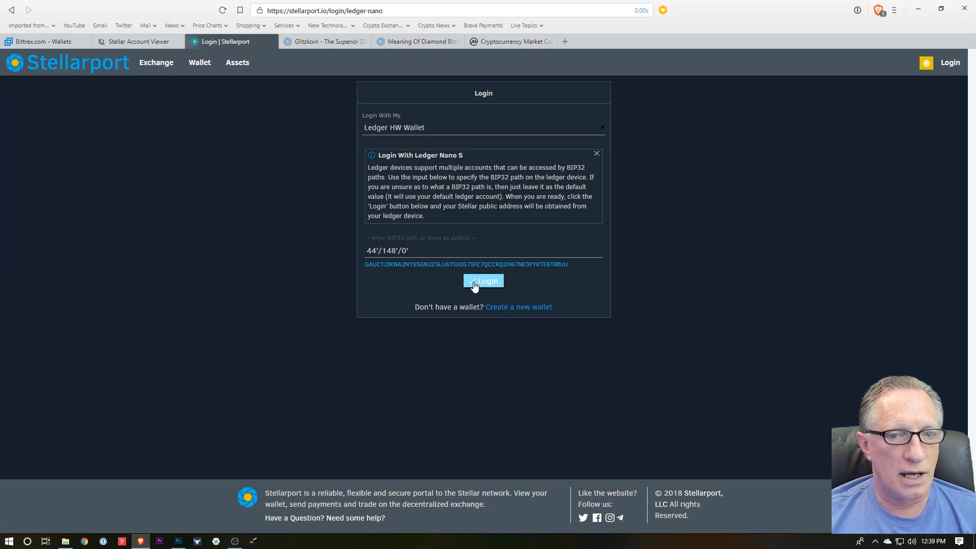
click(484, 280)
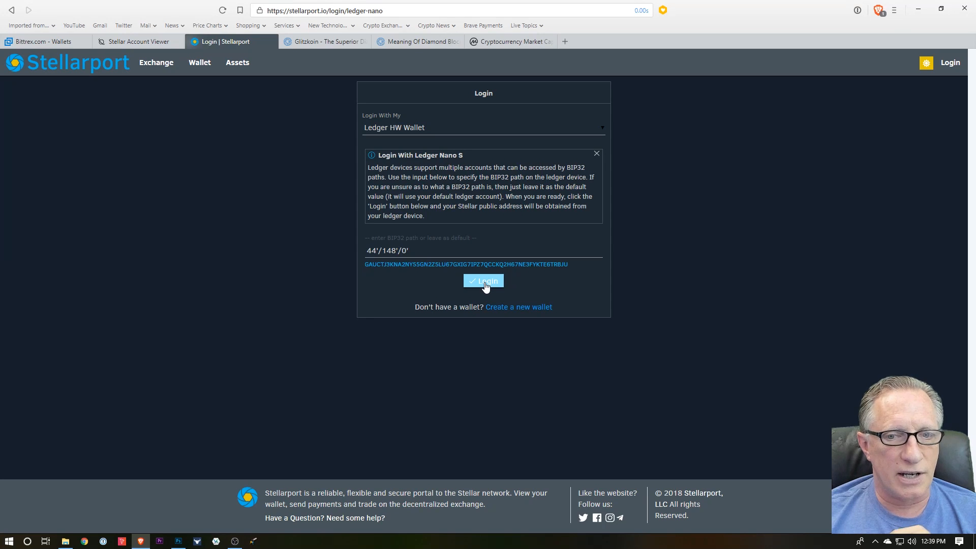
click(484, 280)
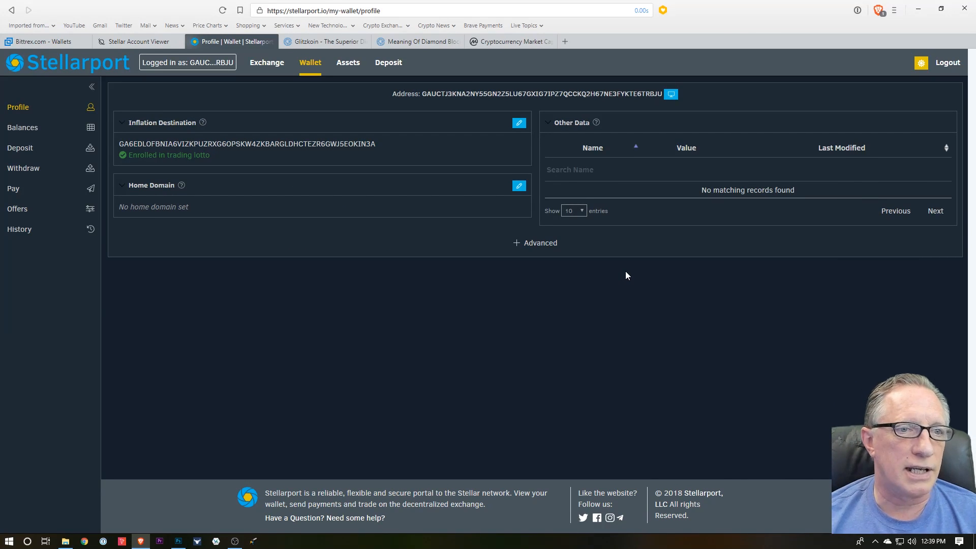
mouse_move(259, 164)
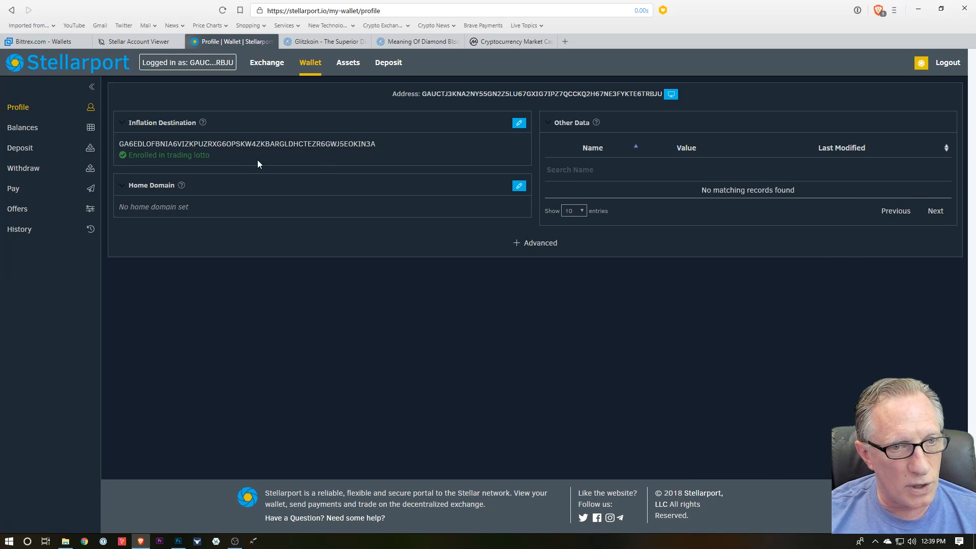
mouse_move(293, 157)
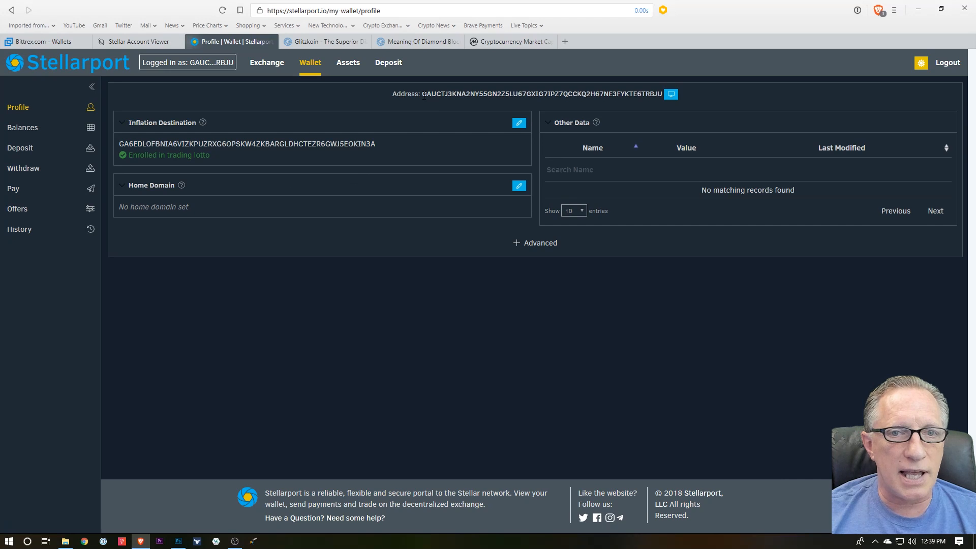
double_click(543, 93)
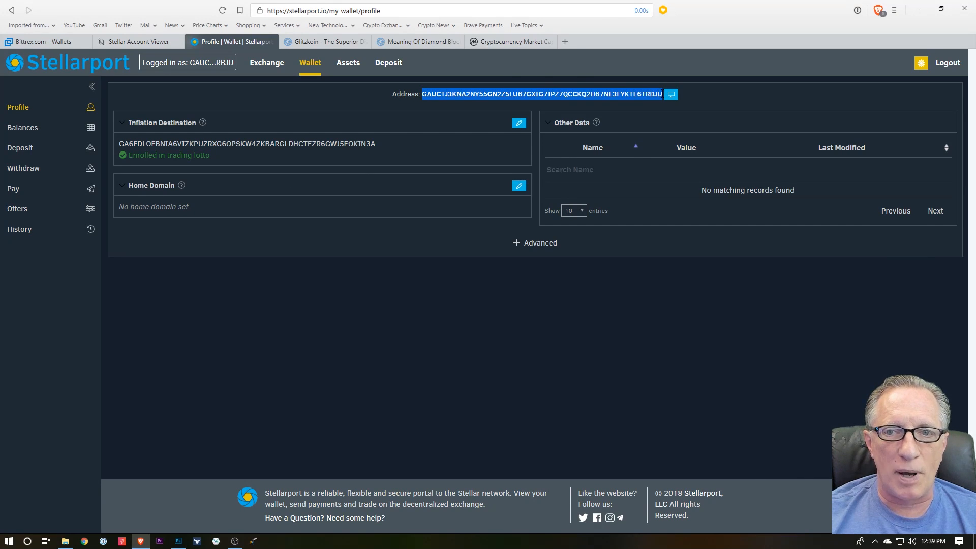
mouse_move(571, 153)
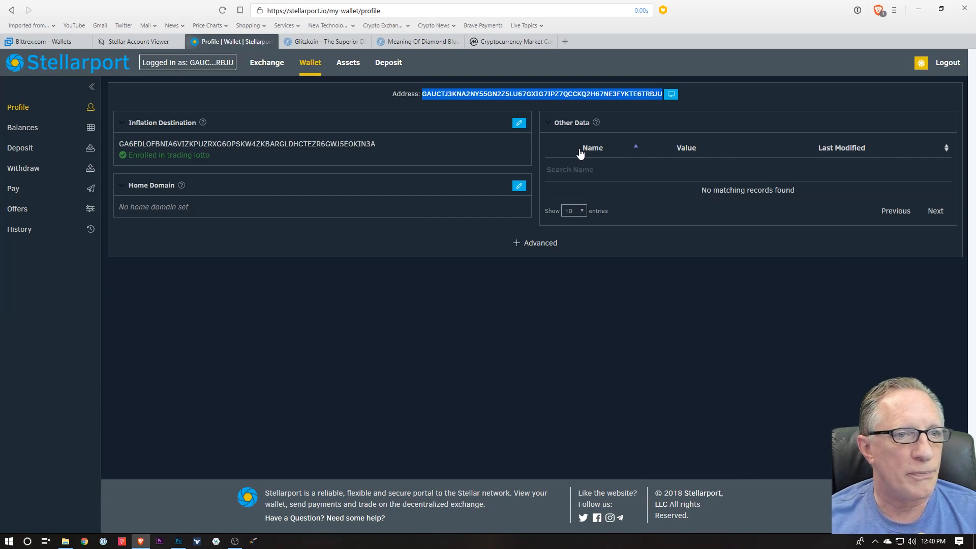
Step: View the wallet balances: 3346.9460266 XLM and 540.4838682 GTN from glitzkoin.com
click(22, 128)
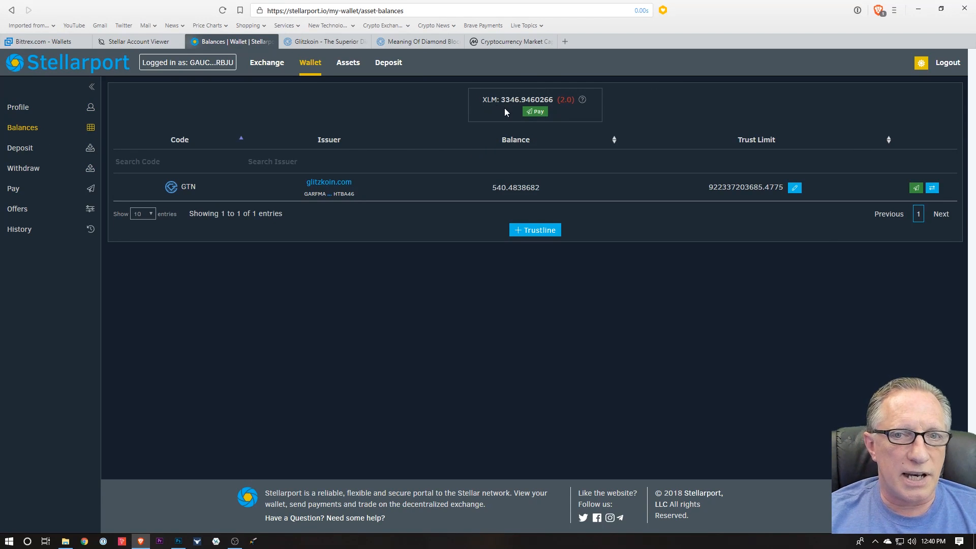
mouse_move(412, 106)
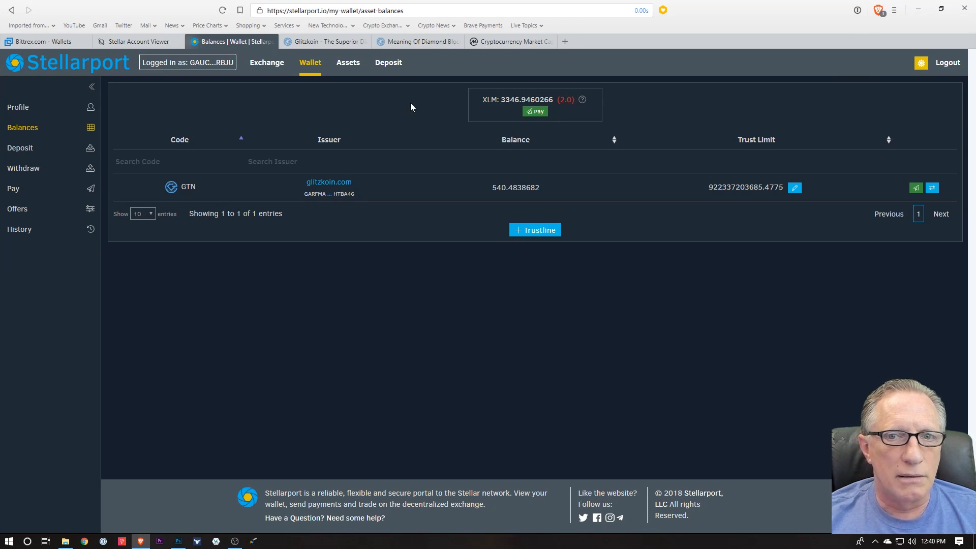
mouse_move(406, 110)
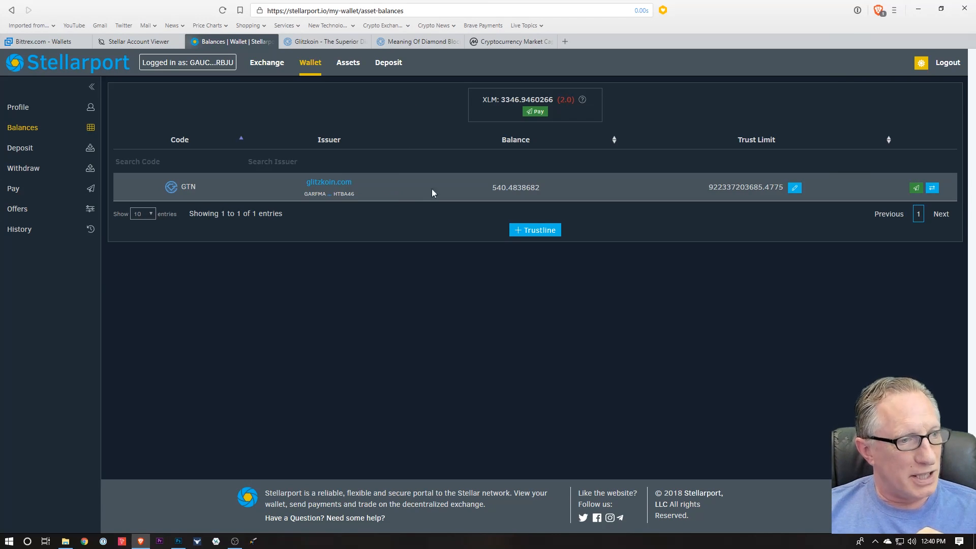
mouse_move(446, 196)
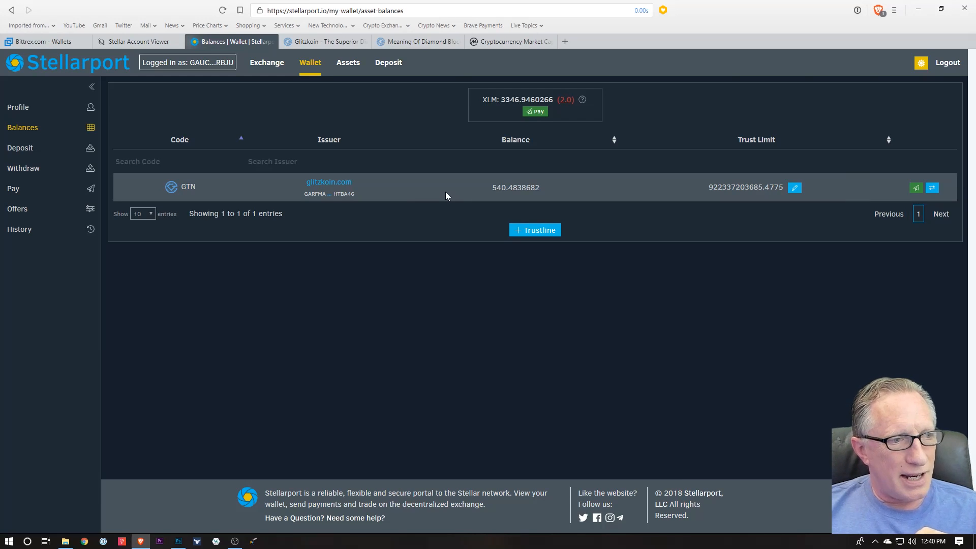
mouse_move(454, 129)
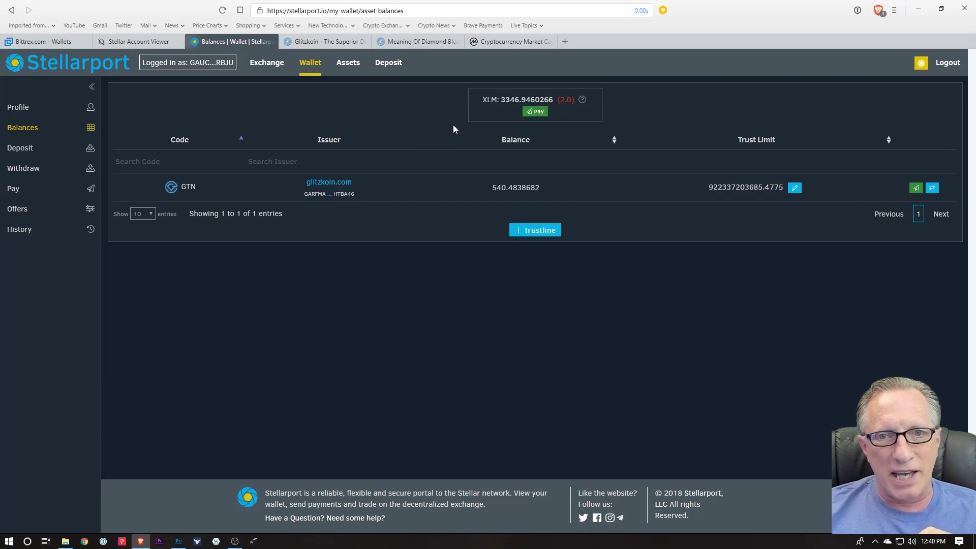
mouse_move(409, 124)
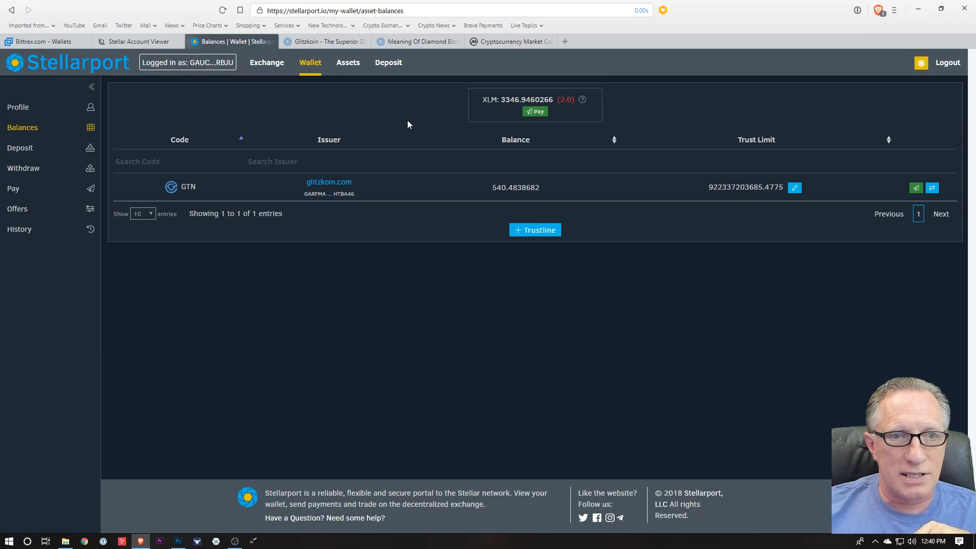
mouse_move(421, 129)
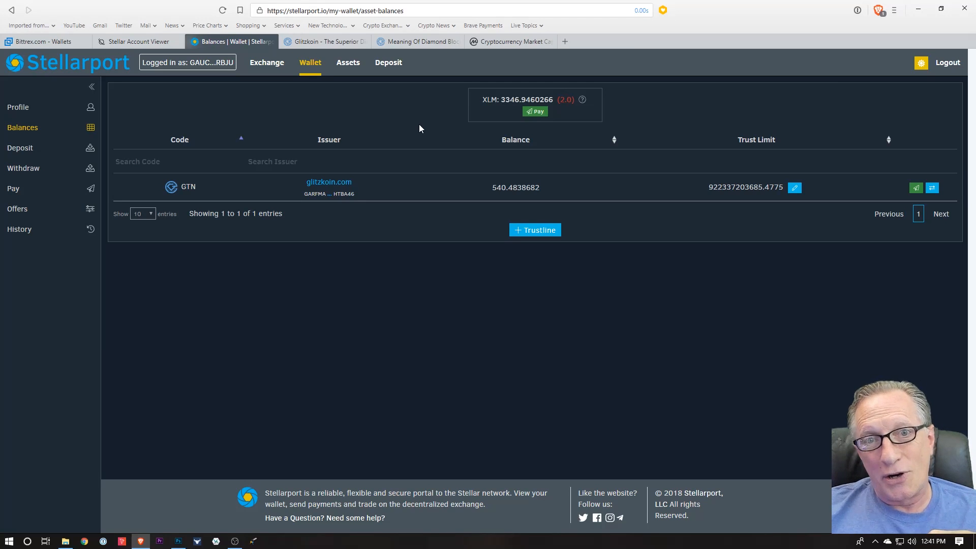
mouse_move(446, 131)
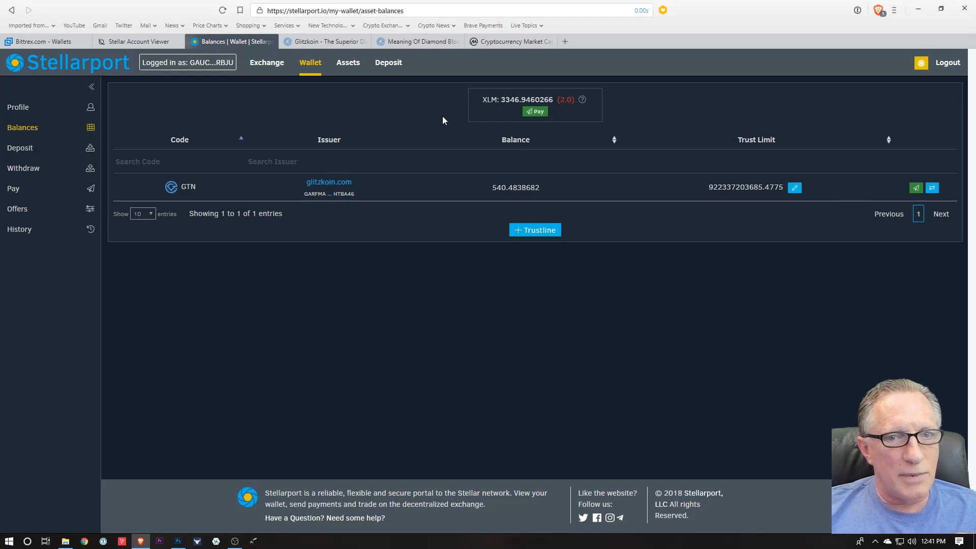
mouse_move(427, 123)
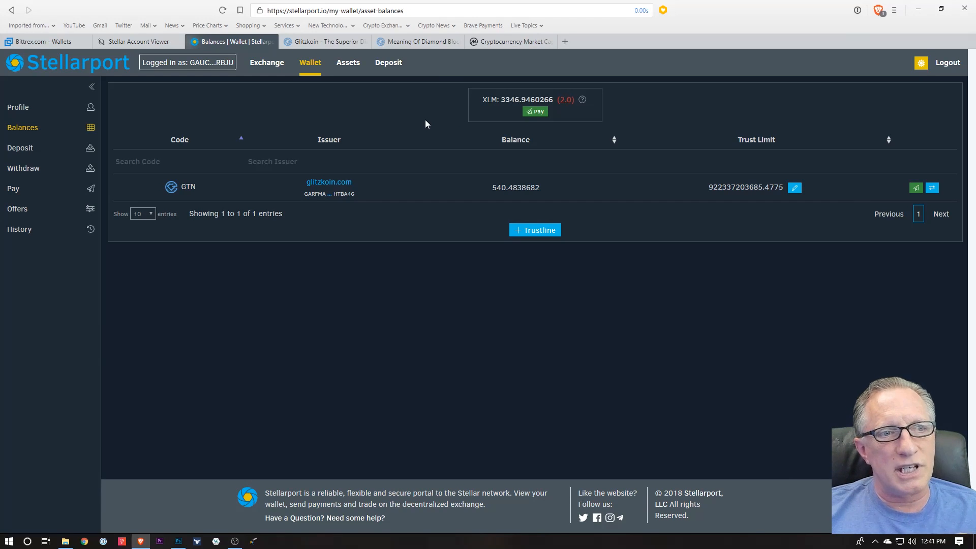
mouse_move(433, 186)
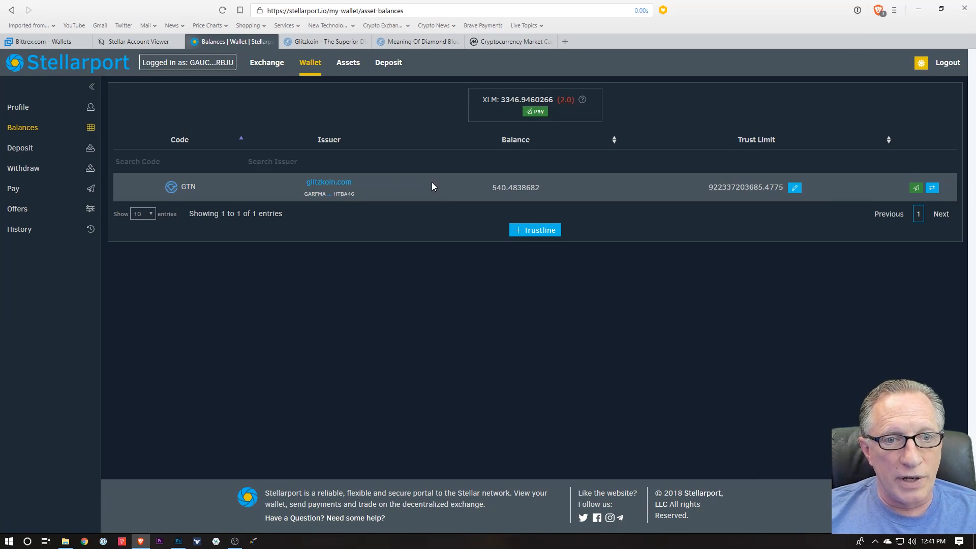
mouse_move(466, 199)
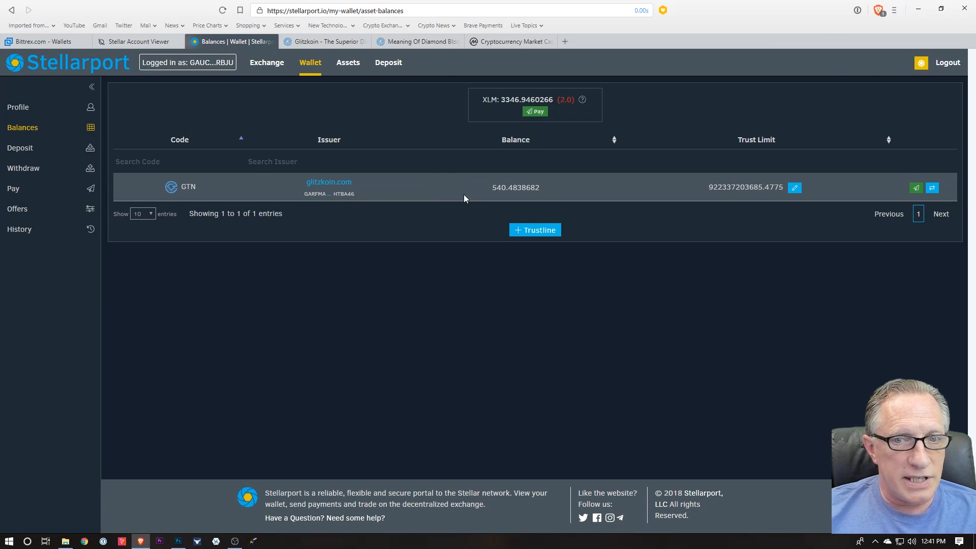
mouse_move(374, 189)
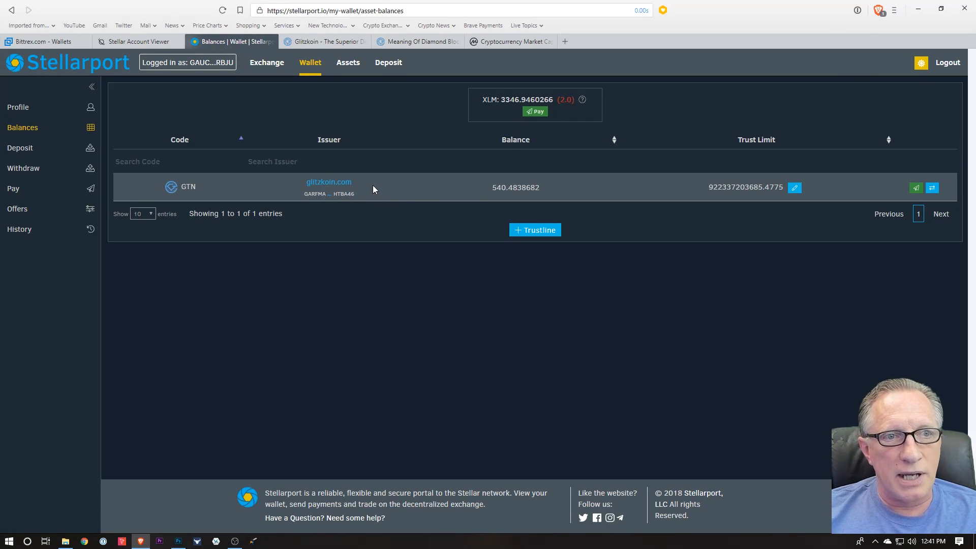
mouse_move(239, 191)
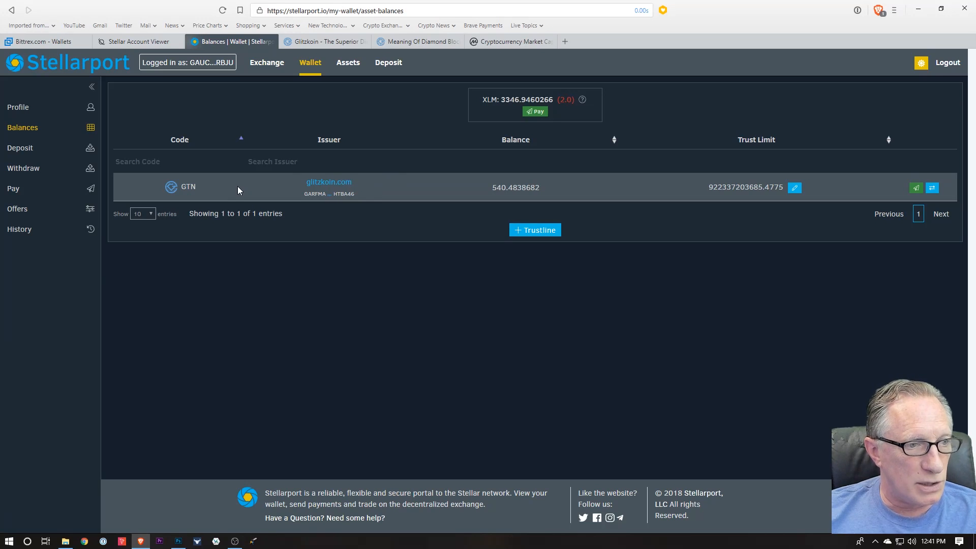
Step: Check the Stellar Account Viewer dashboard: 3,346.9460266 lumens and its transaction history
click(138, 41)
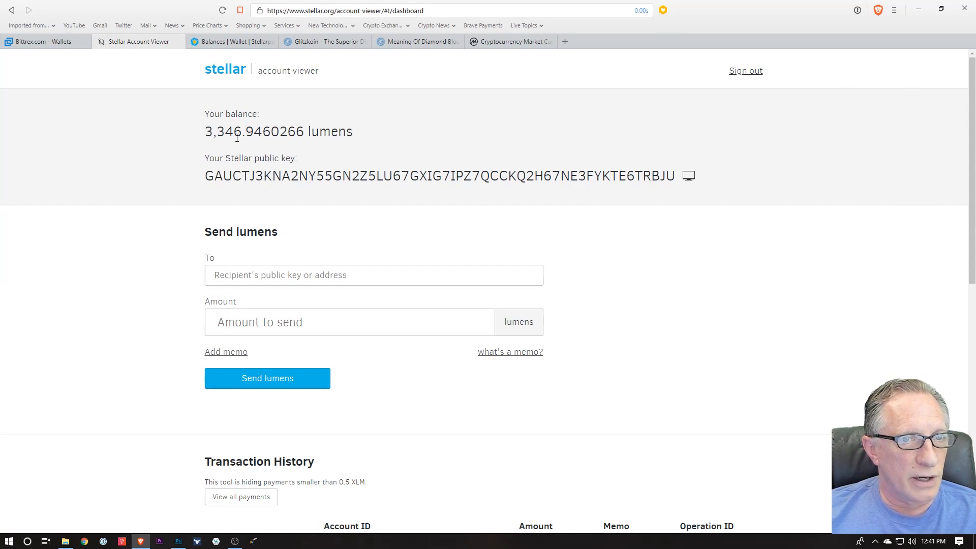
mouse_move(321, 155)
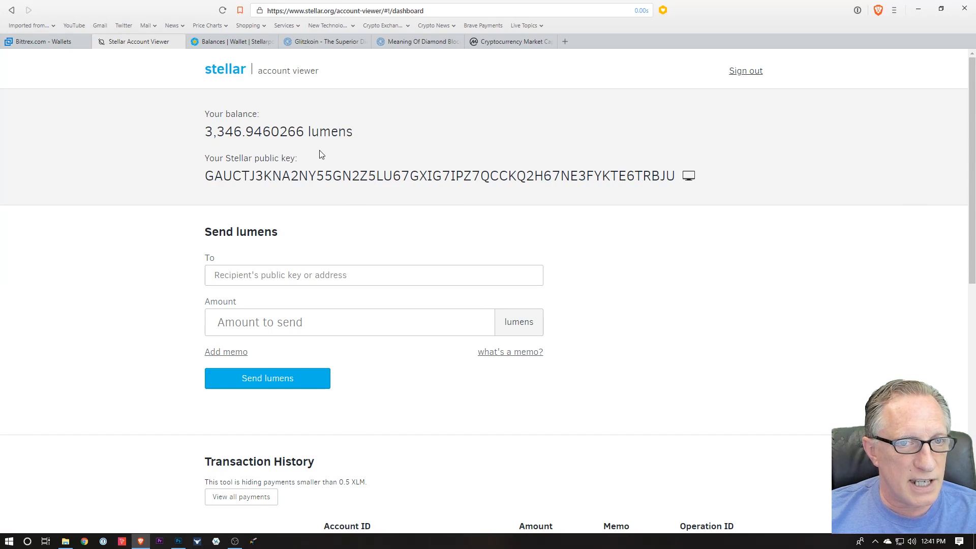
scroll(down, 3)
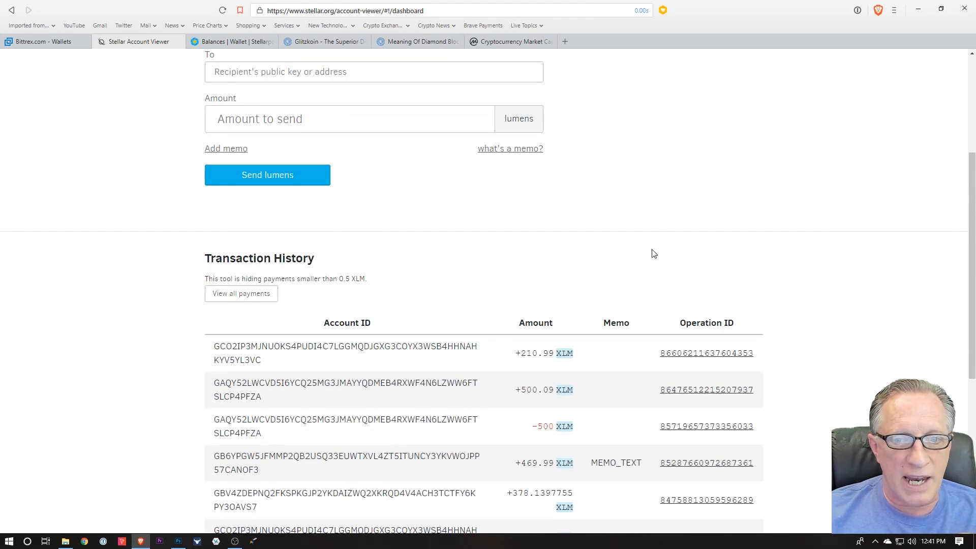
scroll(down, 3)
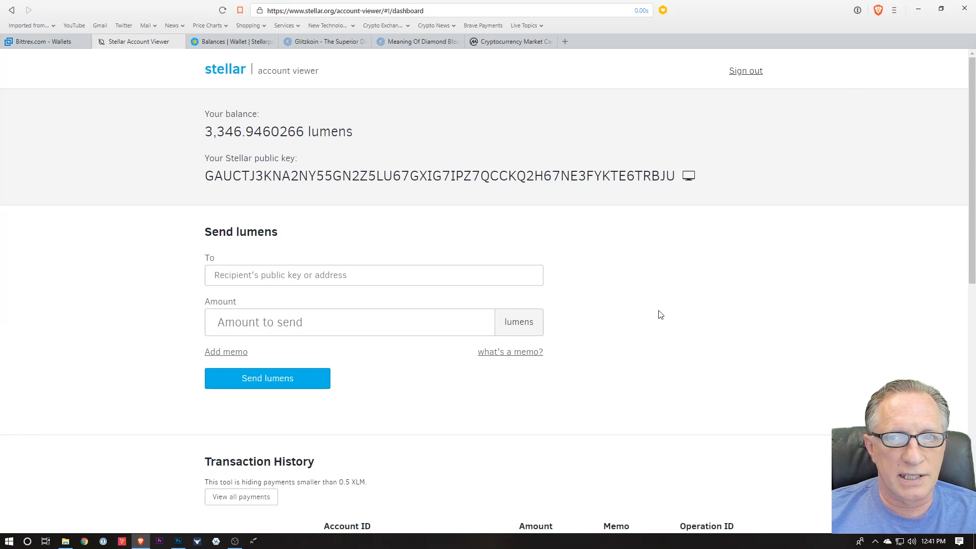
mouse_move(207, 98)
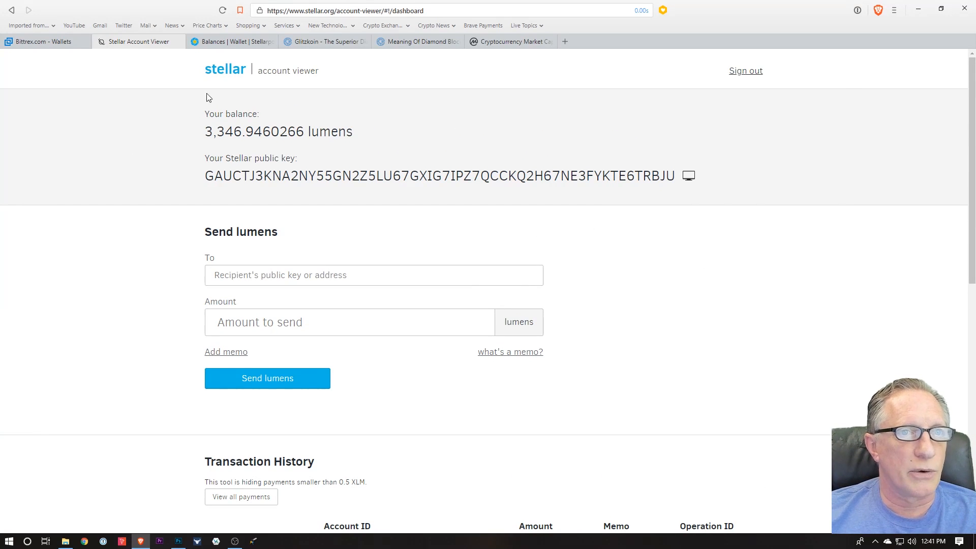
Step: Return to the Stellarport wallet balances showing 540.4838682 GTN and 3346.9460266 XLM
click(233, 40)
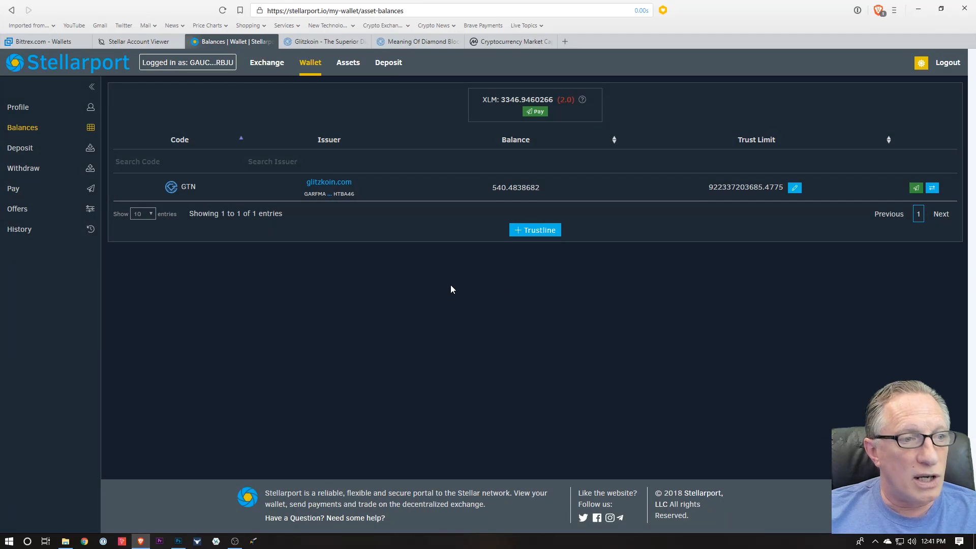
mouse_move(464, 200)
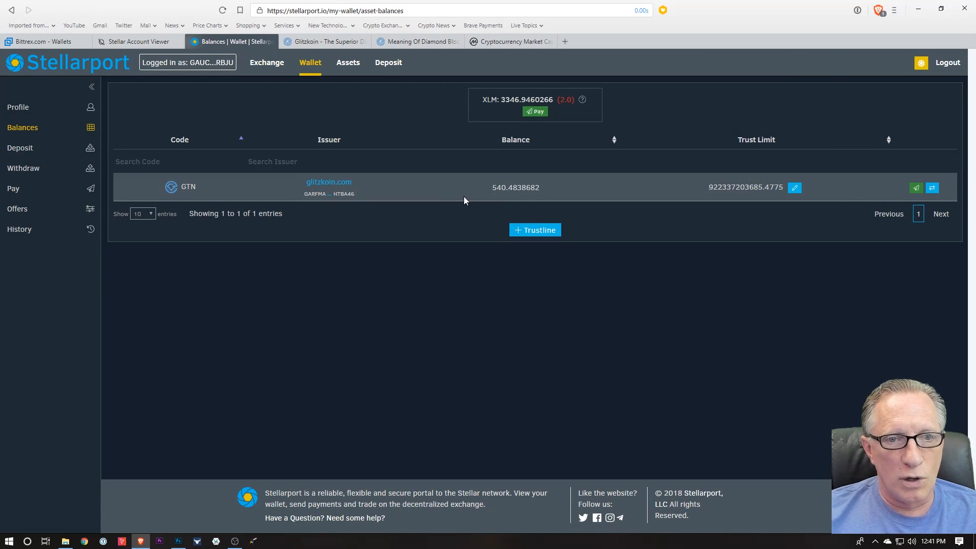
mouse_move(425, 197)
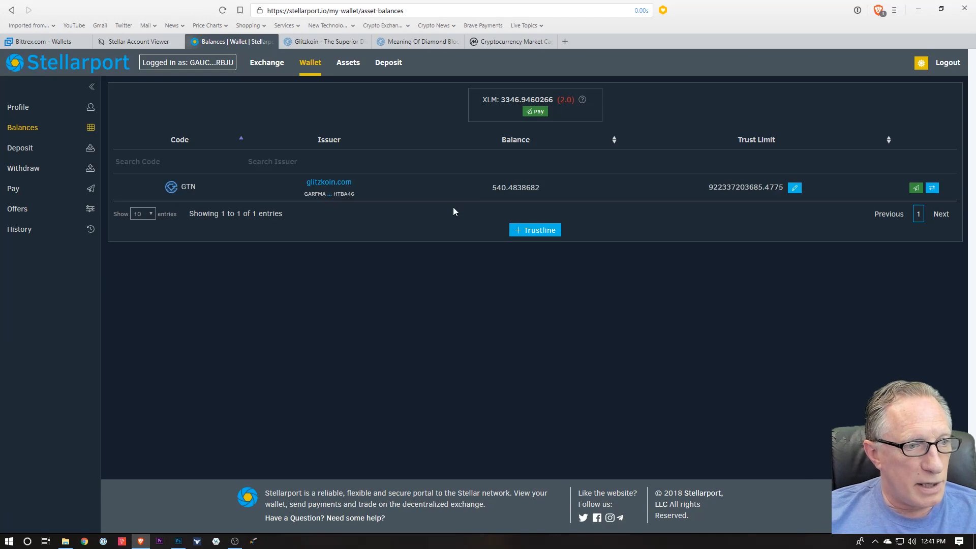
mouse_move(474, 122)
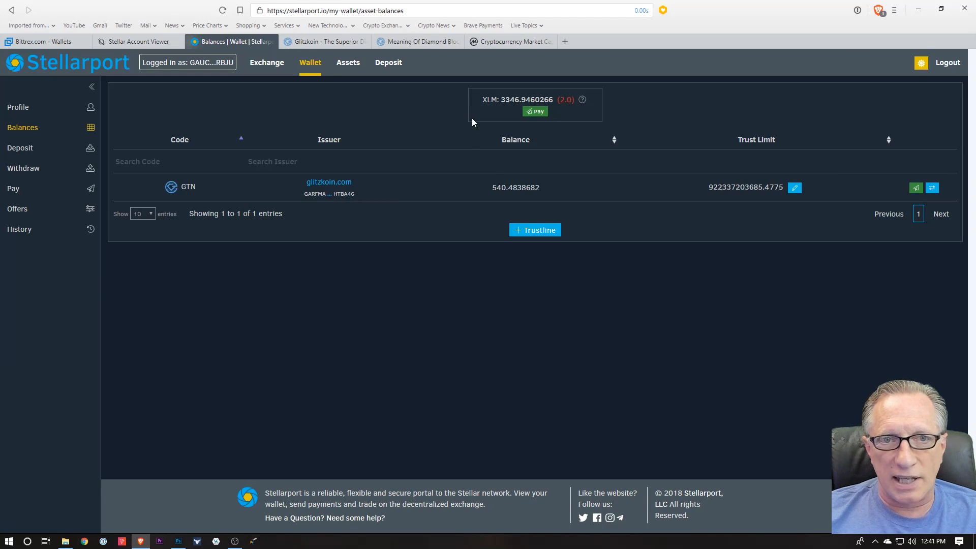
mouse_move(415, 139)
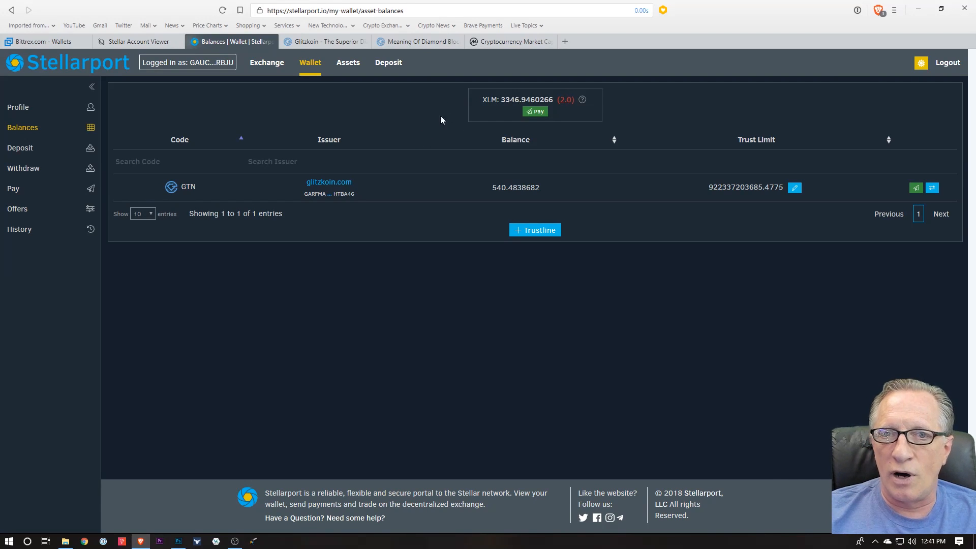
mouse_move(427, 141)
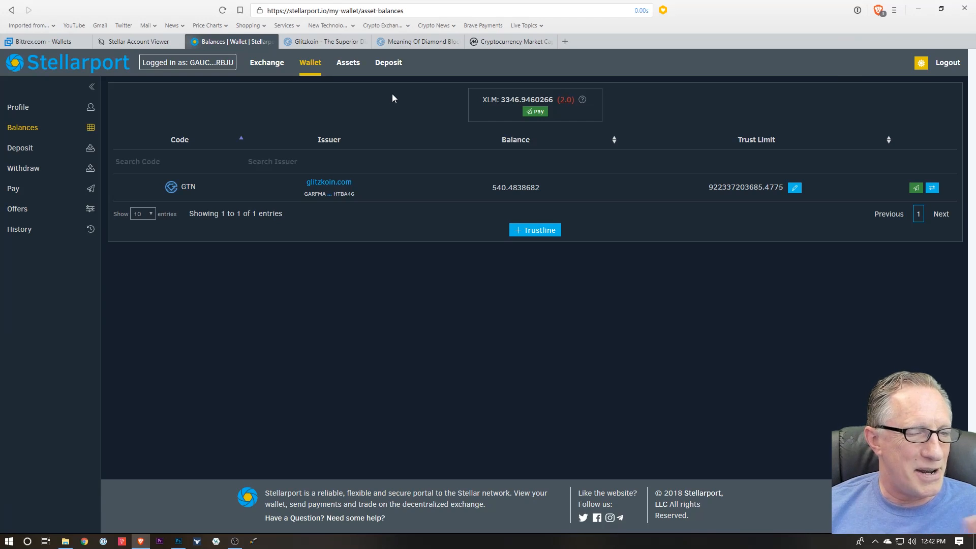
mouse_move(425, 116)
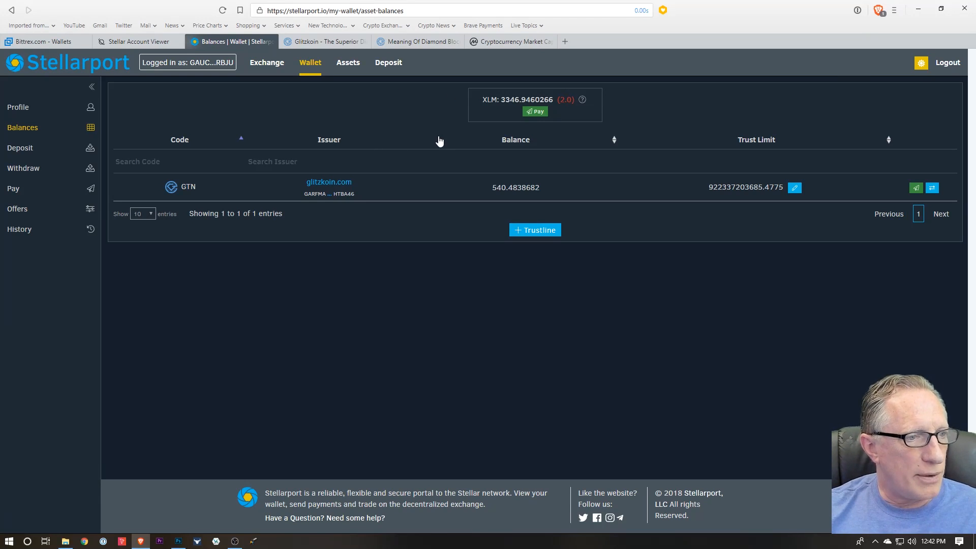
mouse_move(267, 65)
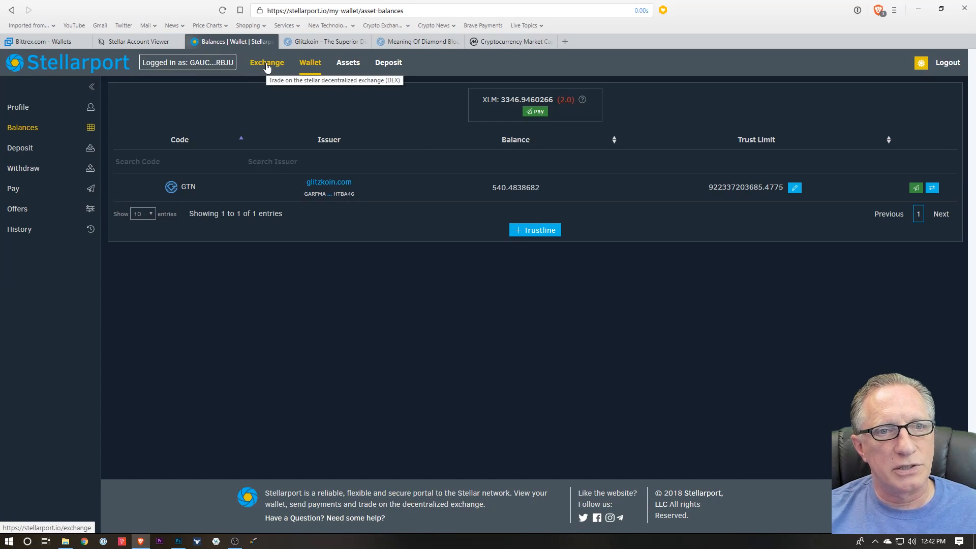
Step: Go to the decentralized exchange, landing on the LTC/XLM market with its order book
click(267, 63)
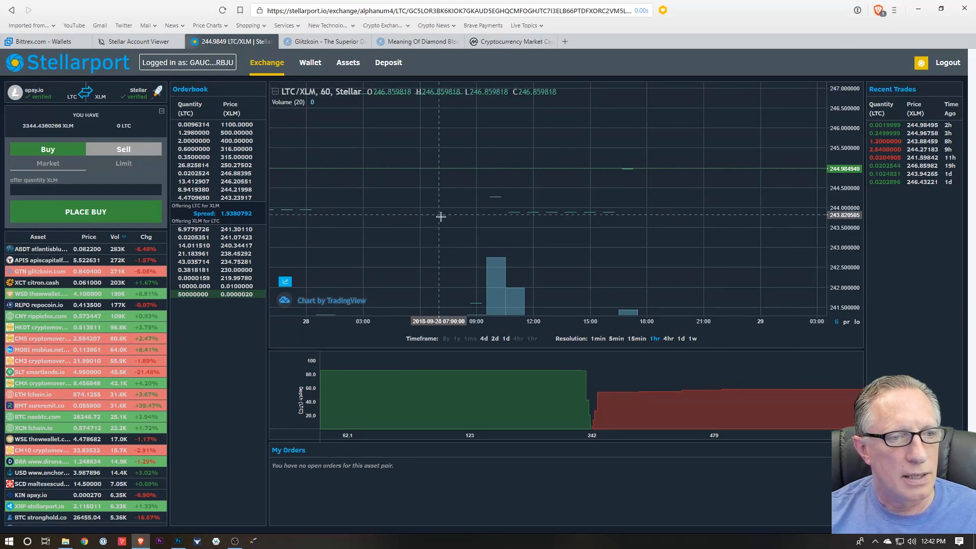
scroll(down, 3)
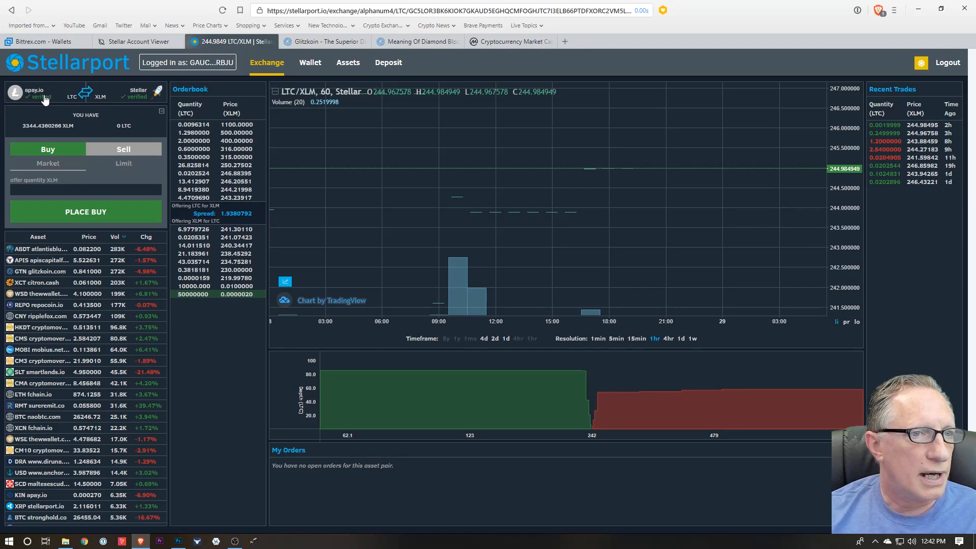
mouse_move(104, 206)
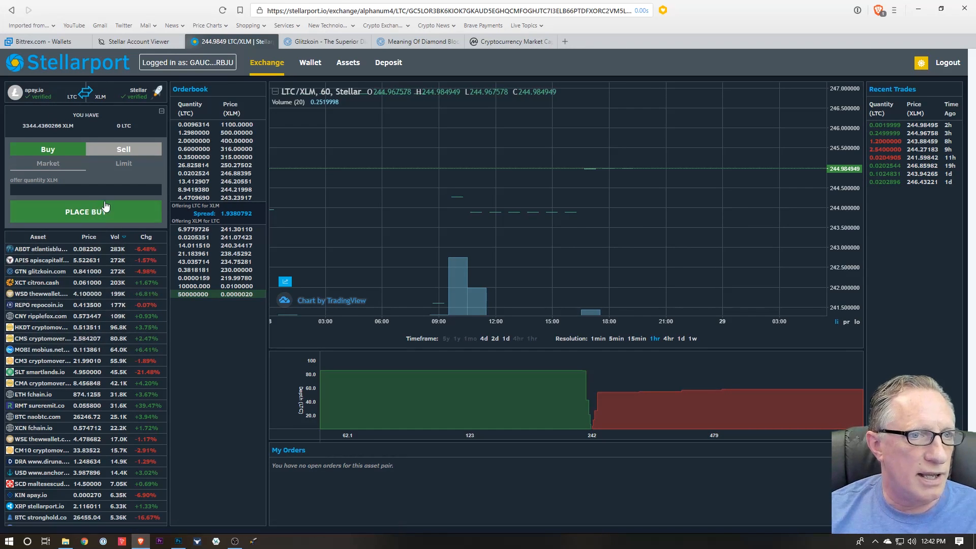
mouse_move(85, 336)
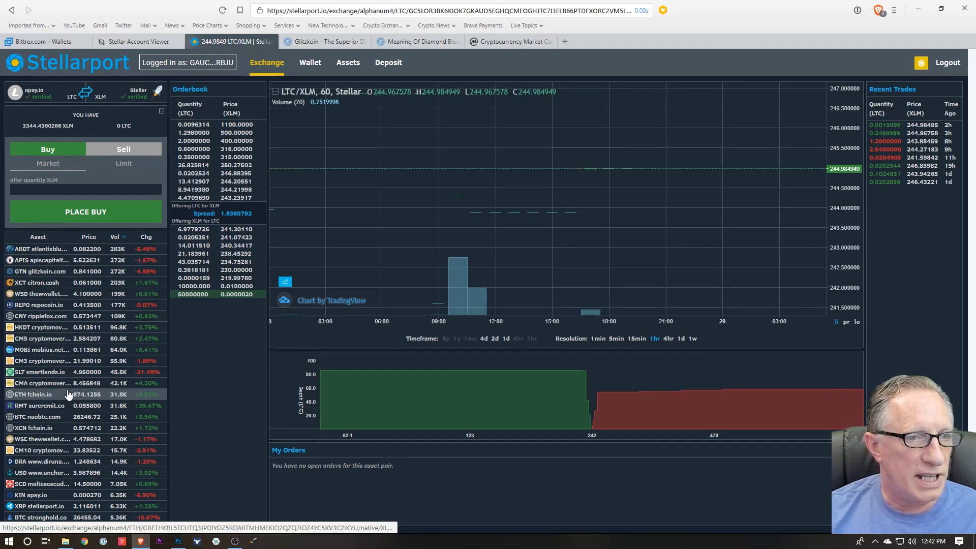
mouse_move(39, 277)
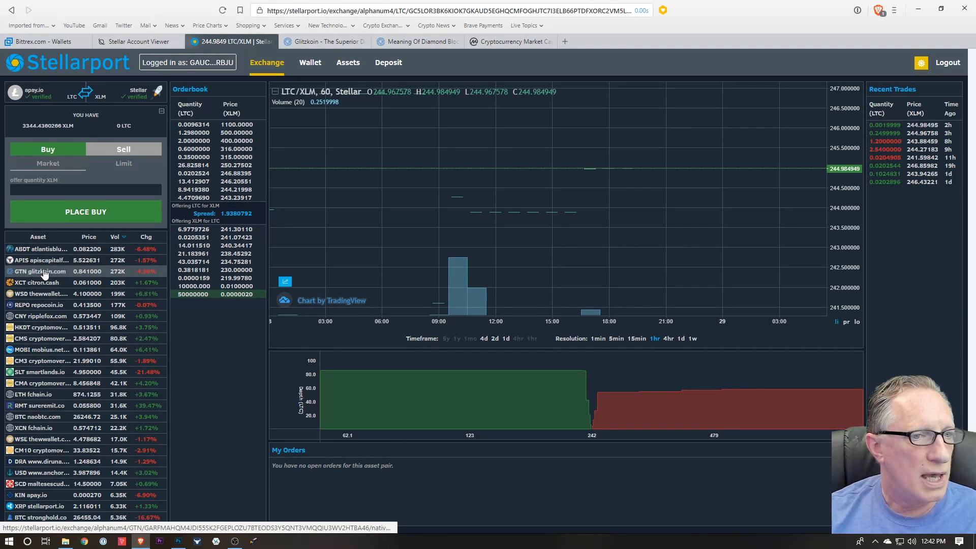
mouse_move(16, 283)
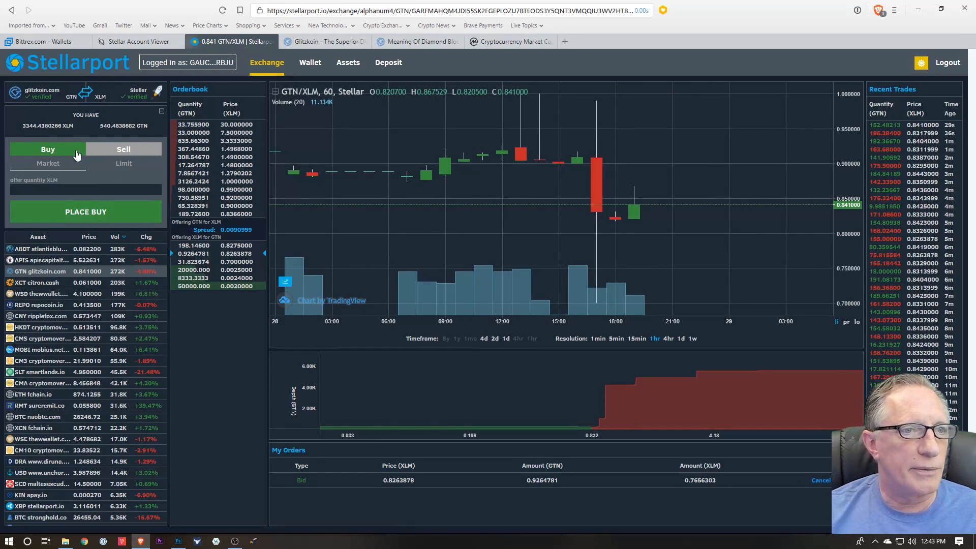
mouse_move(40, 130)
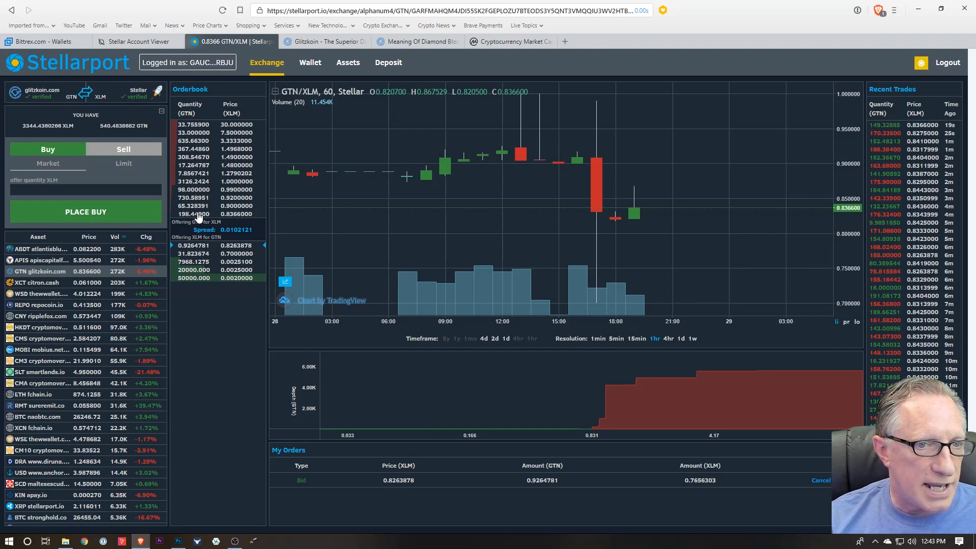
mouse_move(191, 217)
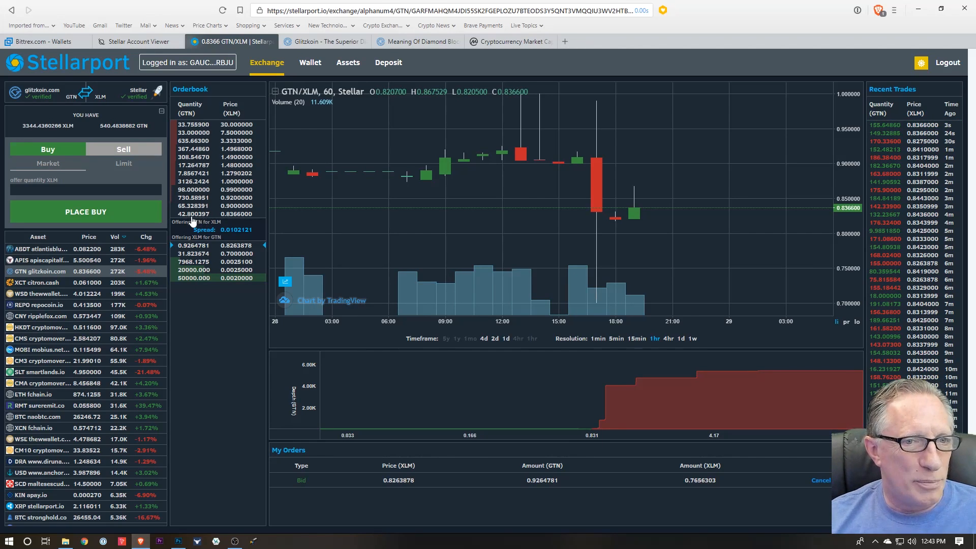
mouse_move(218, 210)
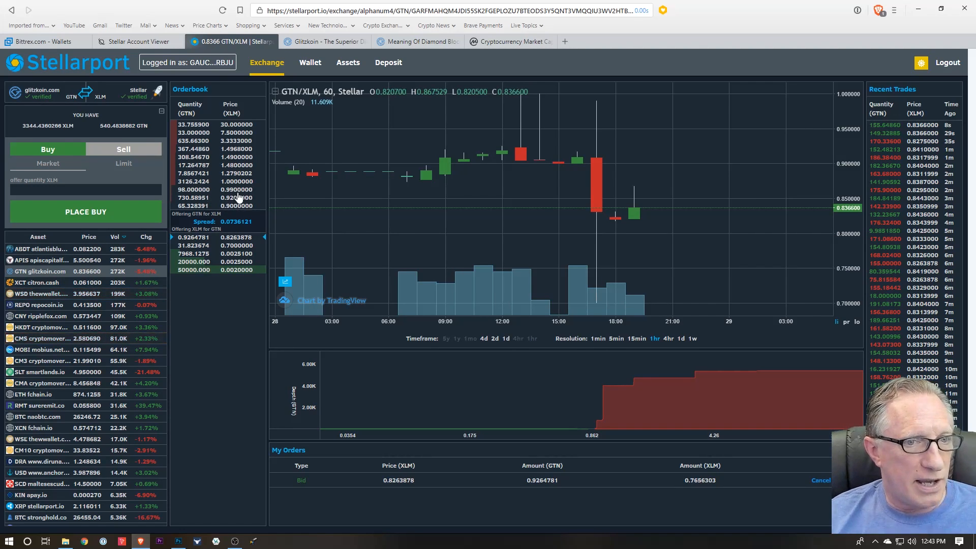
mouse_move(289, 202)
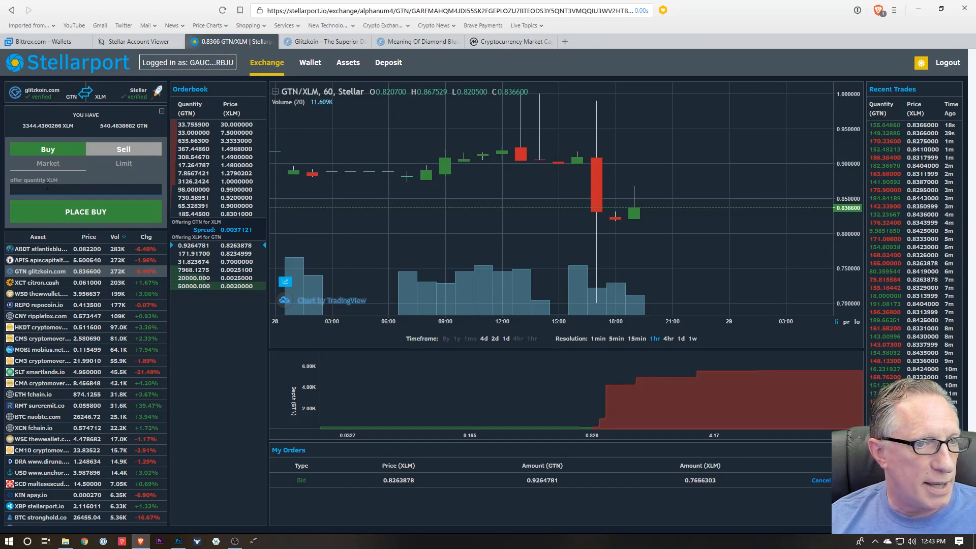
Step: Fill a limit buy offering 20 XLM for GTN at the 0.8318 order-book price (about 24.04 GTN)
click(123, 163)
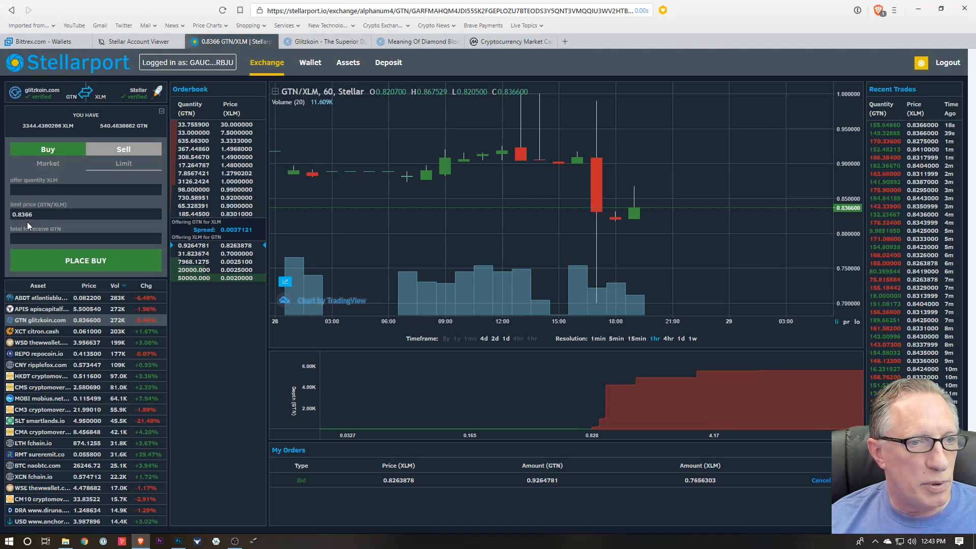
mouse_move(225, 222)
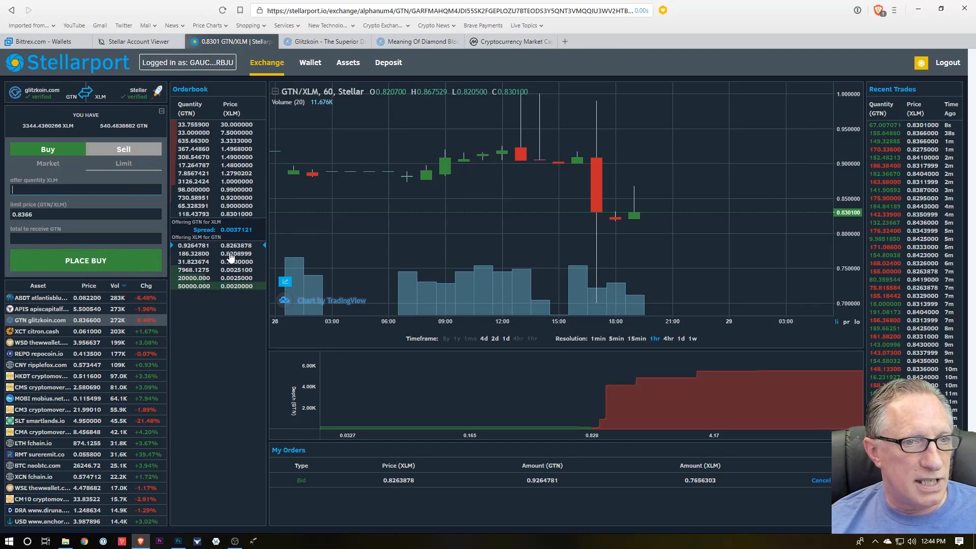
text(20)
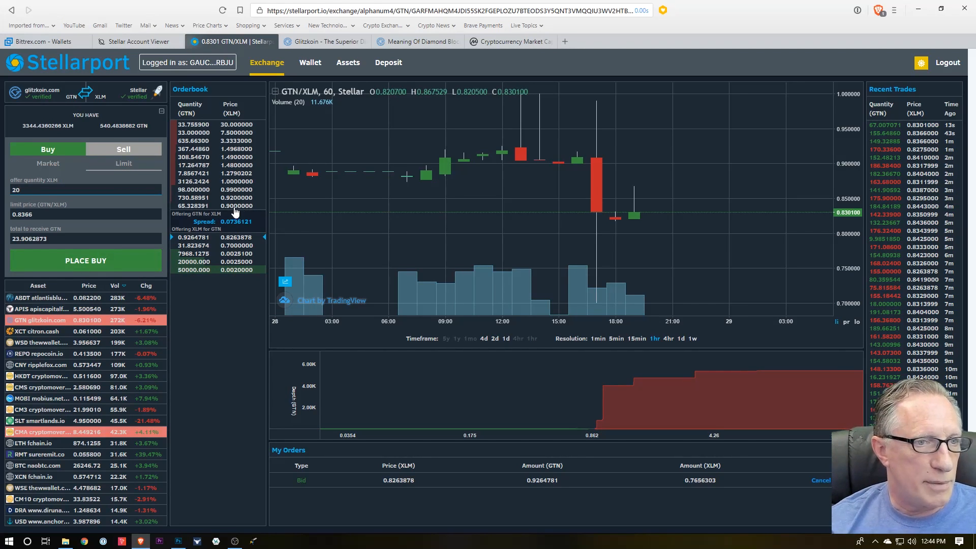
mouse_move(84, 227)
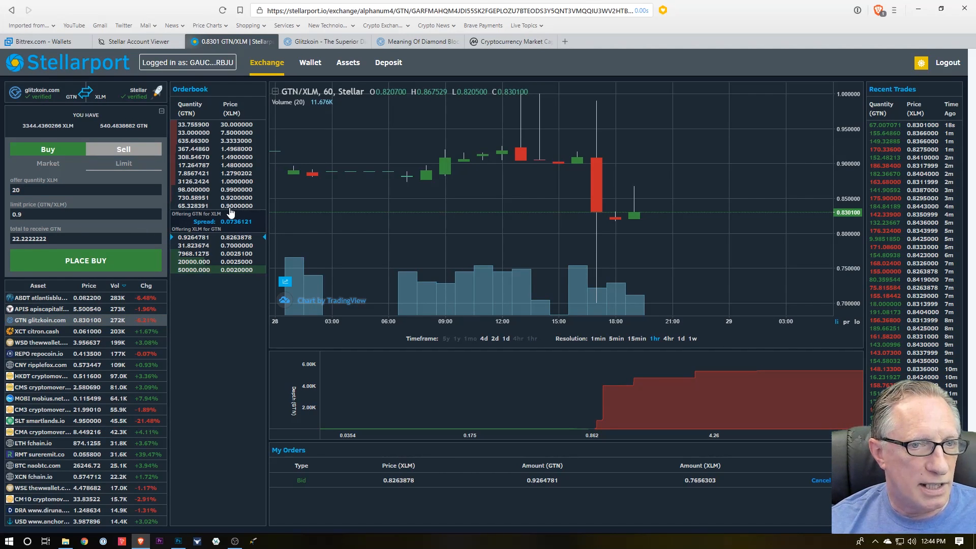
mouse_move(233, 209)
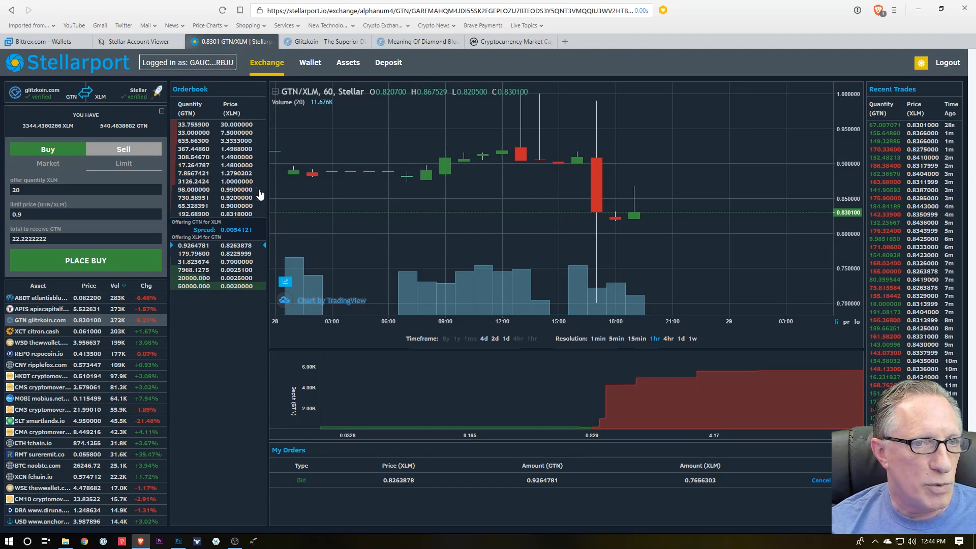
click(234, 213)
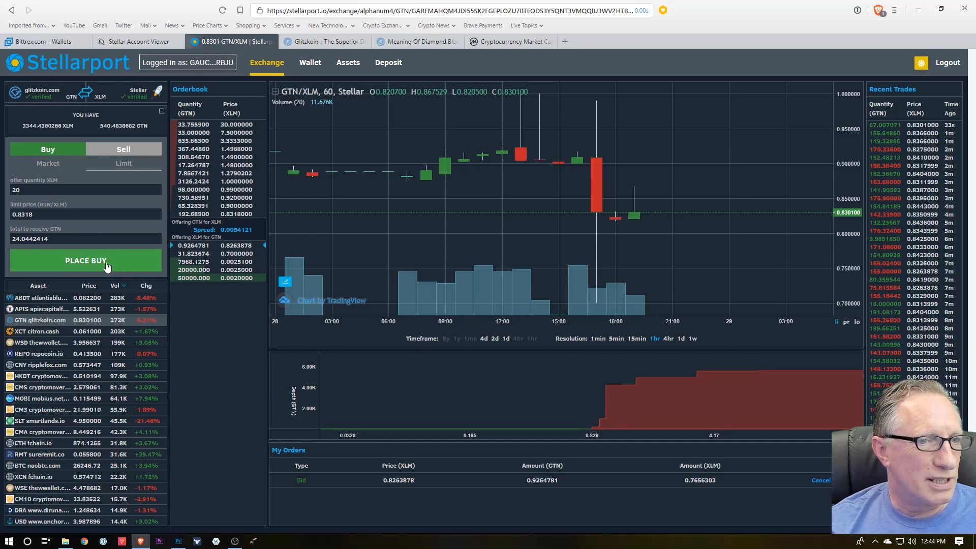
mouse_move(83, 267)
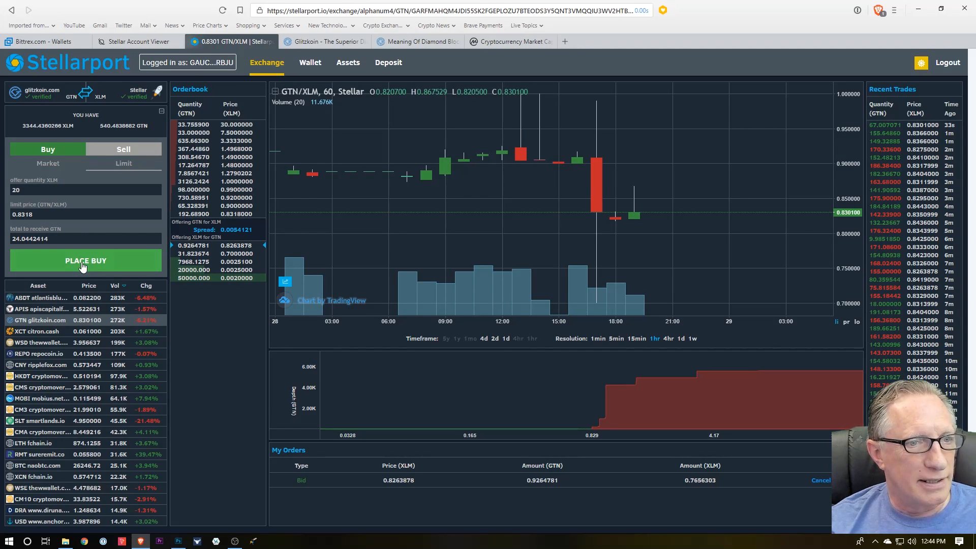
Step: Place and confirm the 20 XLM bid for about 24.04 GTN, signing it with the Ledger hardware wallet
click(85, 261)
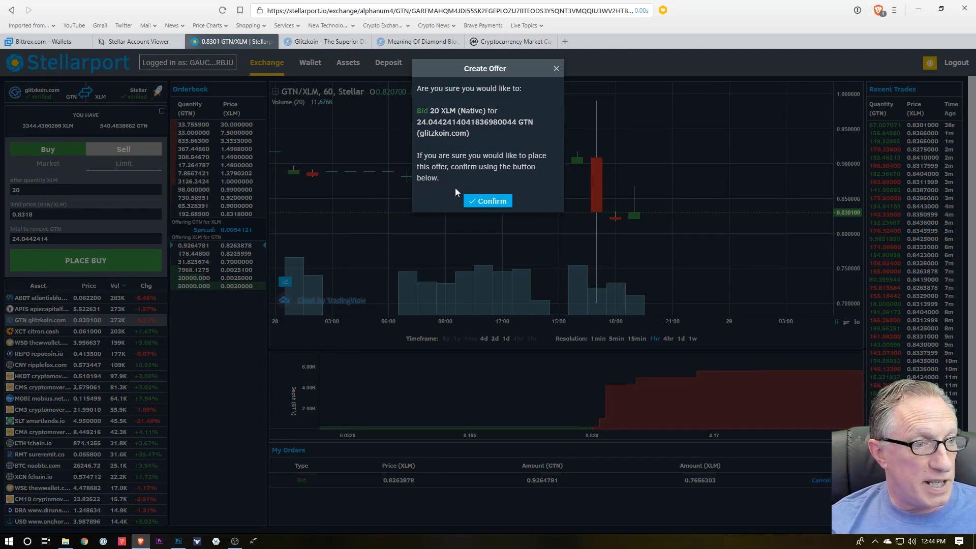
click(488, 200)
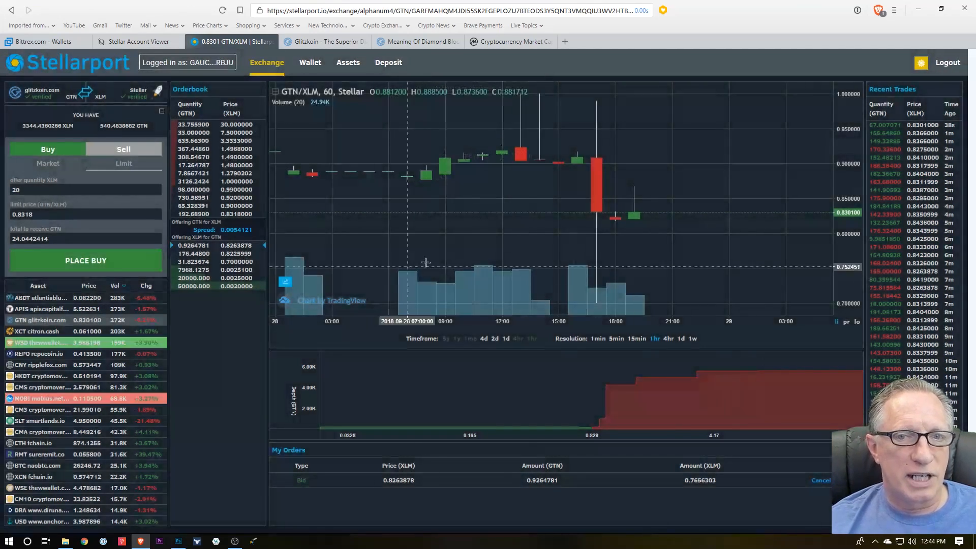
click(85, 260)
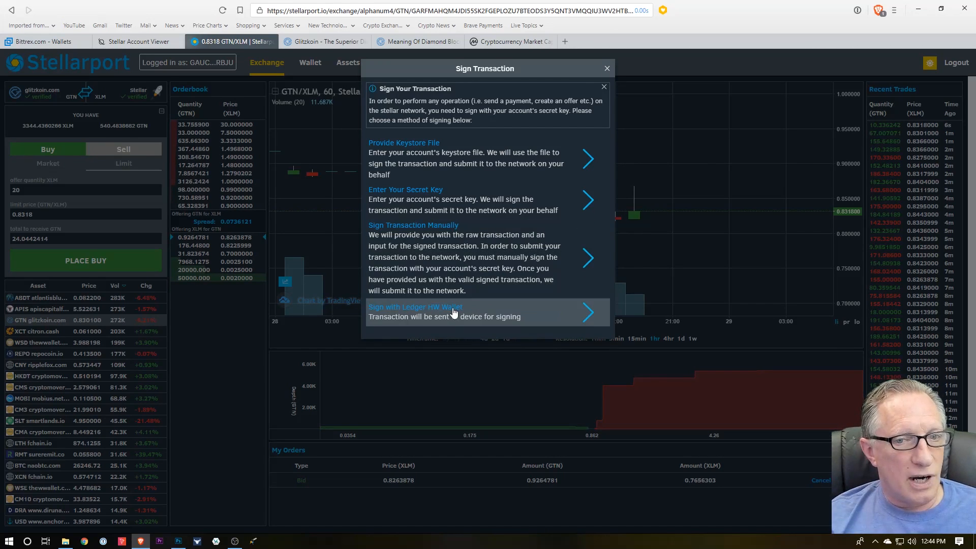
mouse_move(439, 317)
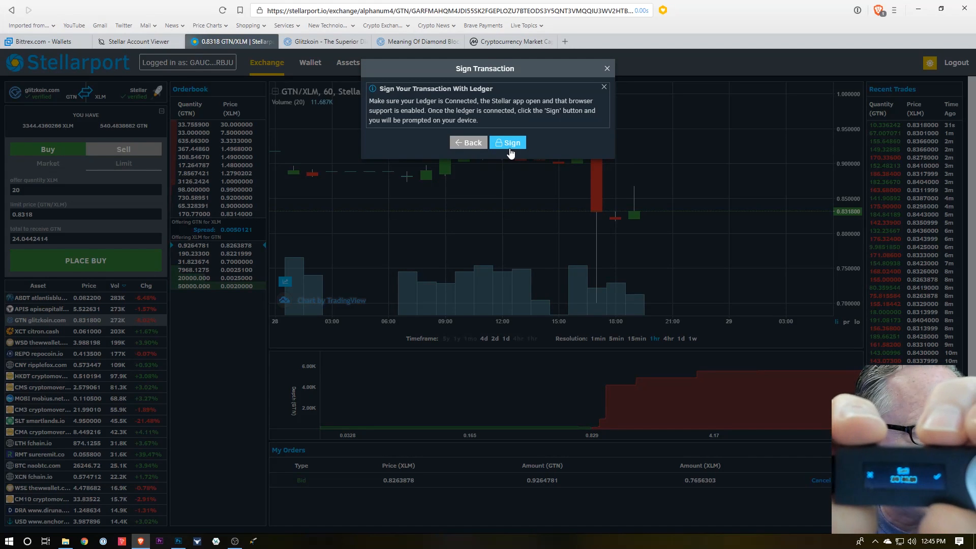
click(508, 142)
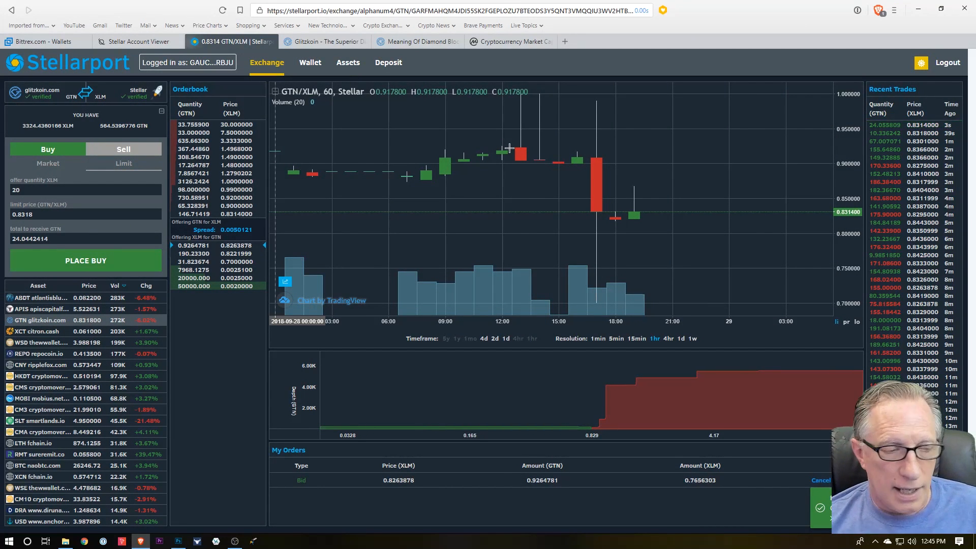
mouse_move(692, 198)
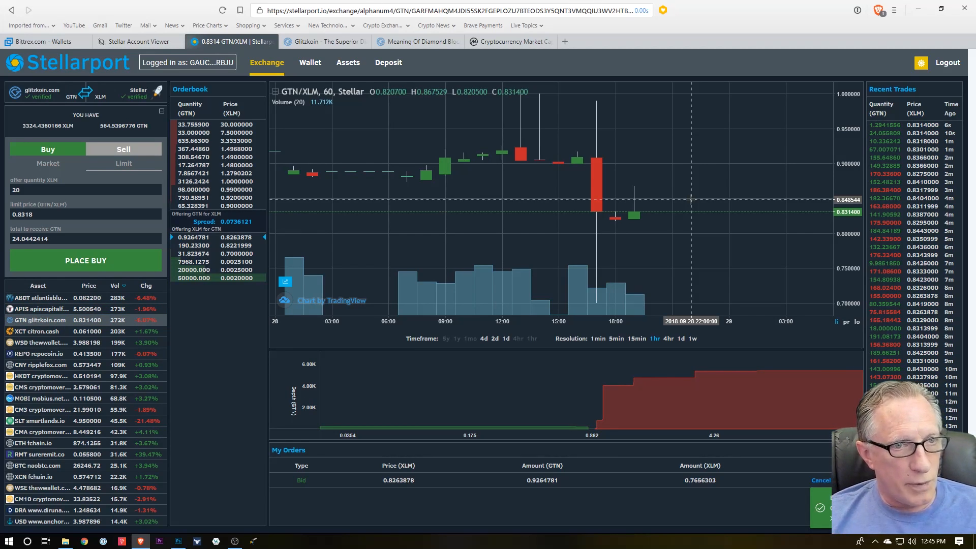
mouse_move(853, 377)
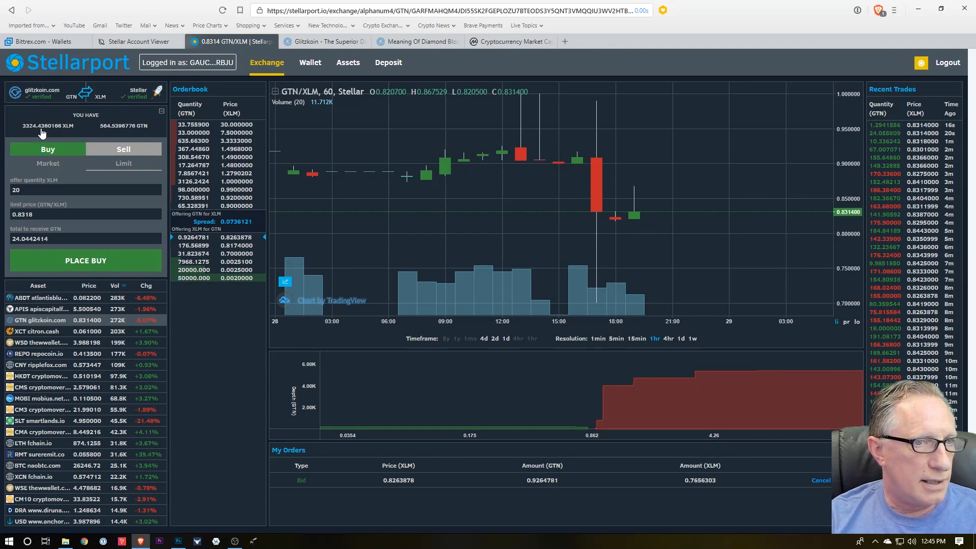
mouse_move(151, 126)
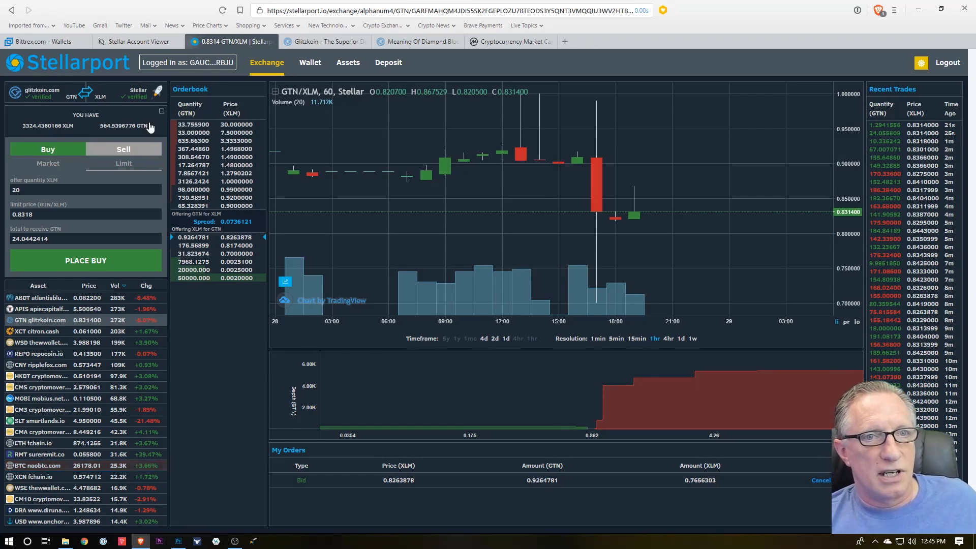
Step: View the updated wallet balances: 565.4661557 GTN and 3326.1803863 XLM
click(310, 62)
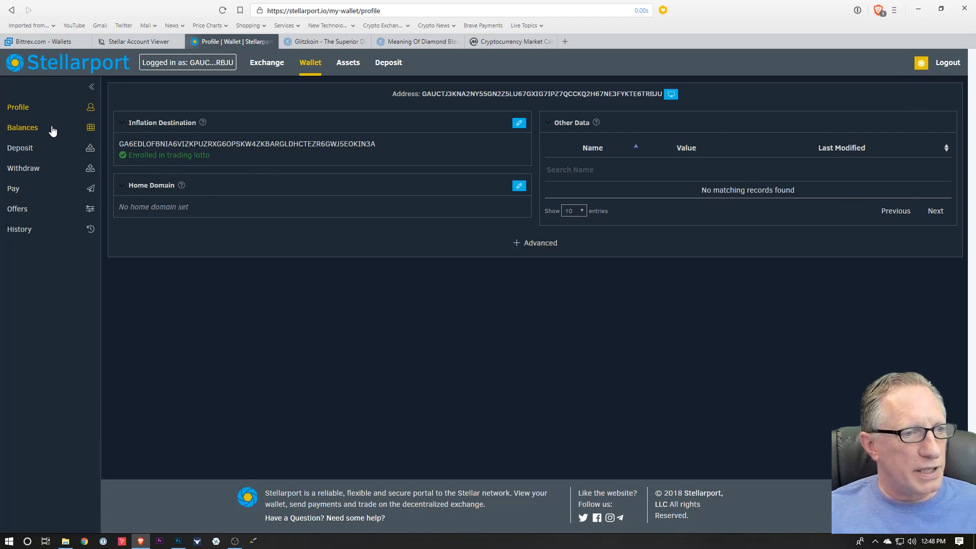
click(22, 127)
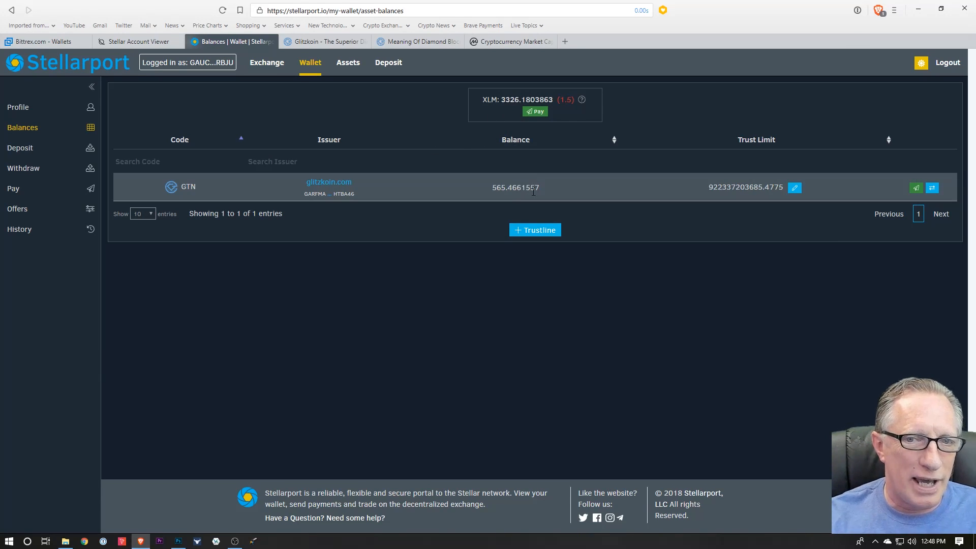
mouse_move(553, 187)
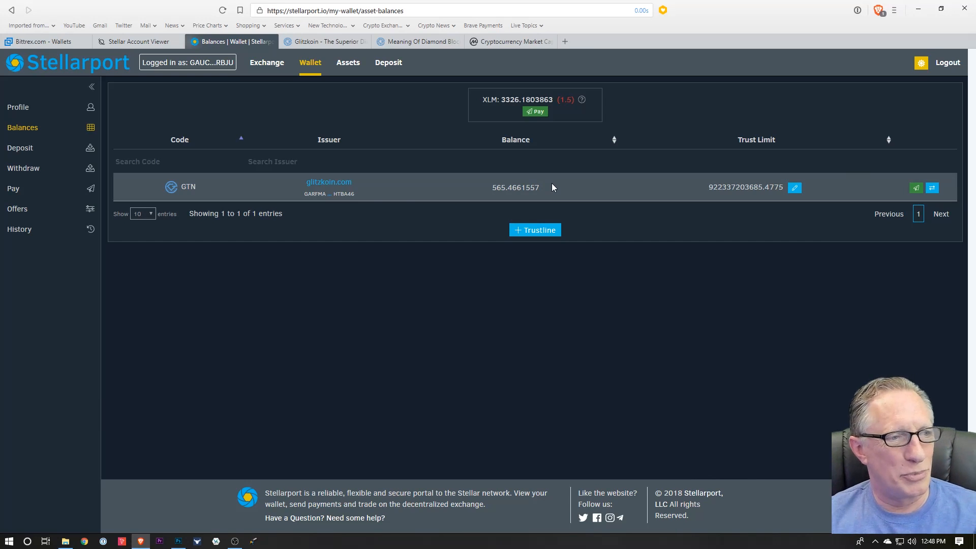
mouse_move(414, 155)
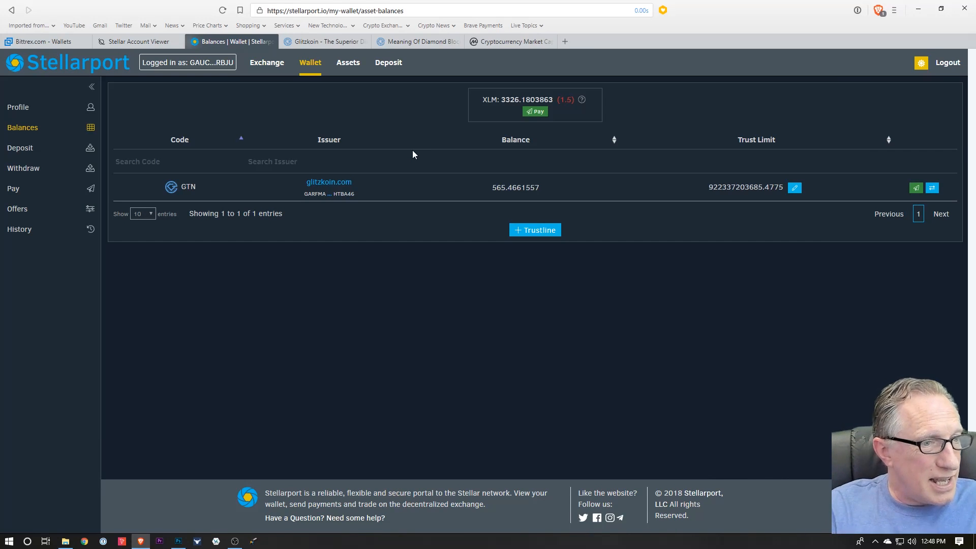